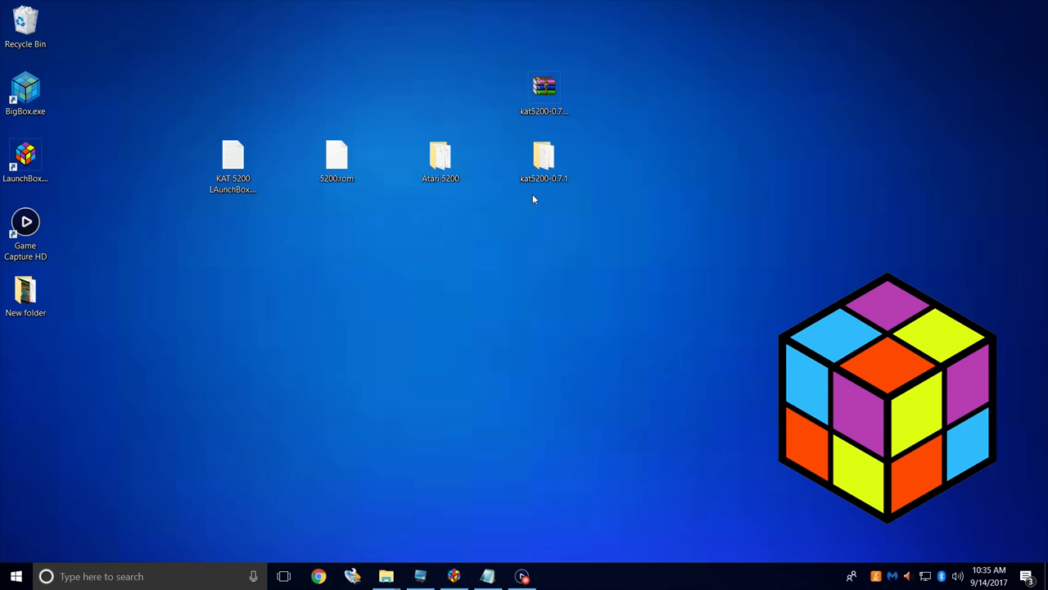
mouse_move(532, 195)
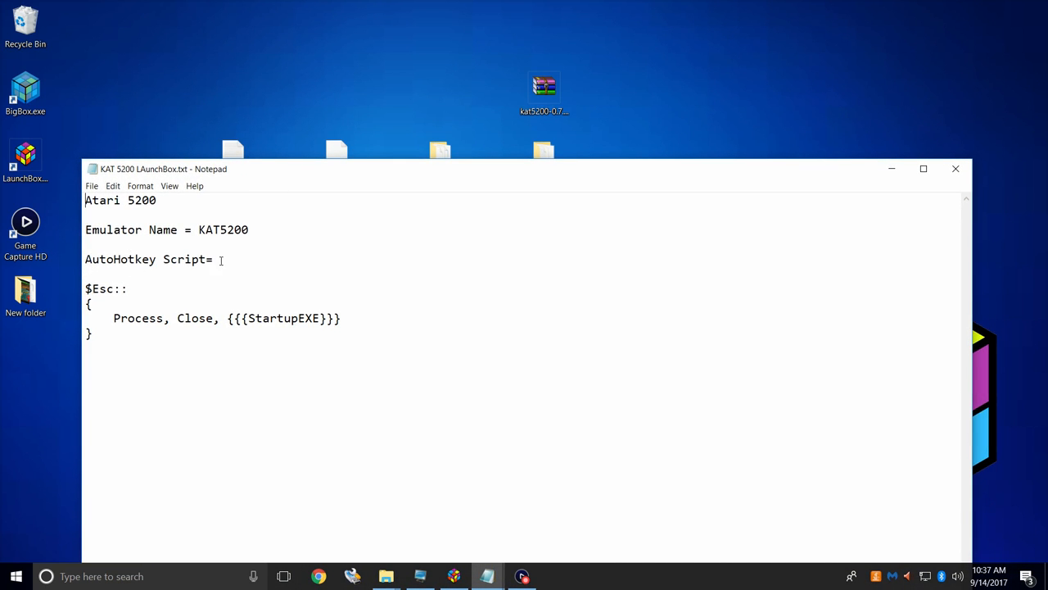
mouse_move(367, 307)
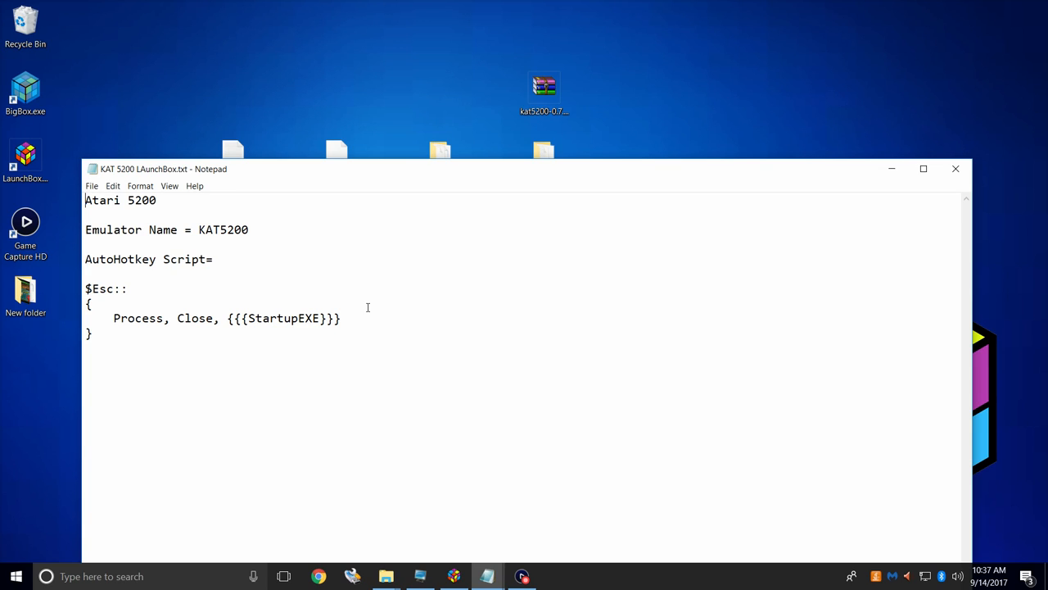
mouse_move(422, 244)
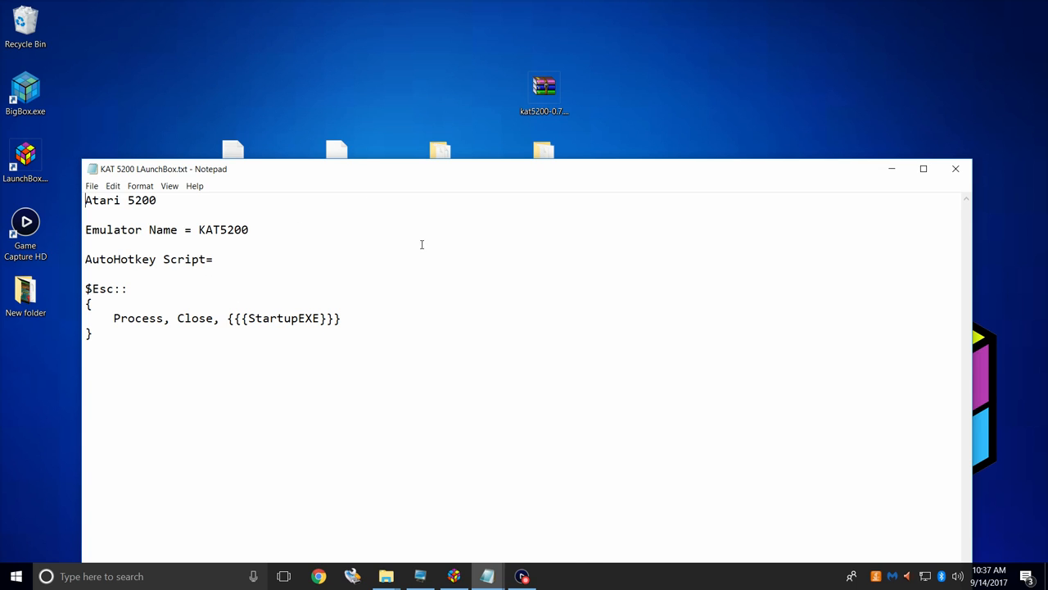
Close the KAT 5200 notes and view the 14 .a52/.bin ROMs in the Atari 5200 desktop folder.
click(892, 168)
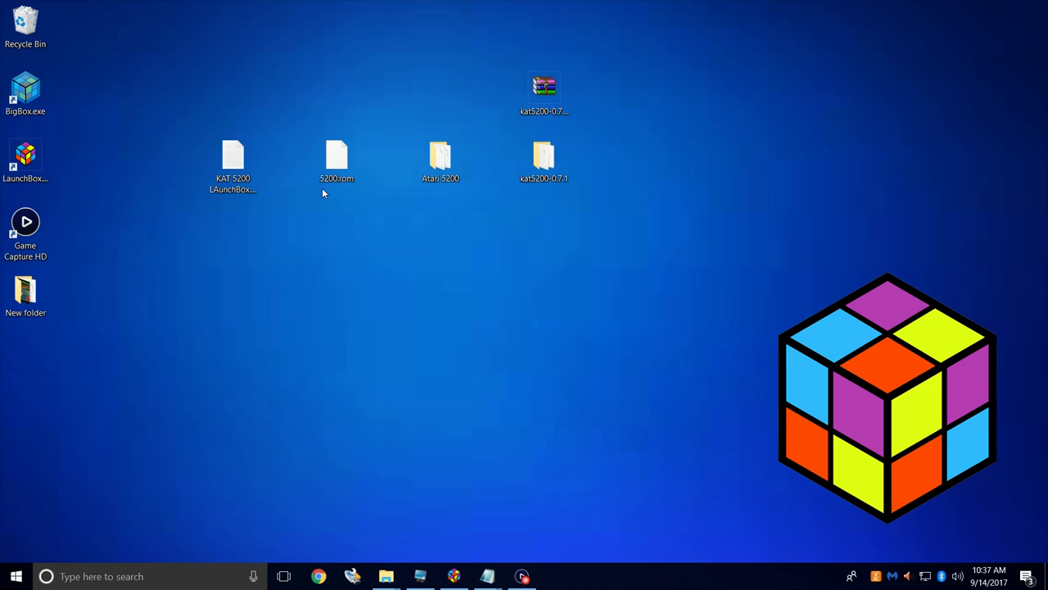
mouse_move(333, 196)
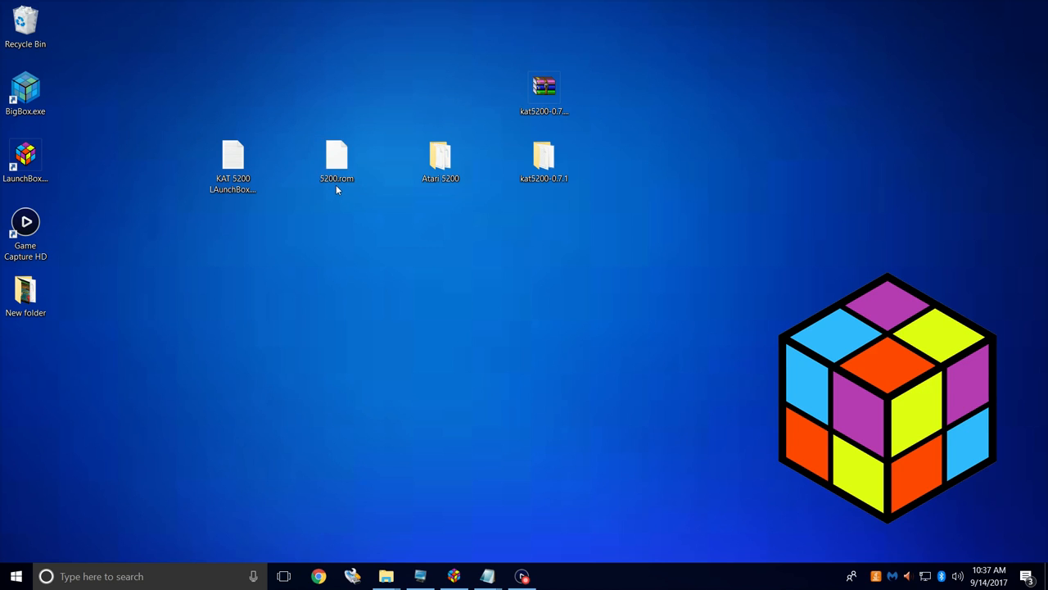
mouse_move(447, 195)
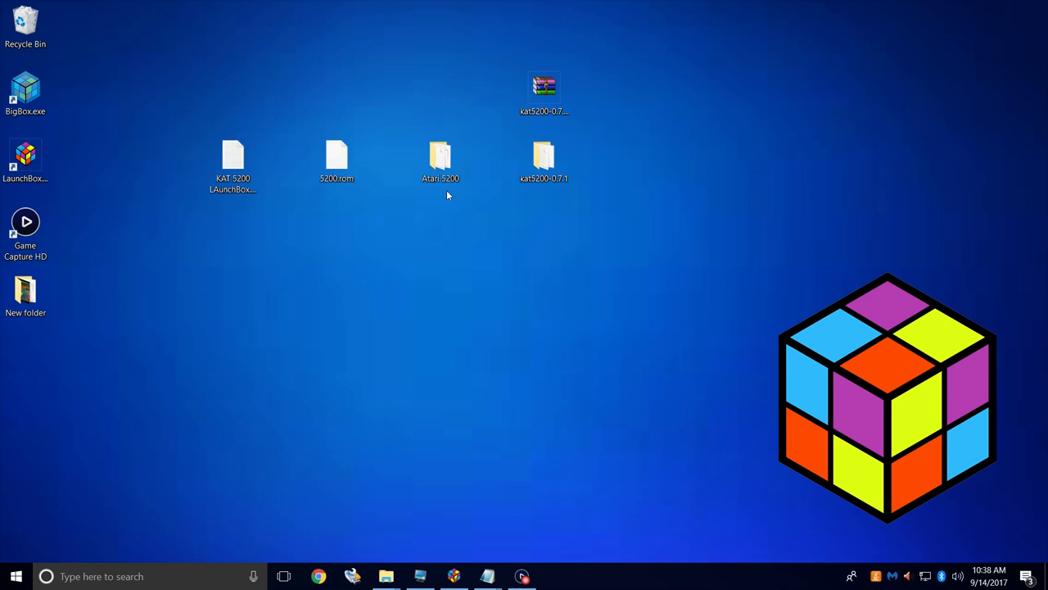
double_click(440, 155)
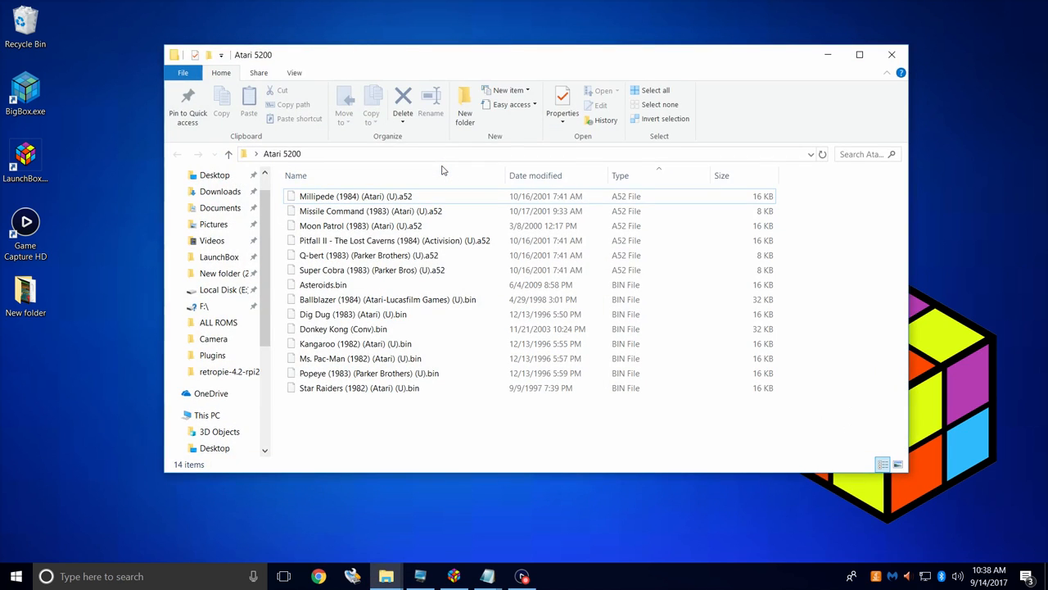
click(355, 196)
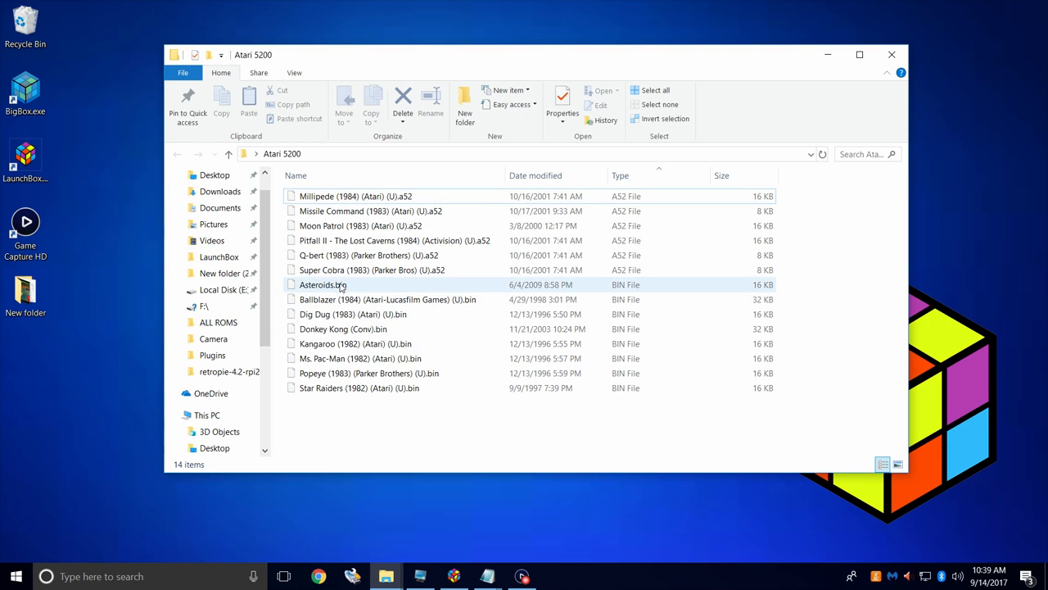
mouse_move(323, 284)
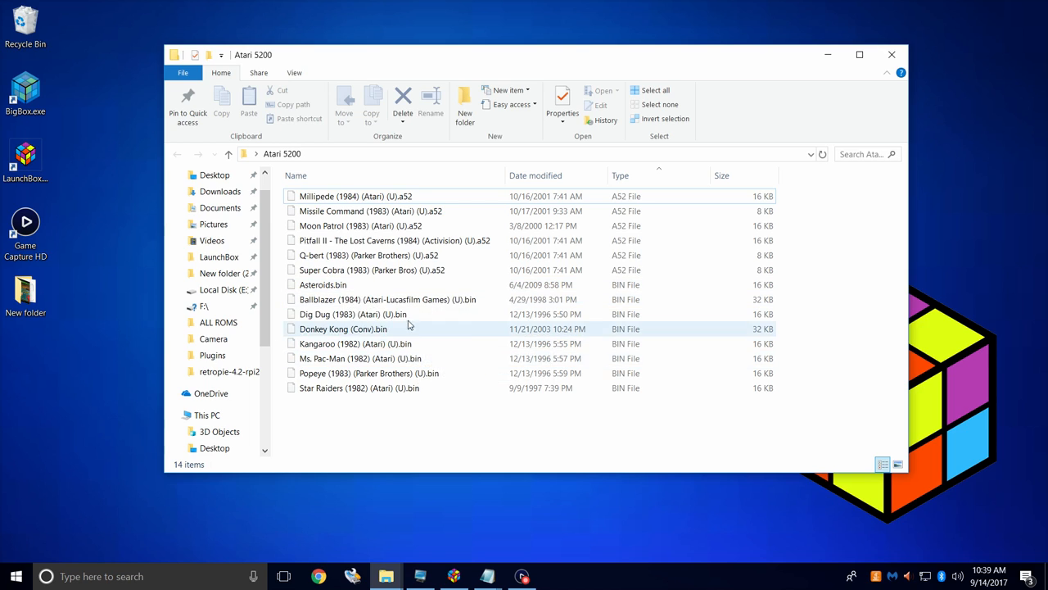
mouse_move(737, 93)
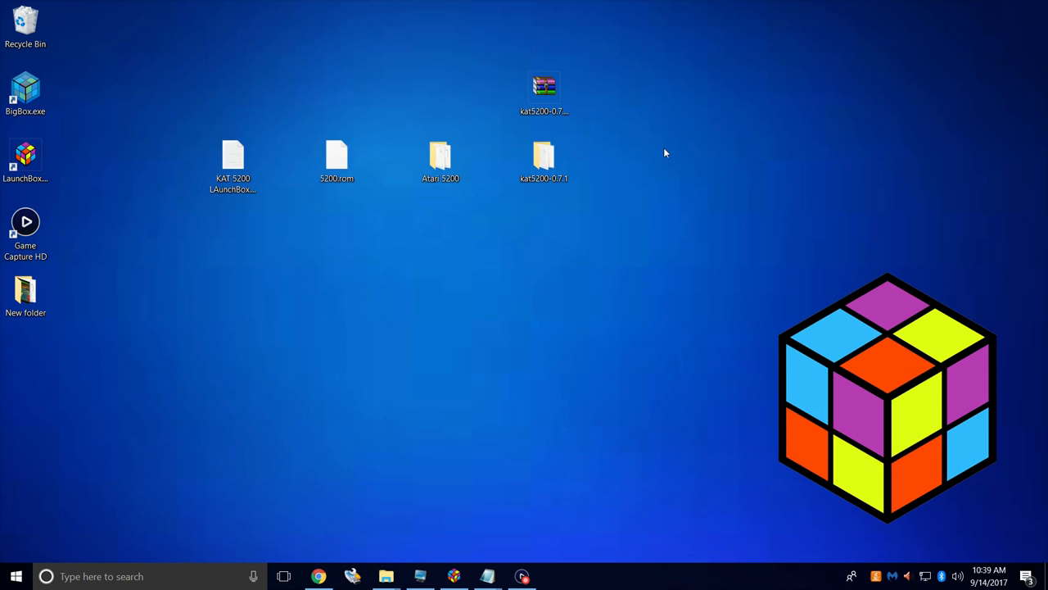
From kat5200.jillybunch.com's Downloads page, download the kat5200-0.7.1 Win32 zip.
click(318, 575)
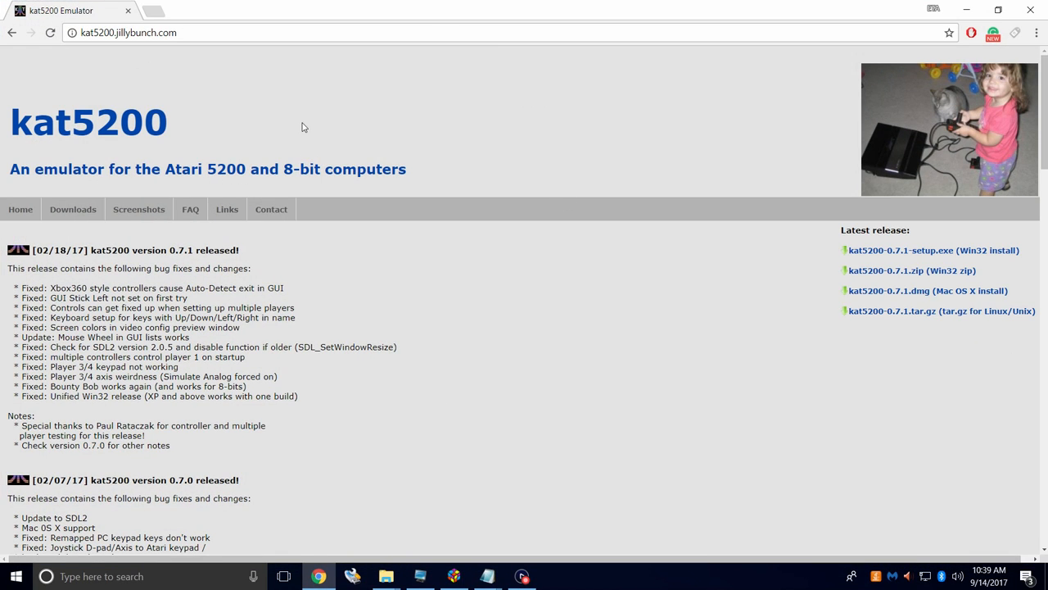
scroll(down, 3)
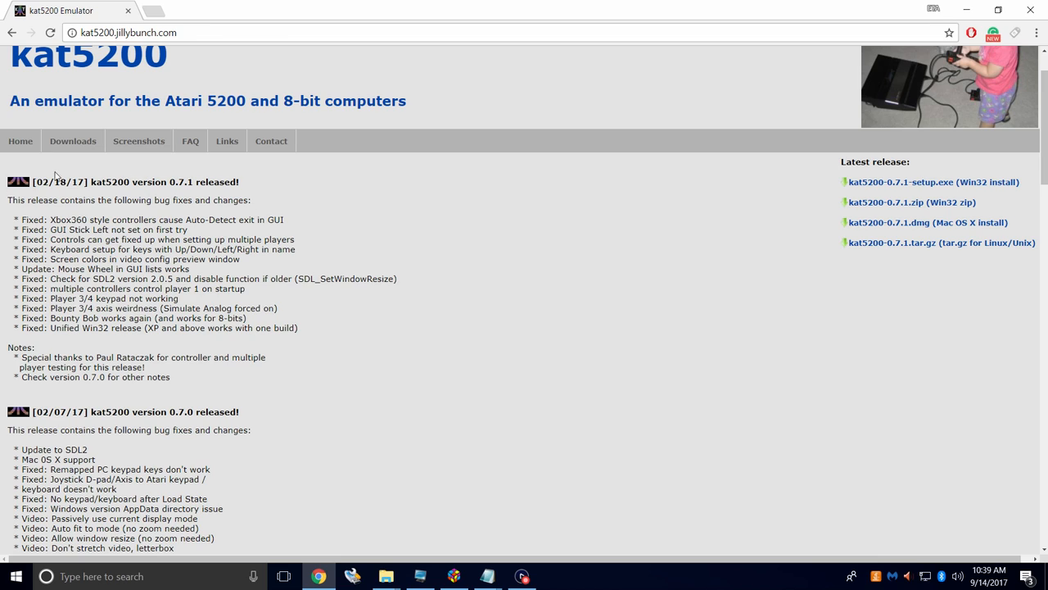
click(72, 140)
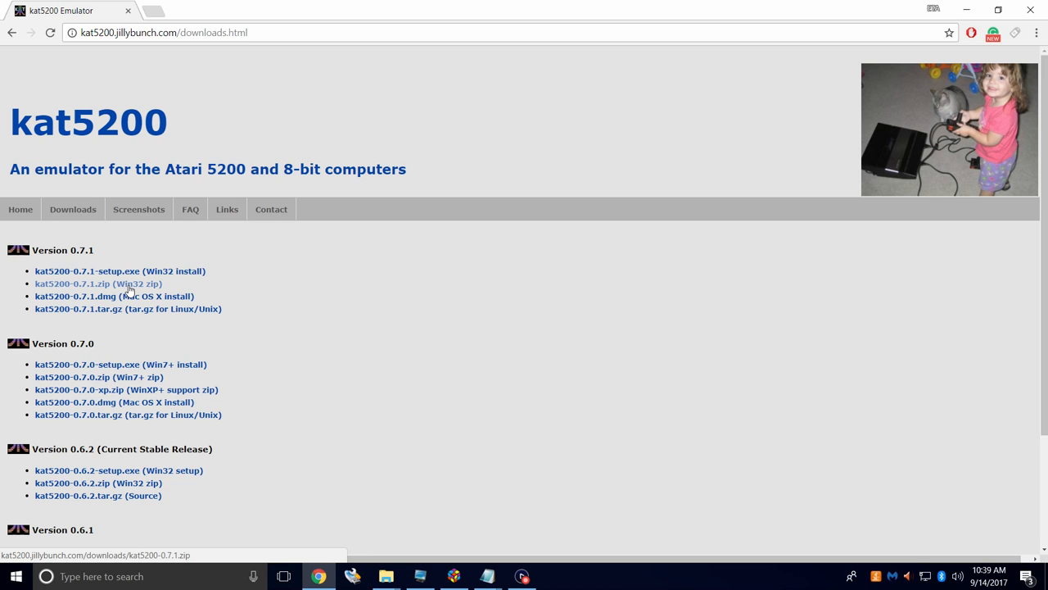
click(98, 282)
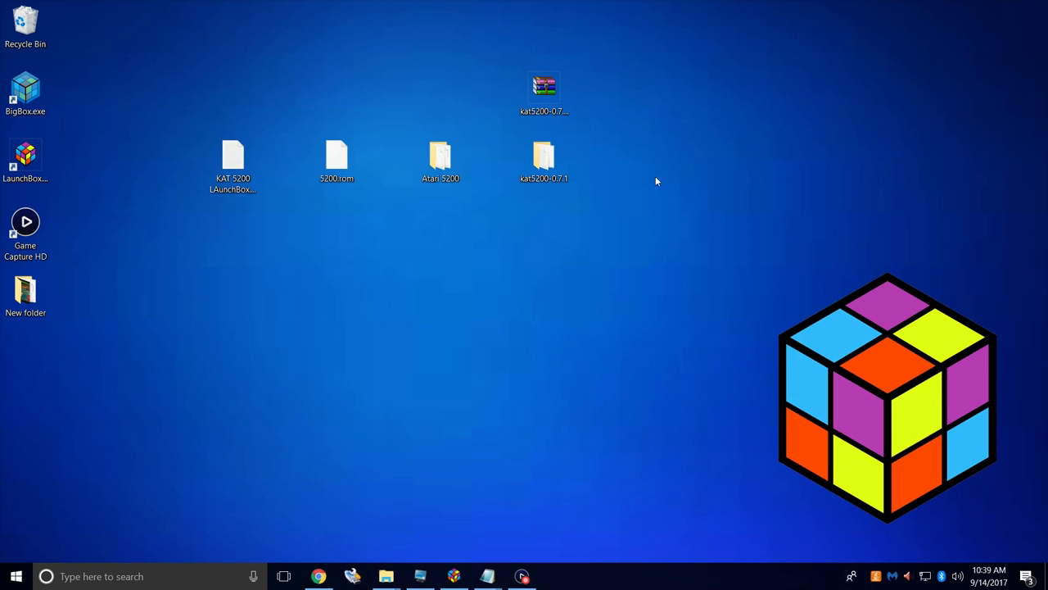
Drag the 5200.rom BIOS file from the desktop into the extracted kat5200-0.7.1 folder.
click(544, 91)
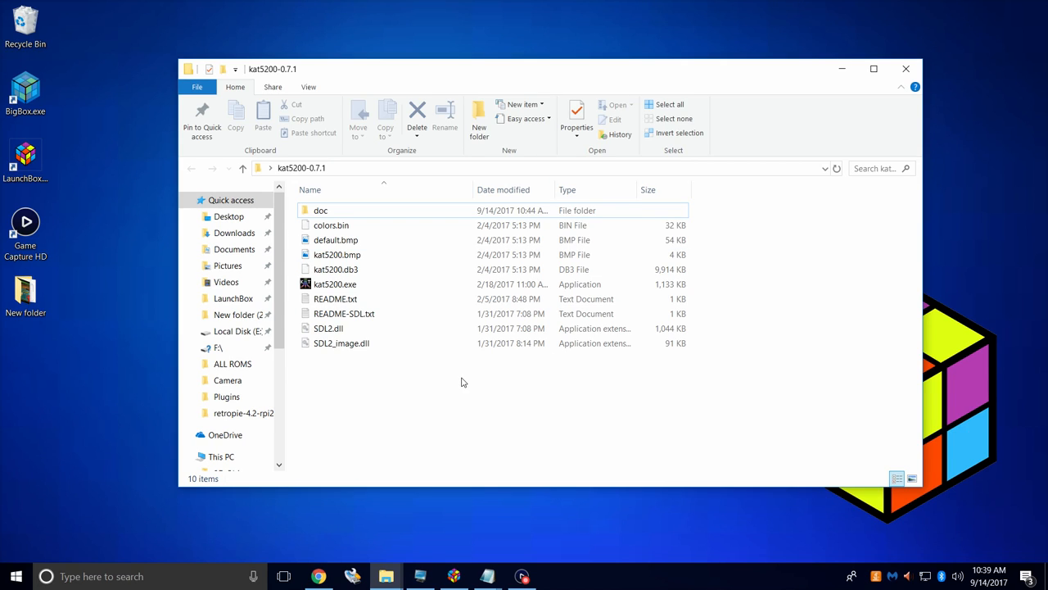
mouse_move(434, 392)
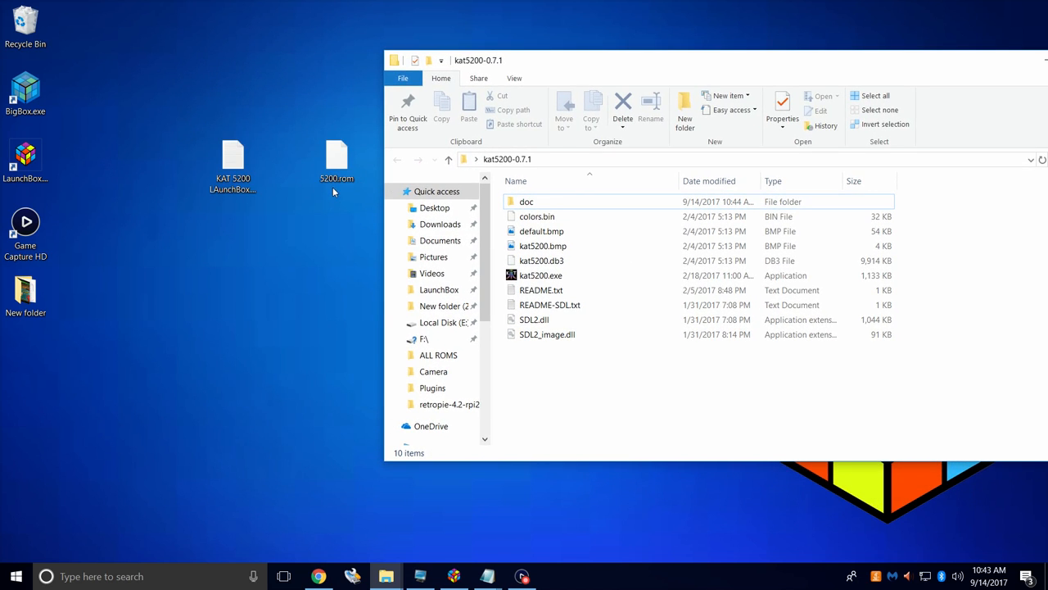
drag(336, 164, 569, 164)
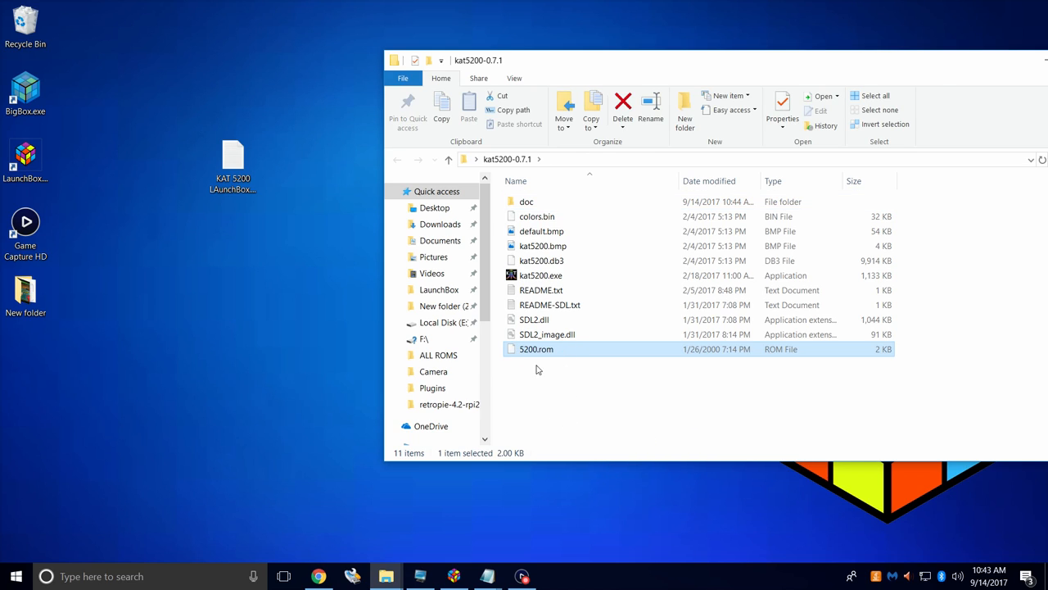
mouse_move(545, 372)
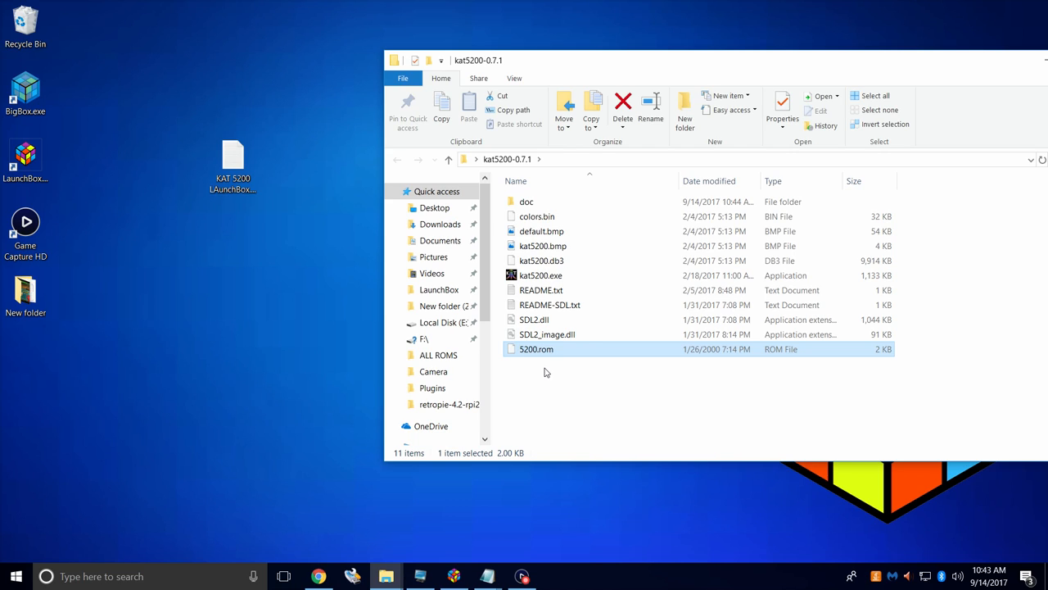
mouse_move(541, 275)
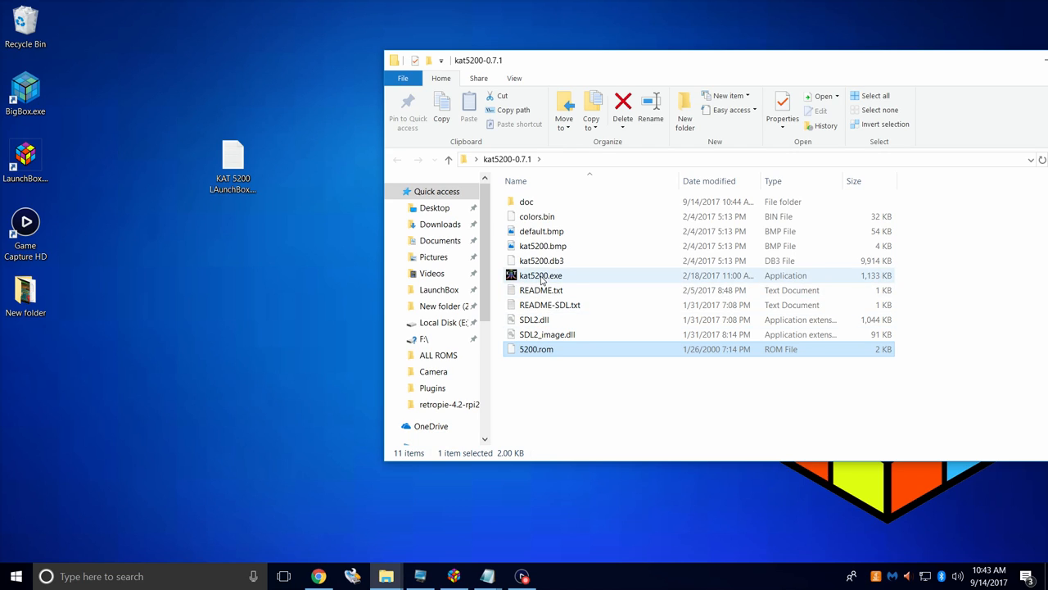
Launch kat5200, dismiss the ROM error, and load 5200.rom as the Atari 5200 BIOS file.
double_click(541, 275)
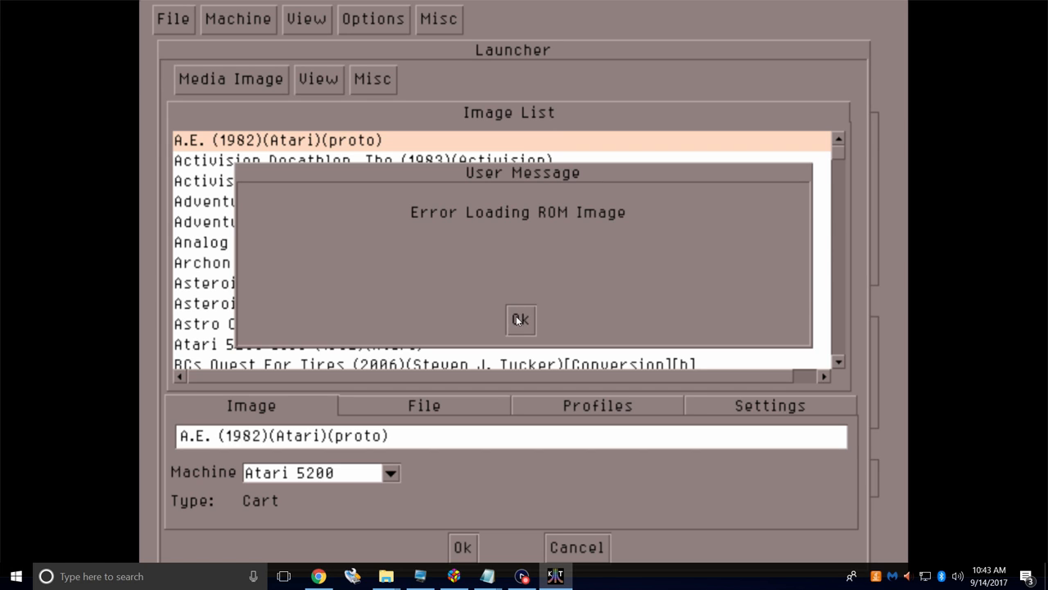
click(520, 319)
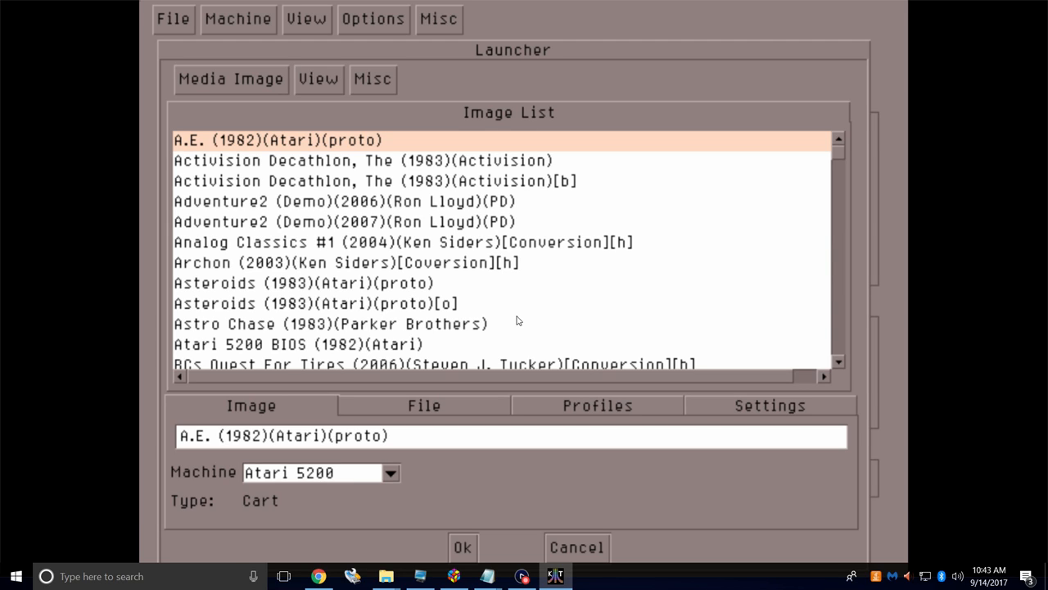
mouse_move(255, 38)
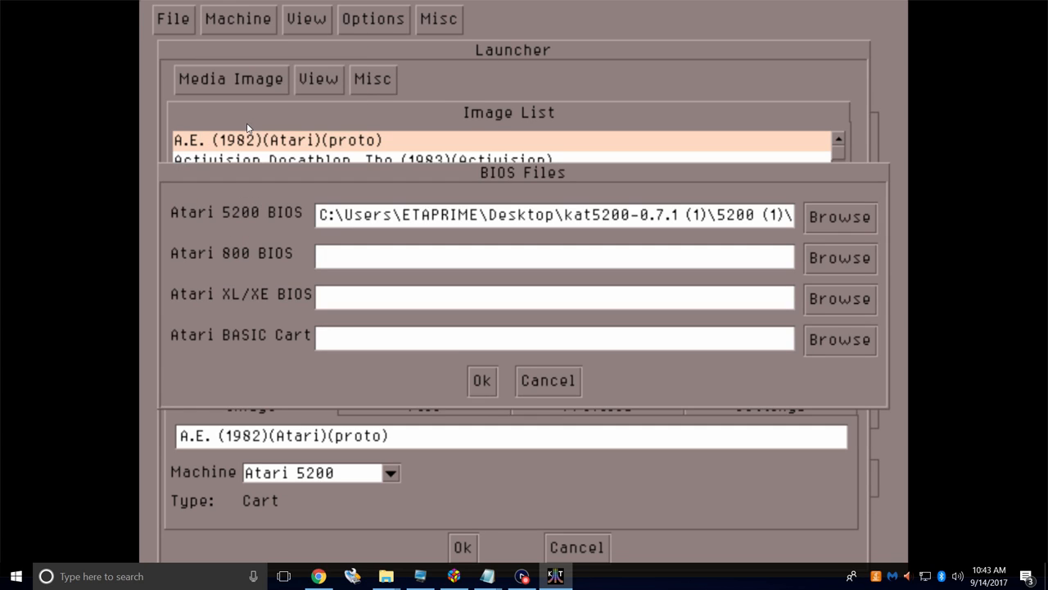
click(840, 217)
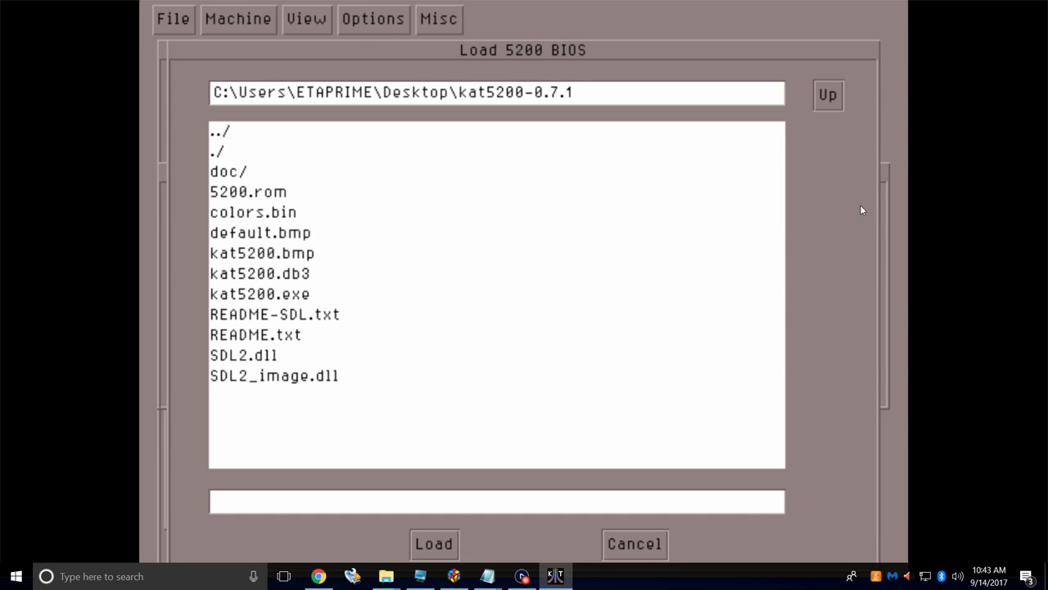
mouse_move(379, 325)
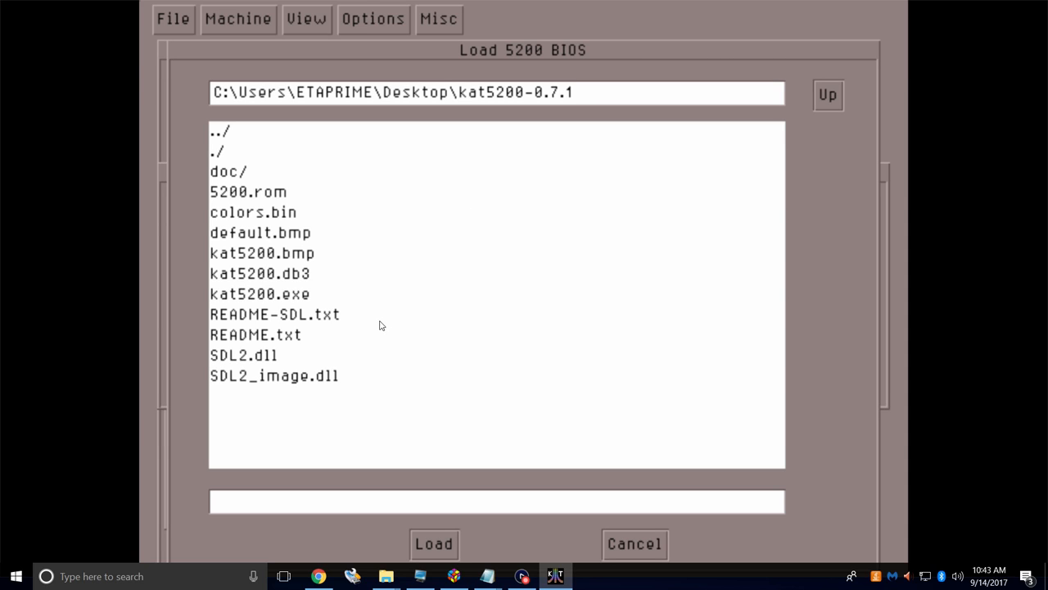
mouse_move(279, 388)
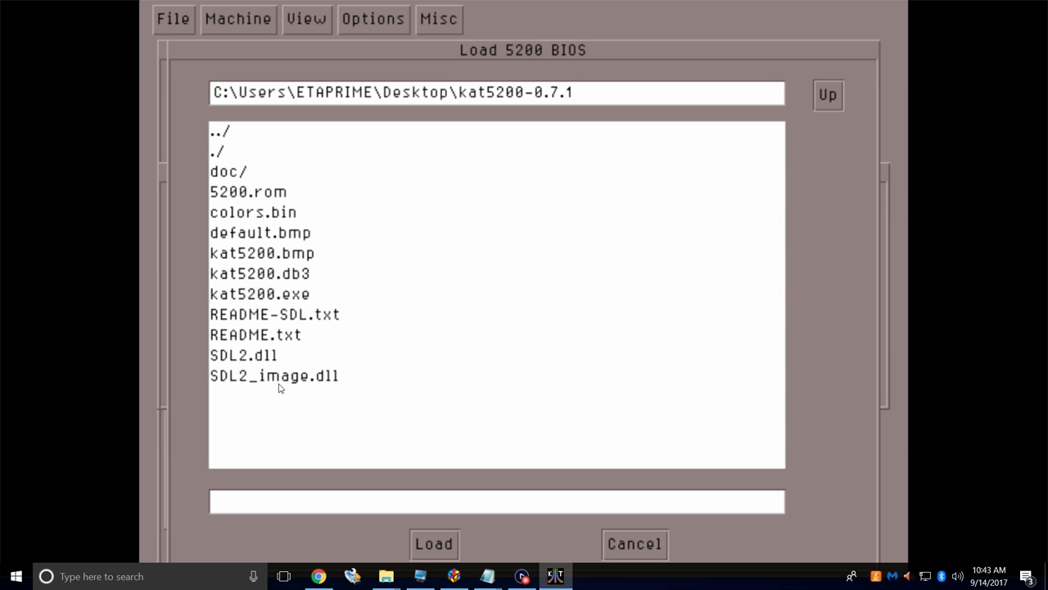
mouse_move(250, 201)
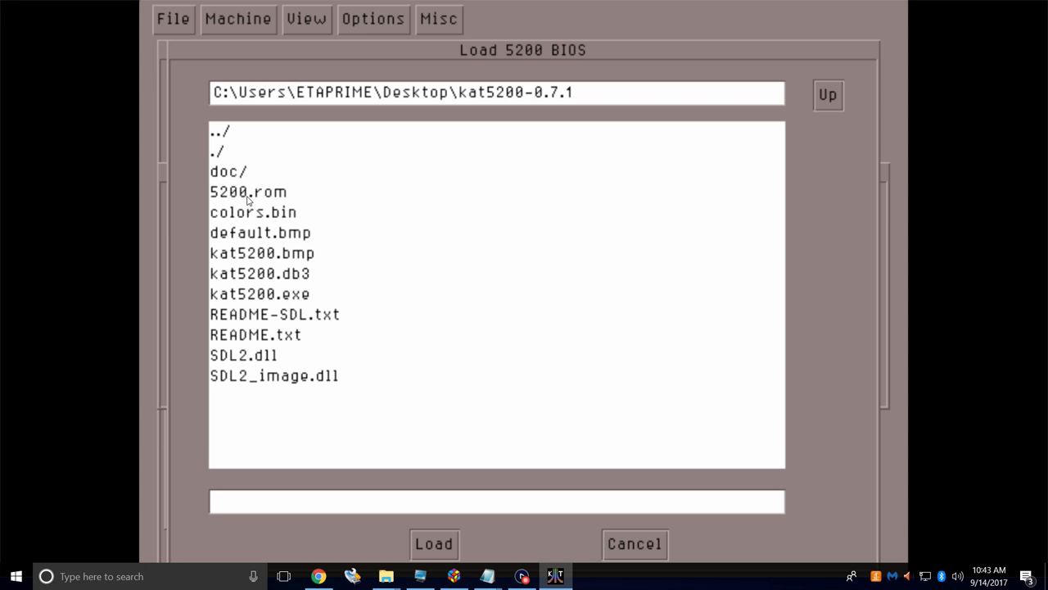
click(249, 192)
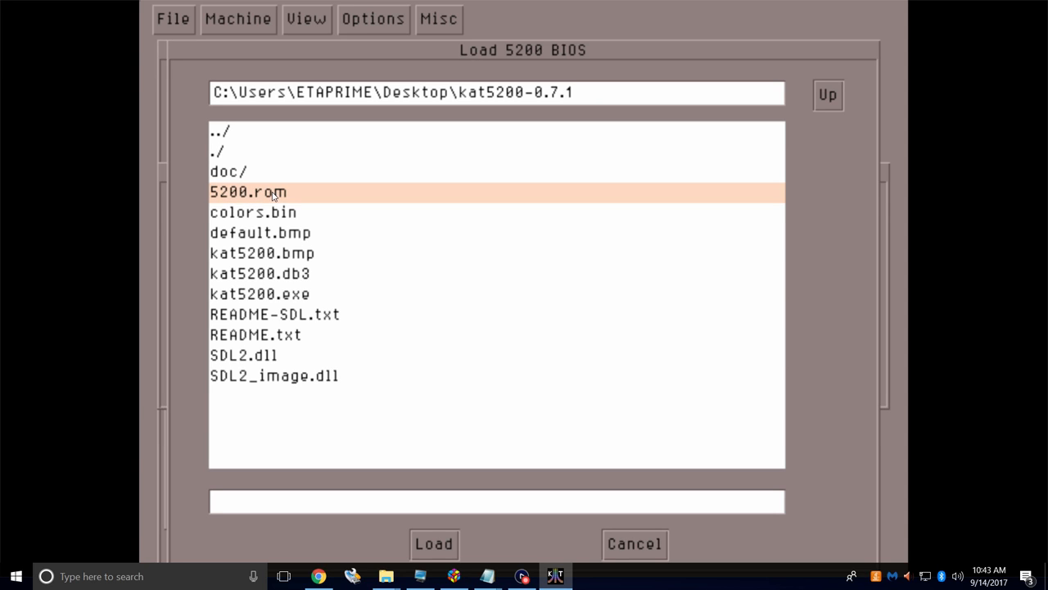
mouse_move(479, 493)
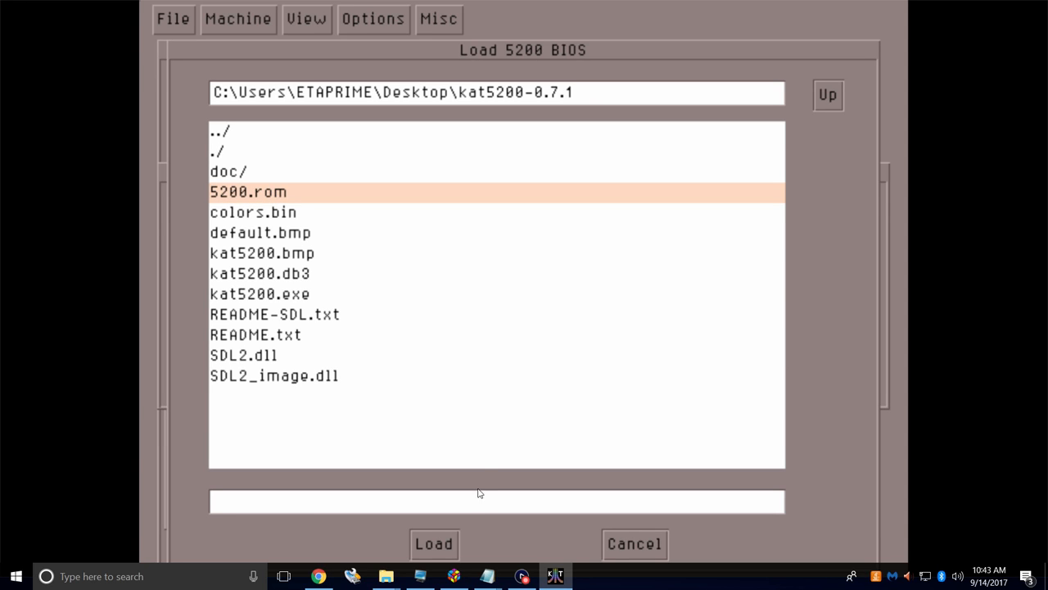
click(433, 543)
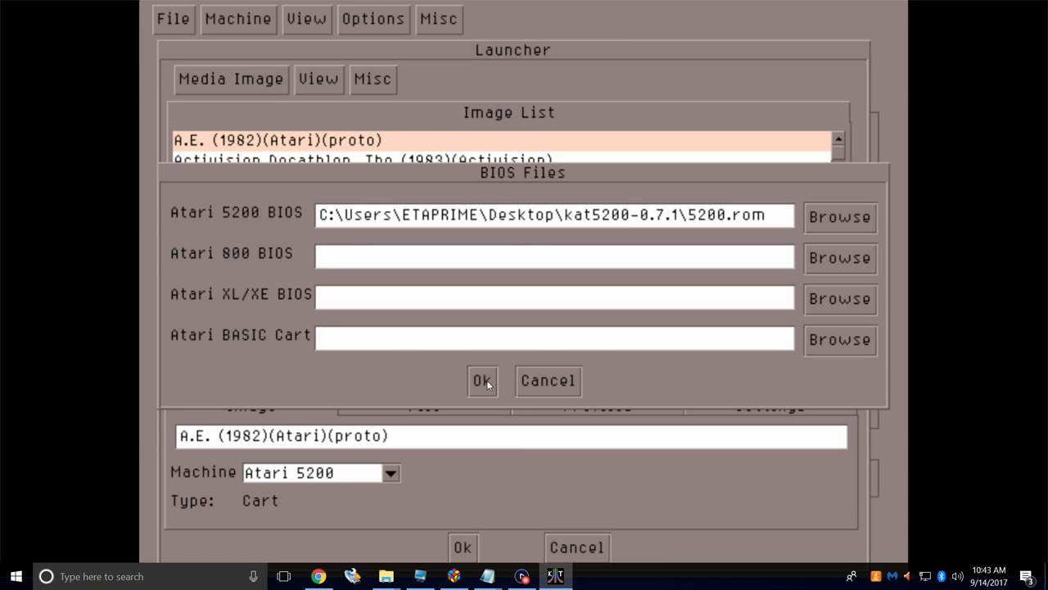
click(481, 380)
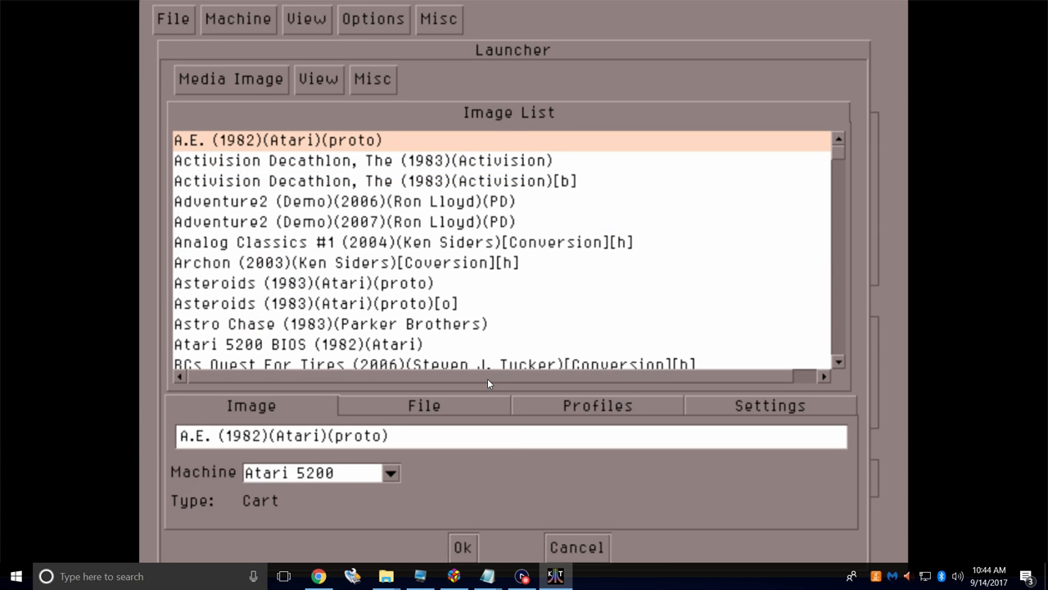
Bring up Options > Input Settings and check the assigned input device for Player 1.
click(373, 19)
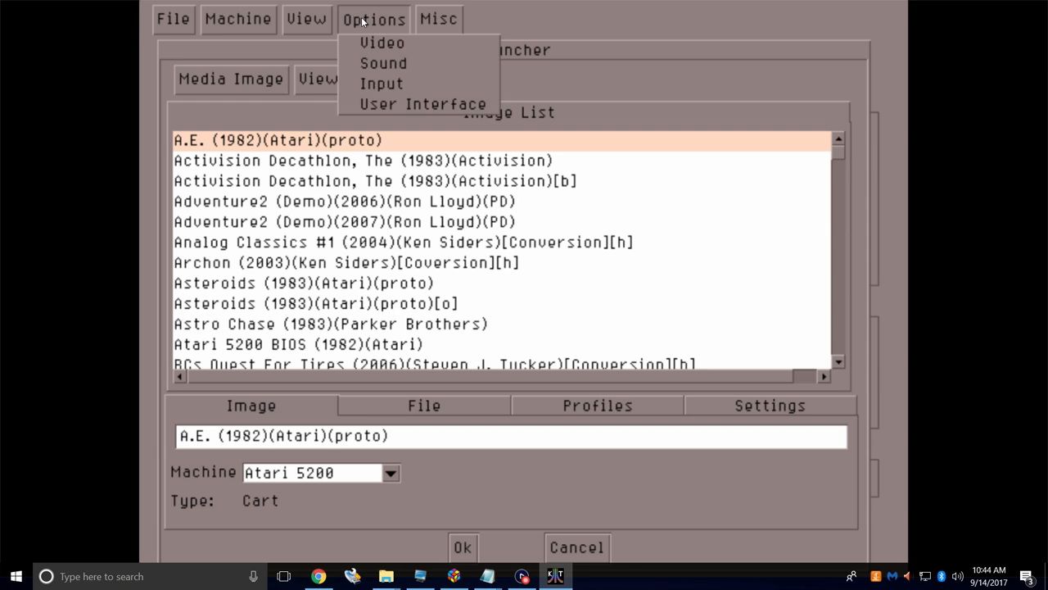
click(381, 82)
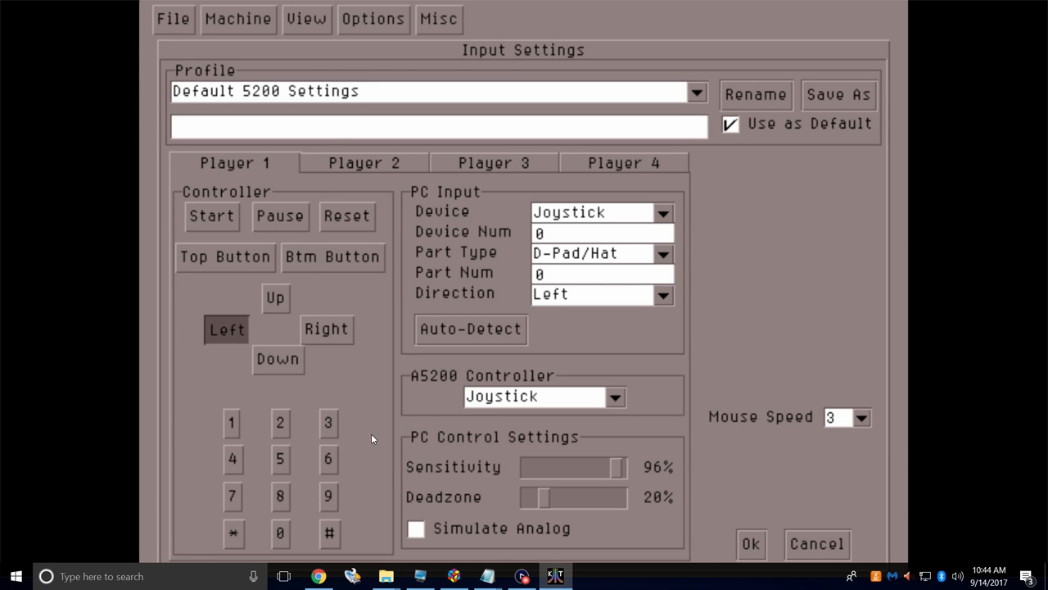
mouse_move(370, 213)
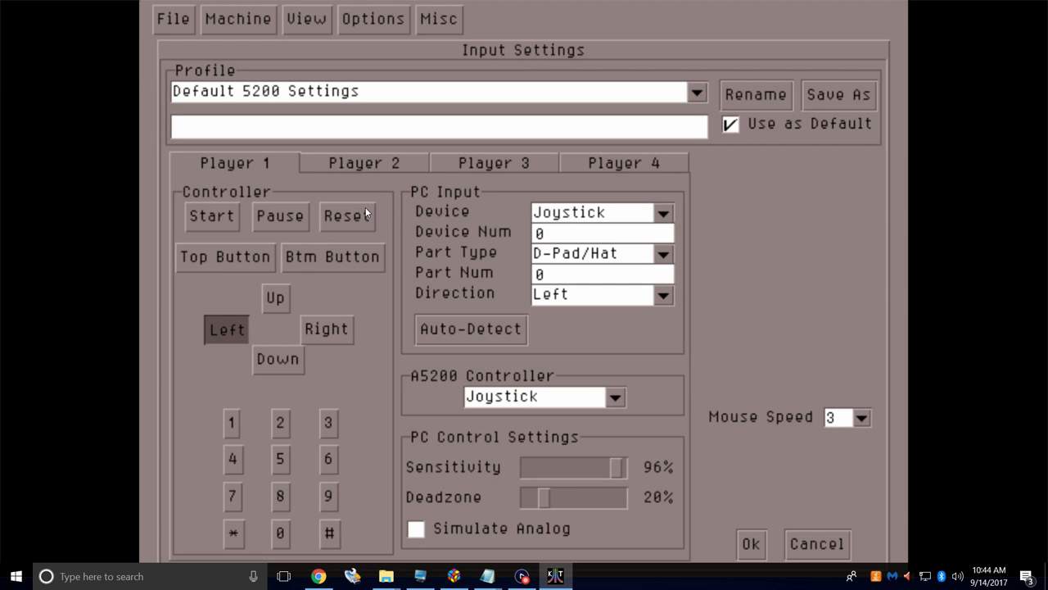
mouse_move(297, 293)
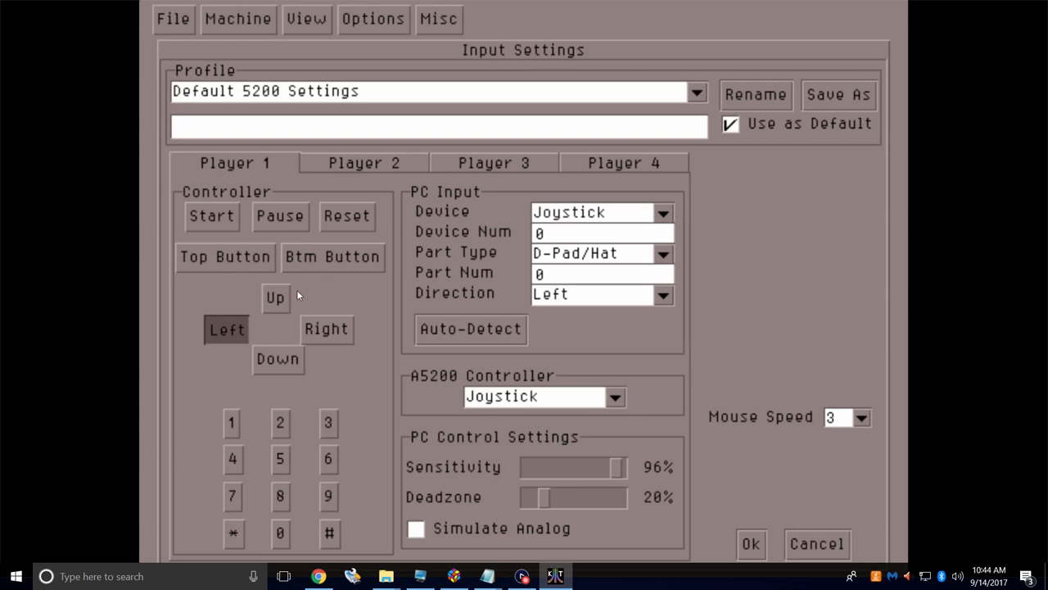
mouse_move(249, 440)
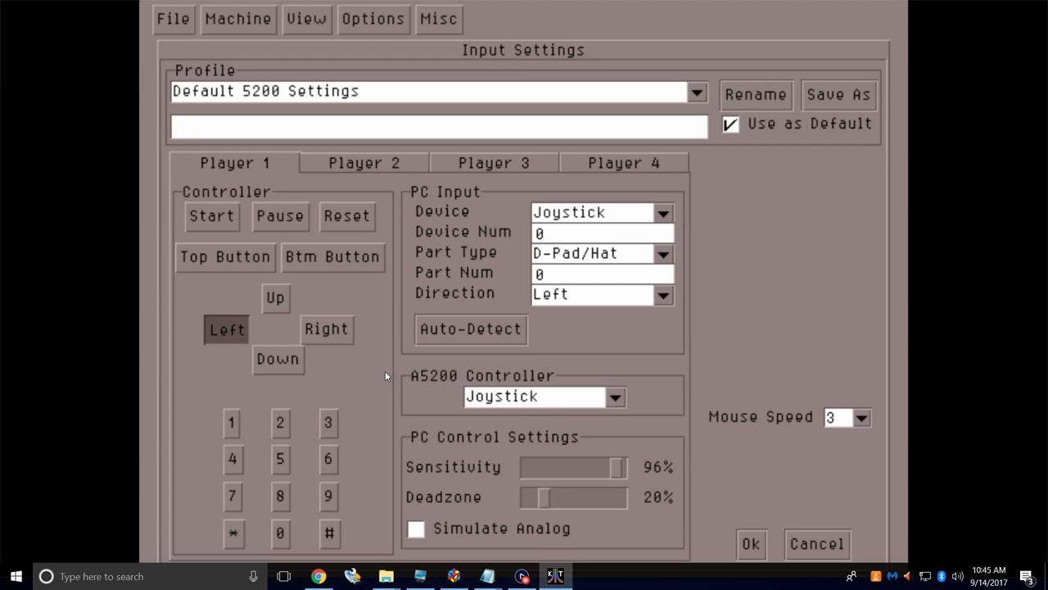
mouse_move(661, 219)
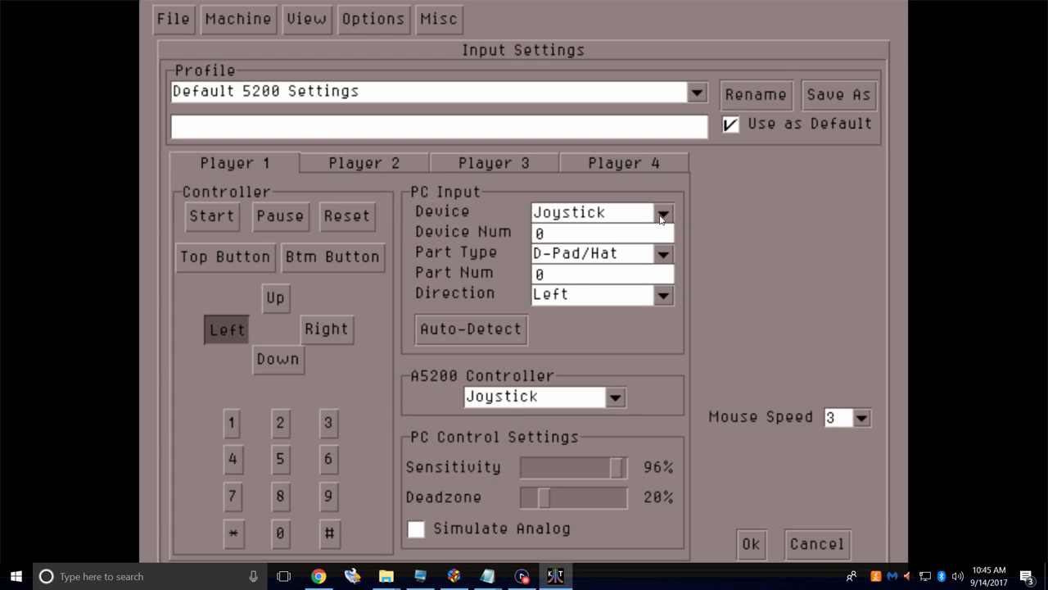
click(592, 212)
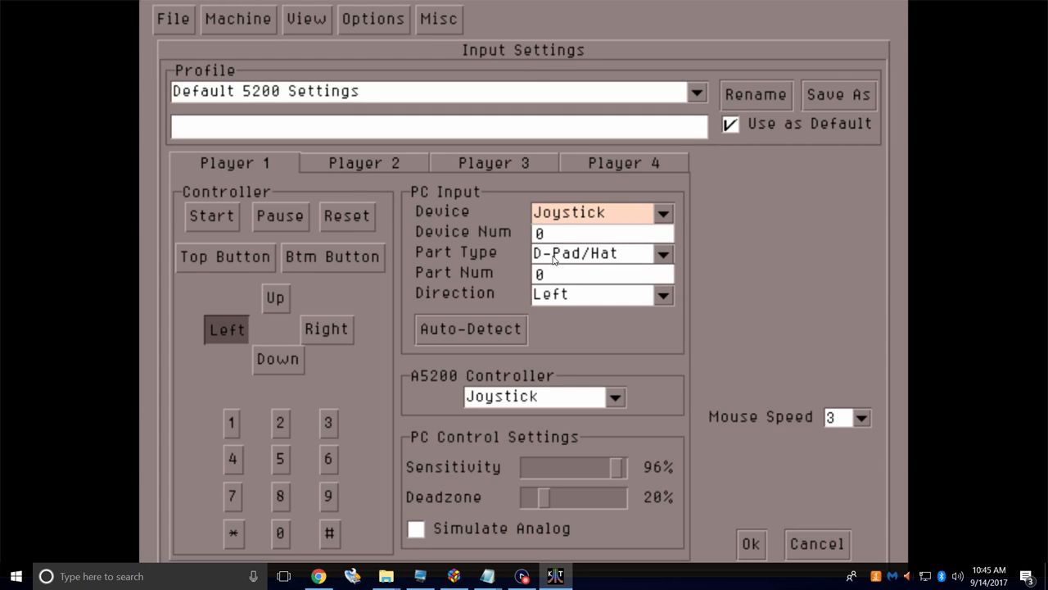
mouse_move(340, 284)
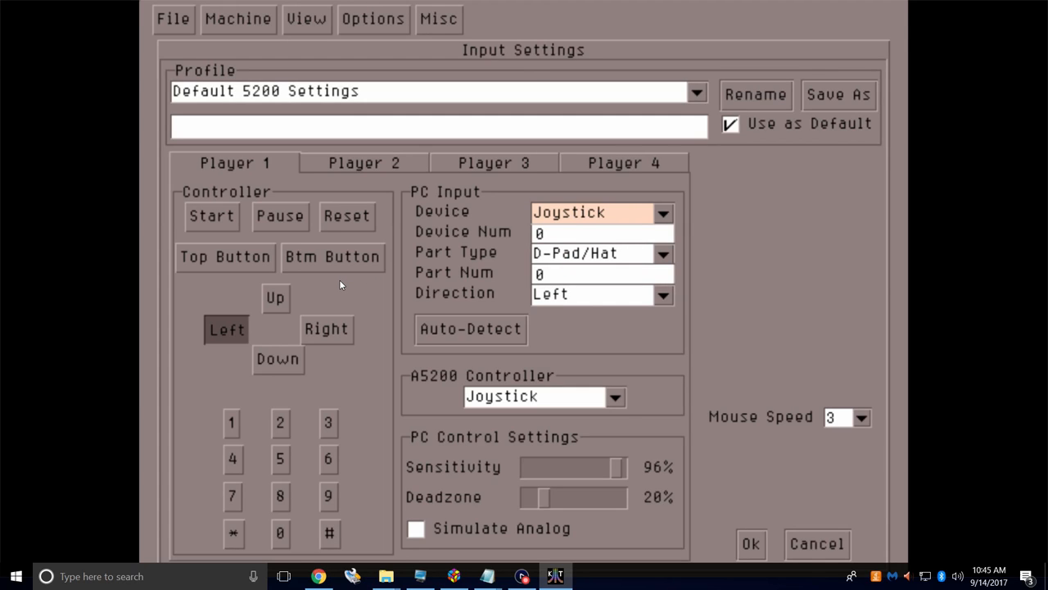
mouse_move(335, 289)
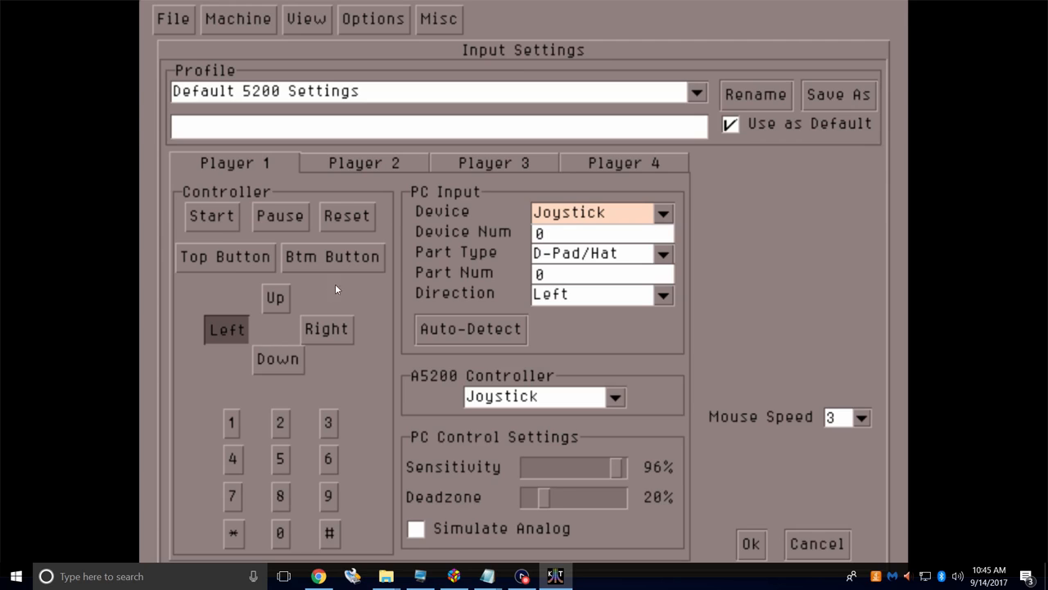
mouse_move(217, 225)
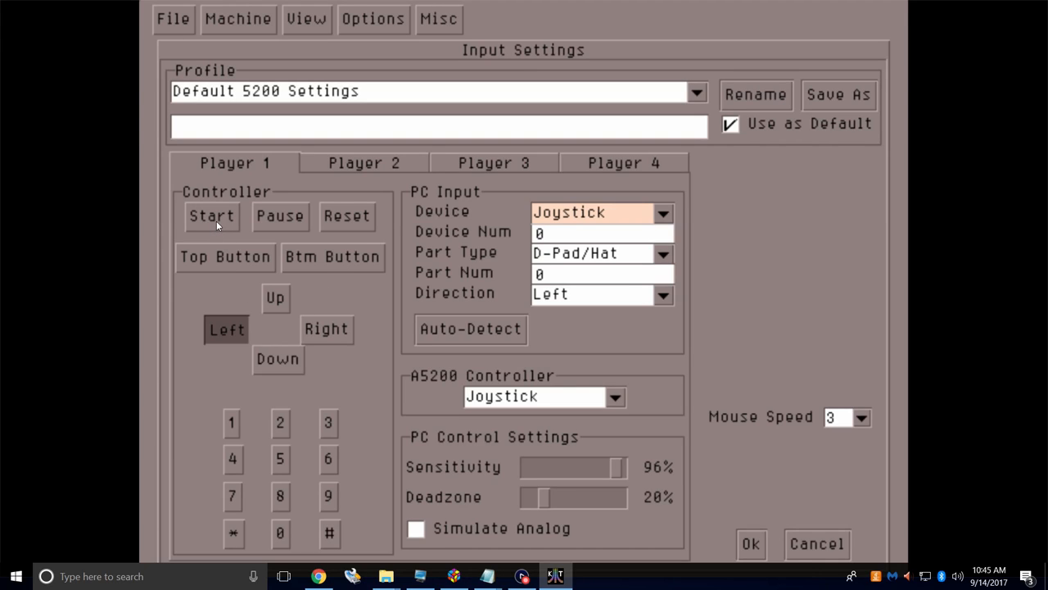
Map Start, Pause, top and bottom fire, Up and keypad 1 to auto-detected joystick inputs.
click(212, 216)
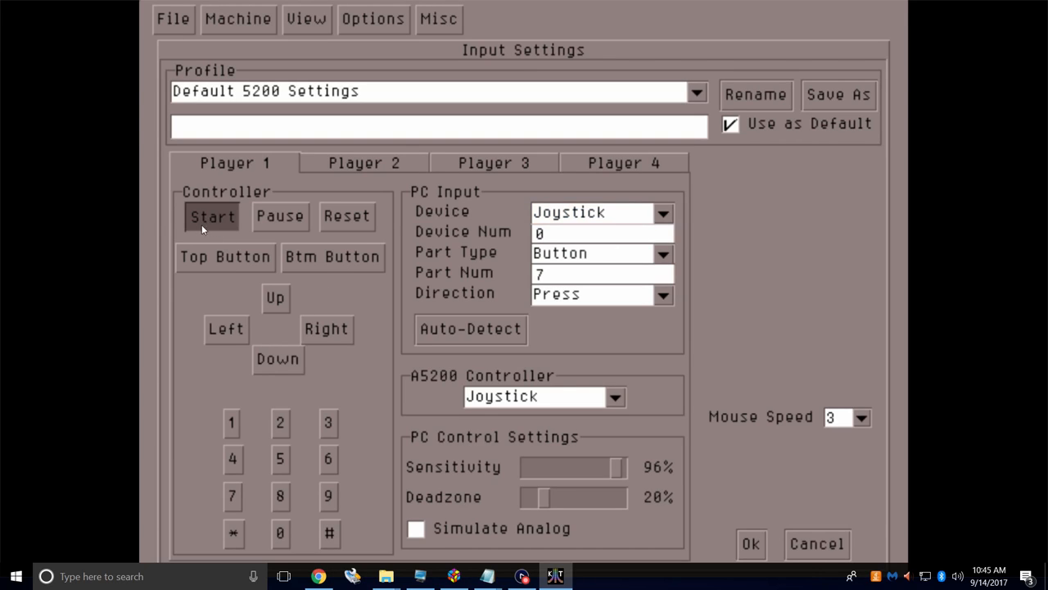
mouse_move(420, 315)
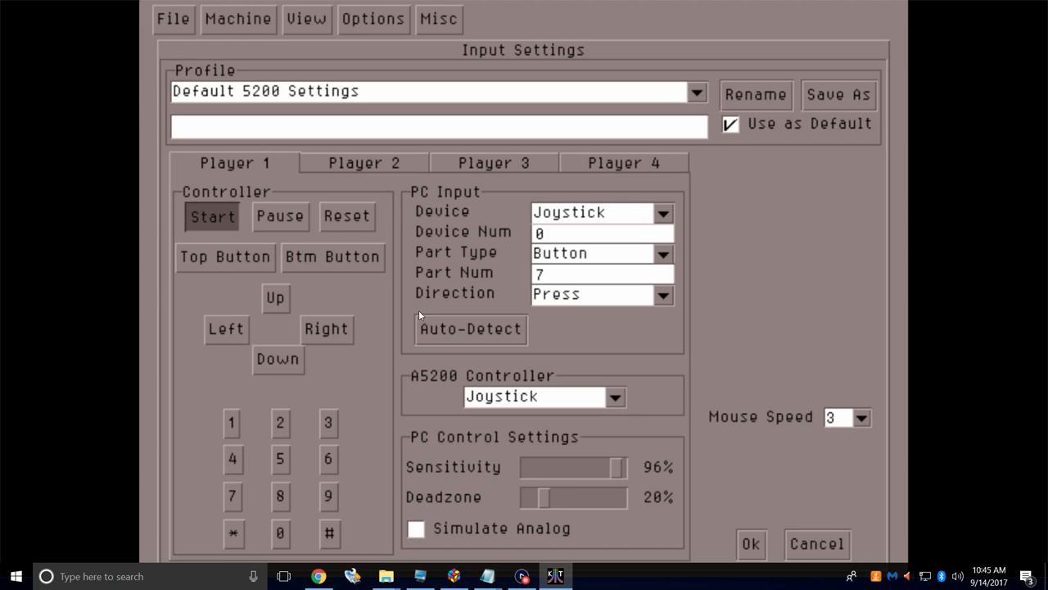
click(470, 329)
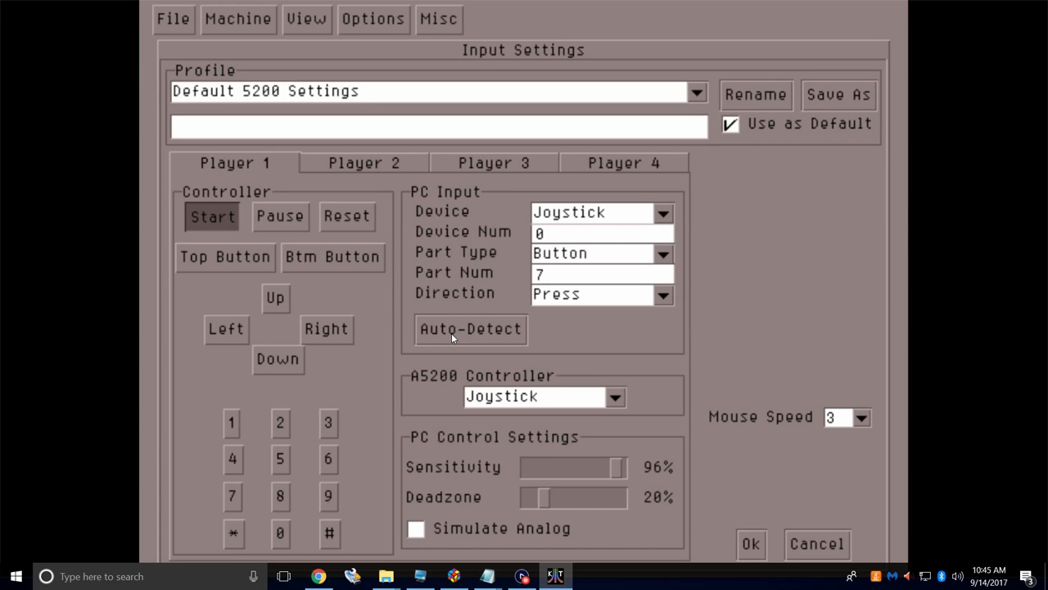
mouse_move(281, 216)
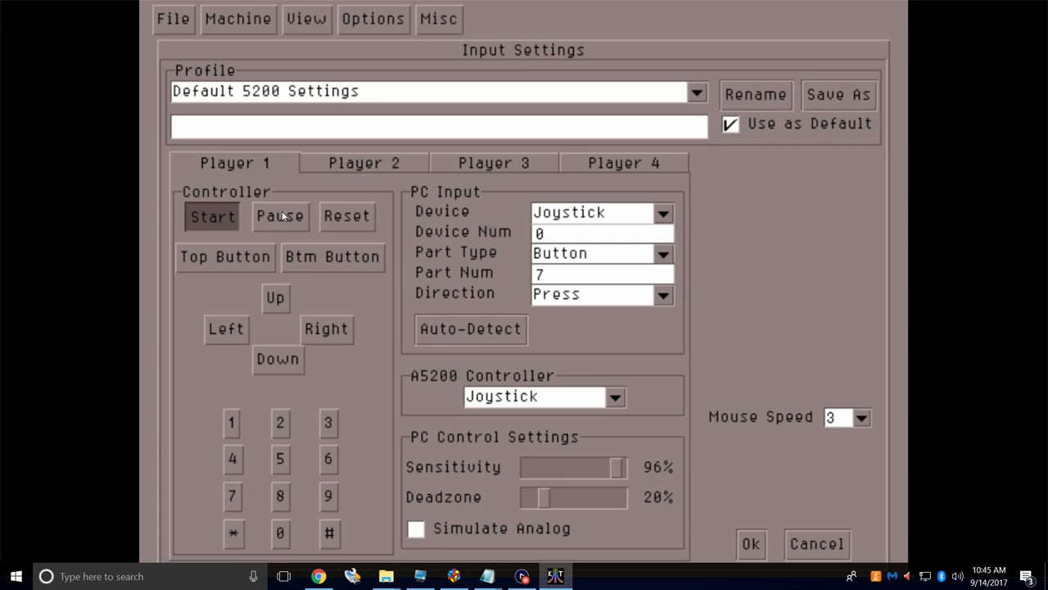
click(280, 216)
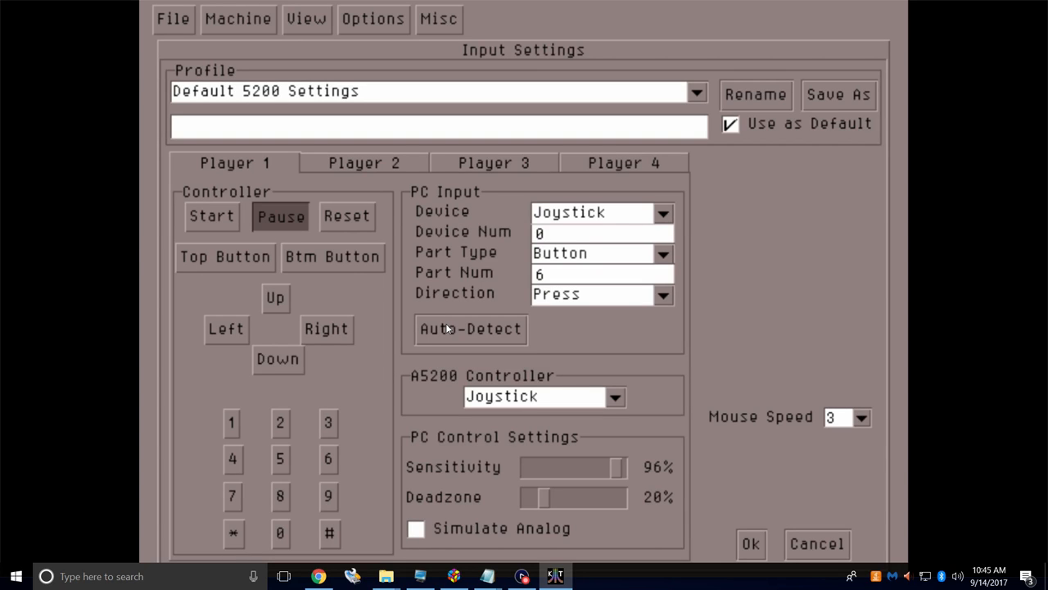
mouse_move(407, 304)
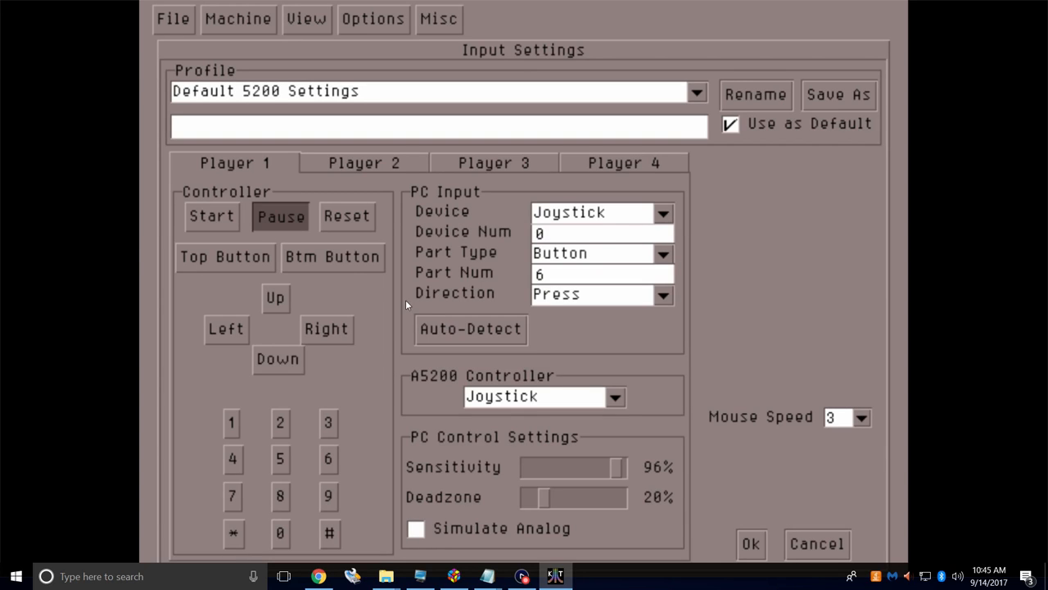
click(347, 216)
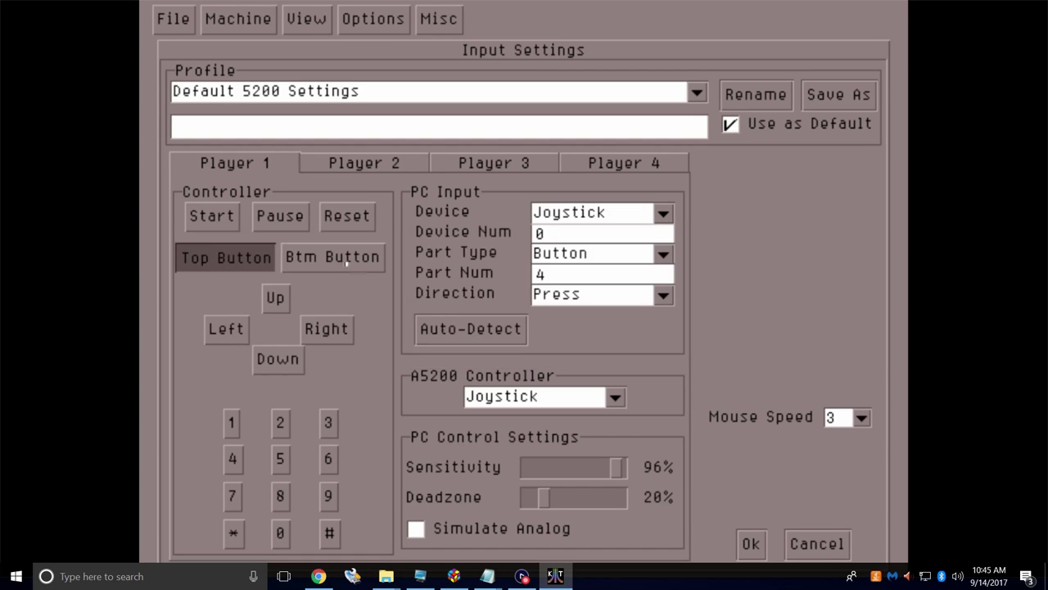
click(333, 256)
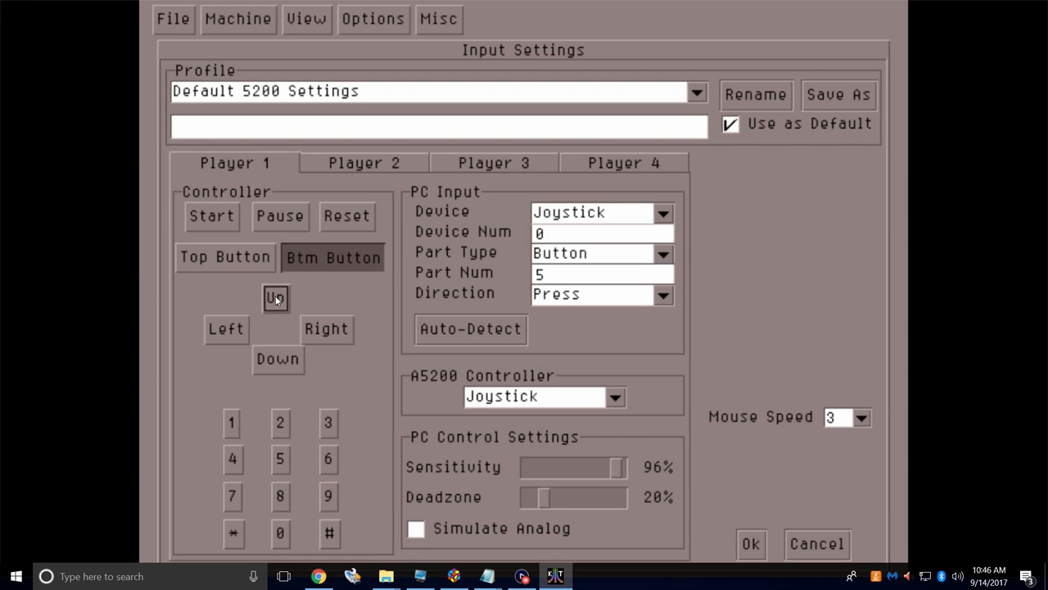
click(275, 298)
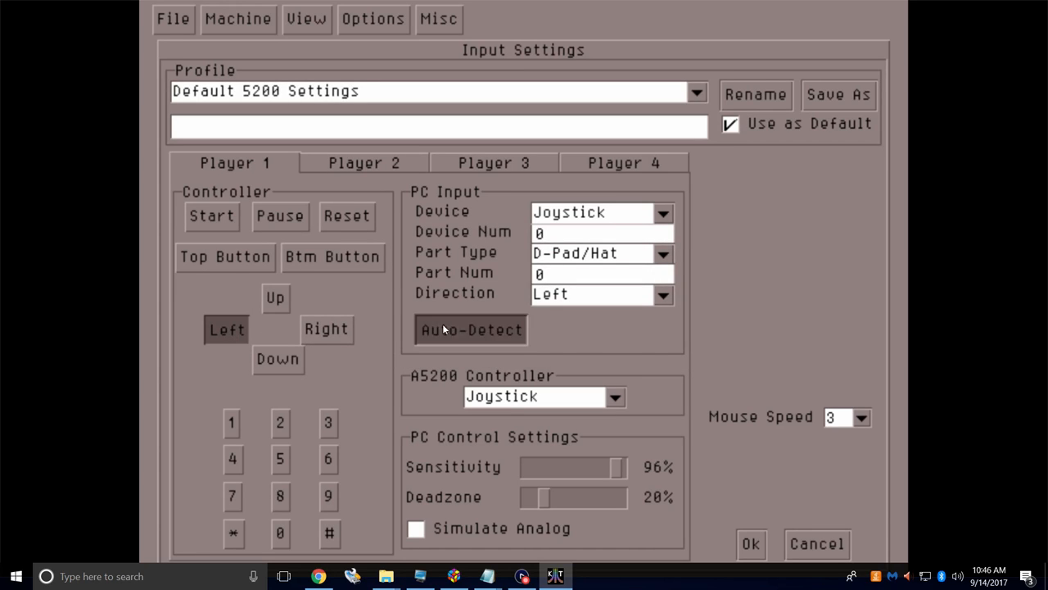
click(326, 329)
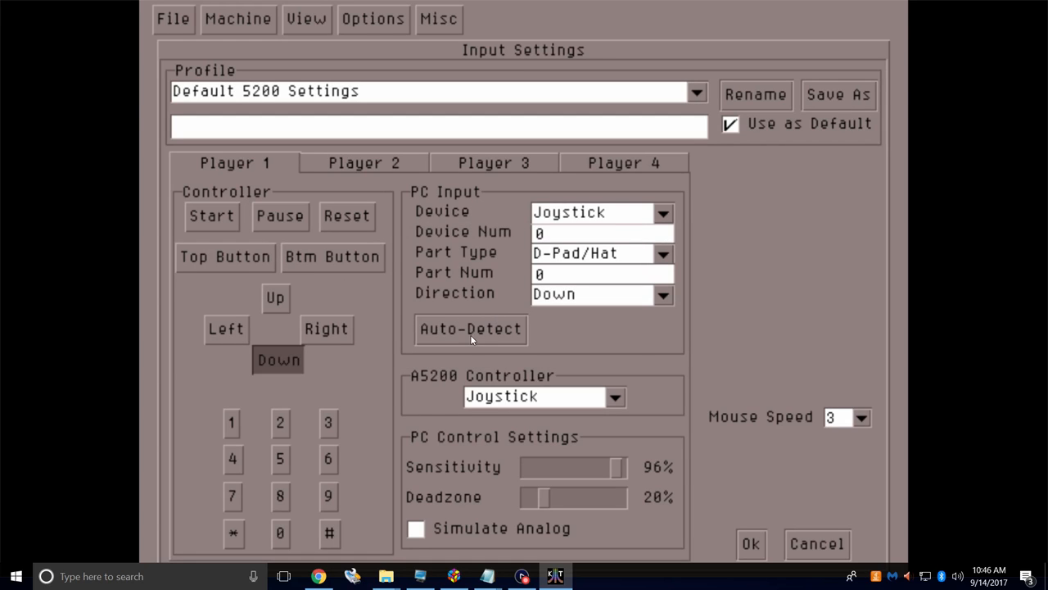
mouse_move(233, 424)
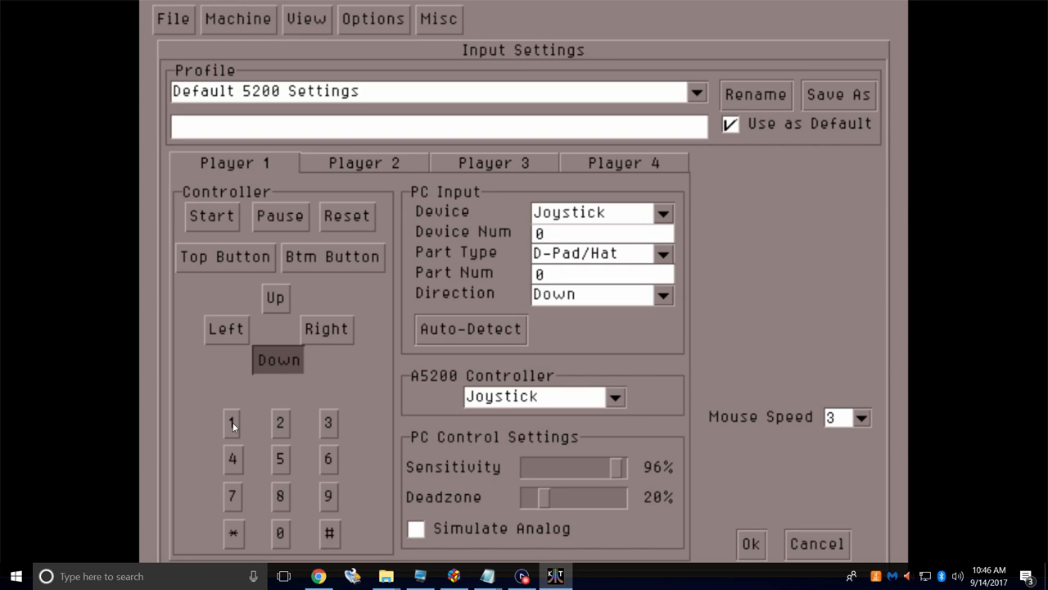
click(470, 329)
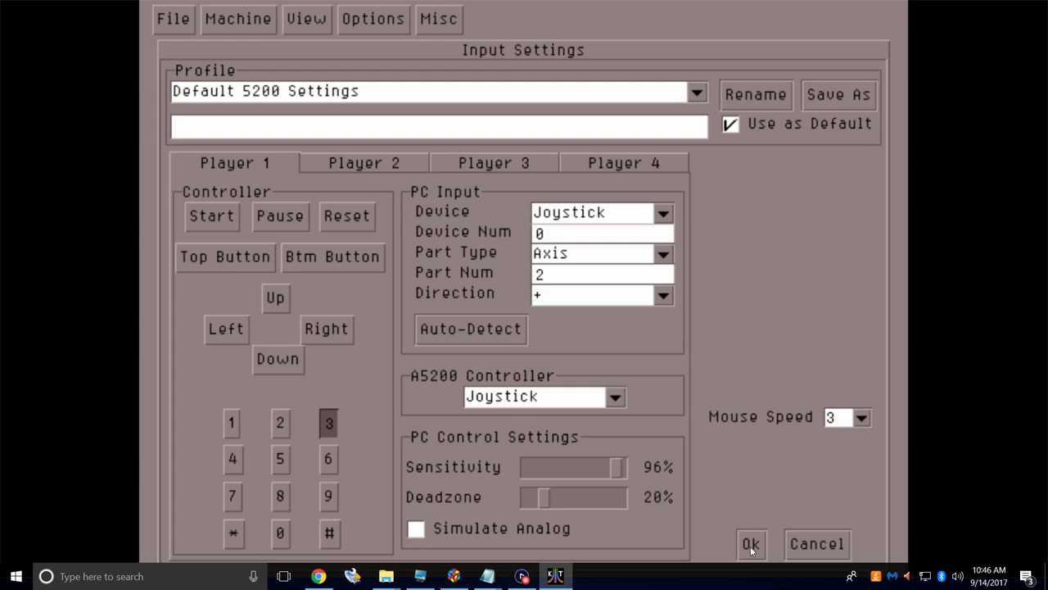
Confirm the input settings with Ok and exit kat5200 via File > Exit.
click(750, 544)
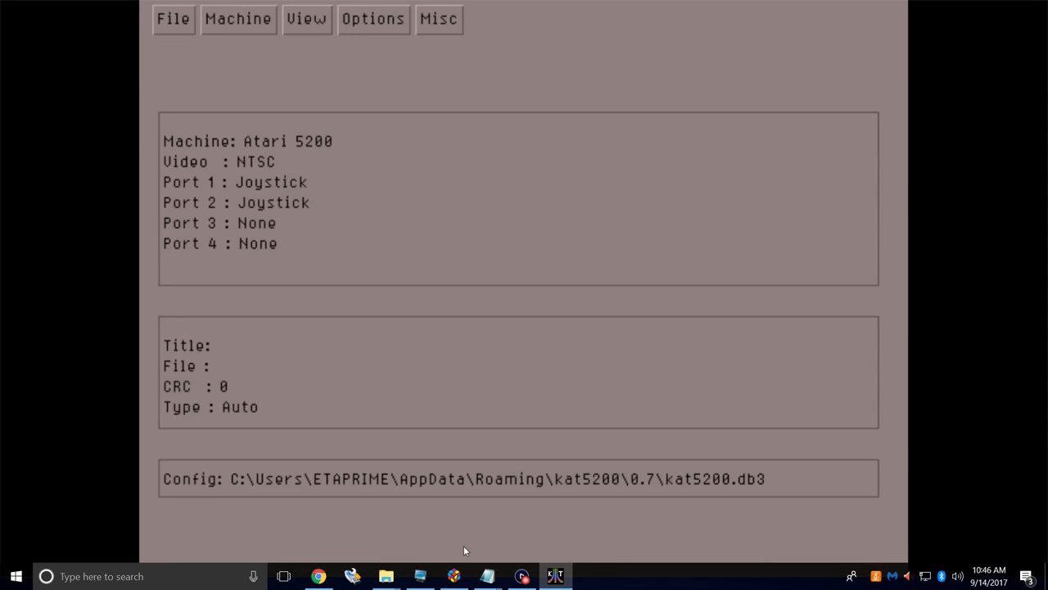
click(173, 19)
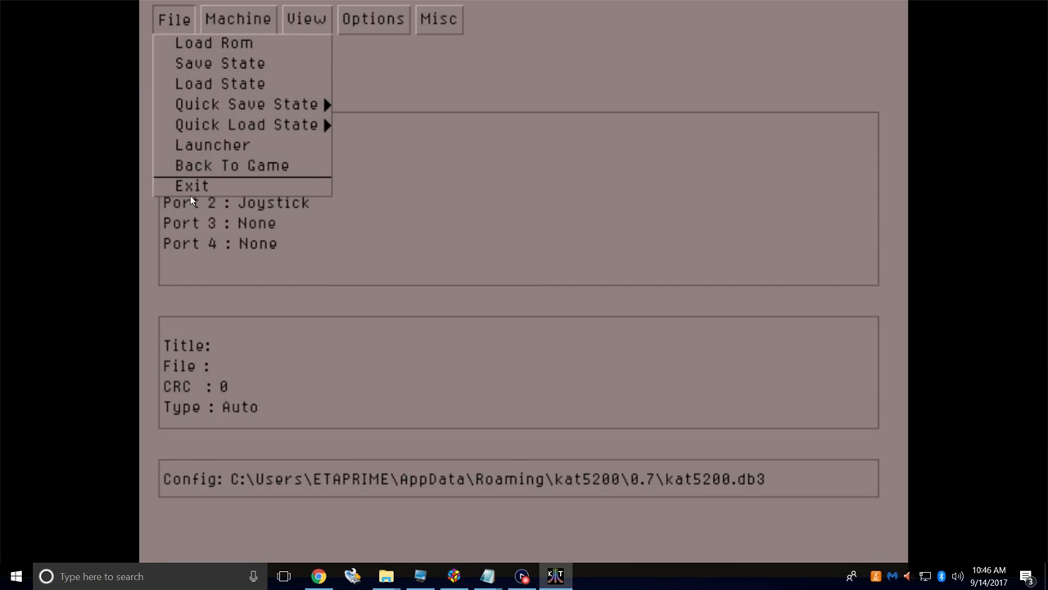
click(191, 186)
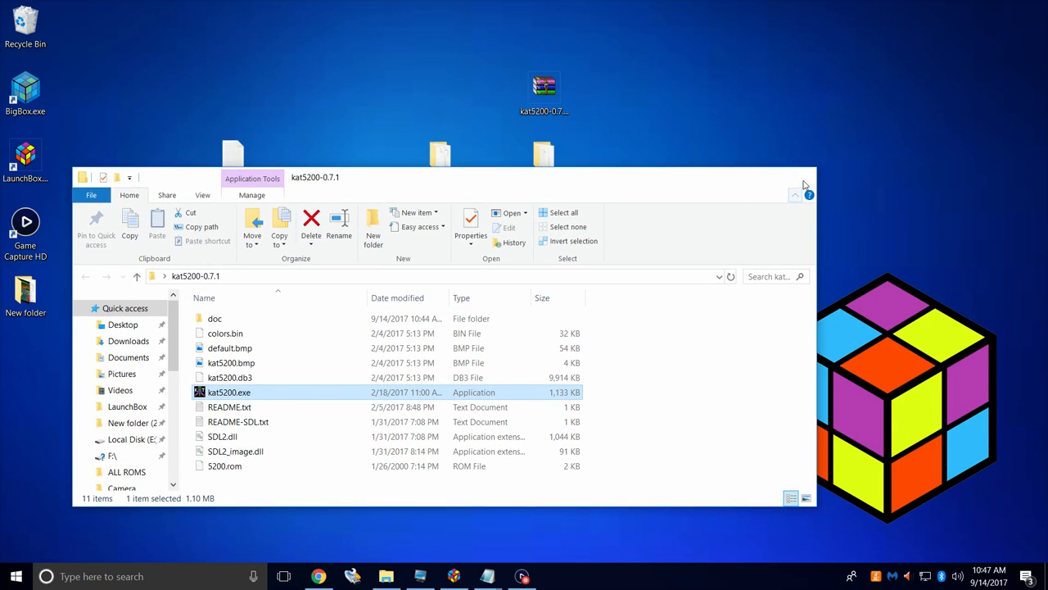
Go to the LaunchBox folder and bring the Atari 5200 ROM folder alongside kat5200-0.7.1.
click(809, 177)
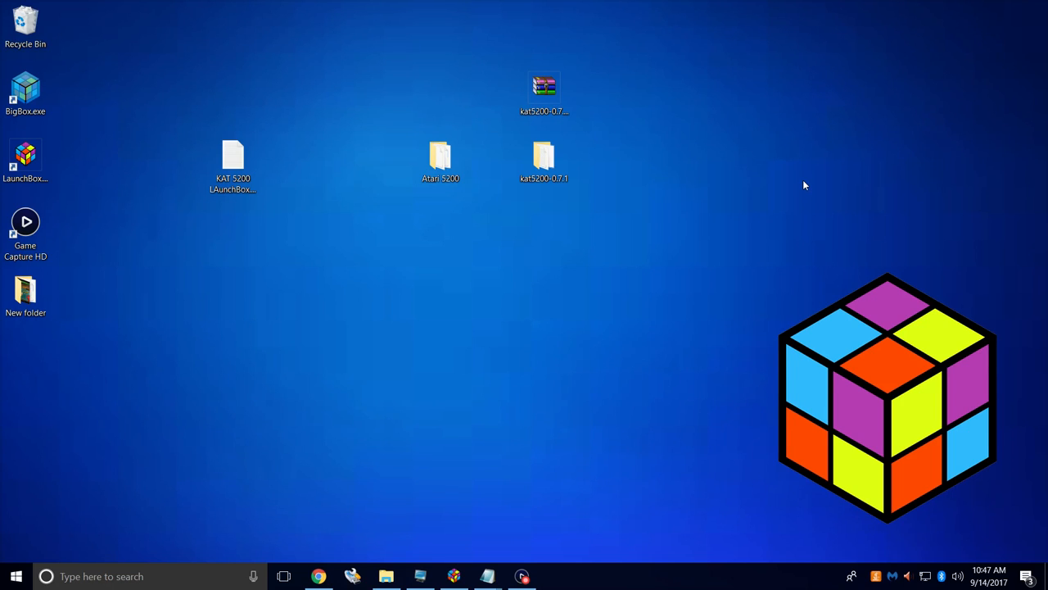
double_click(441, 155)
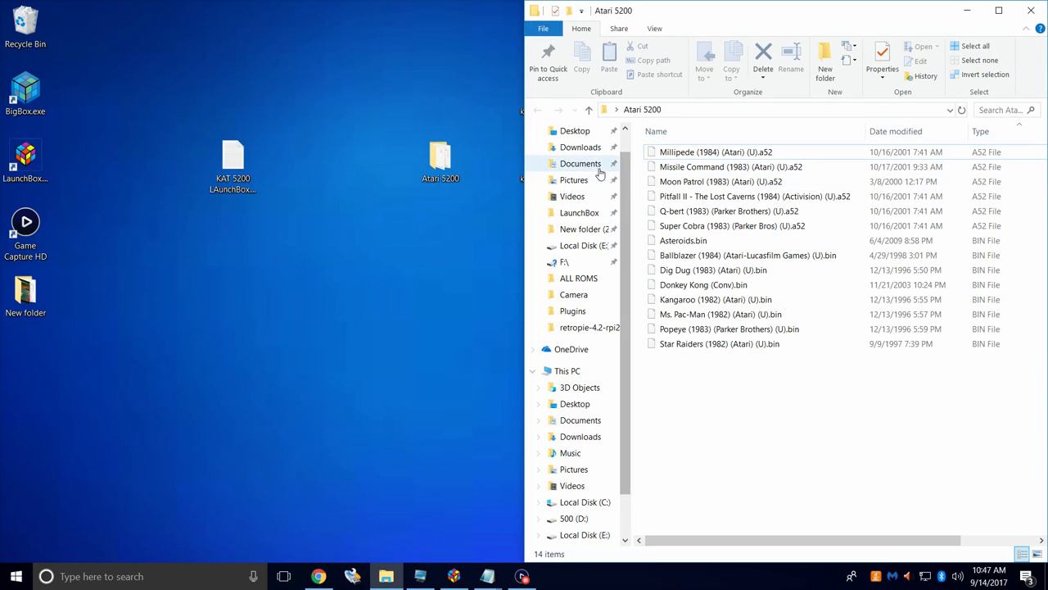
click(580, 240)
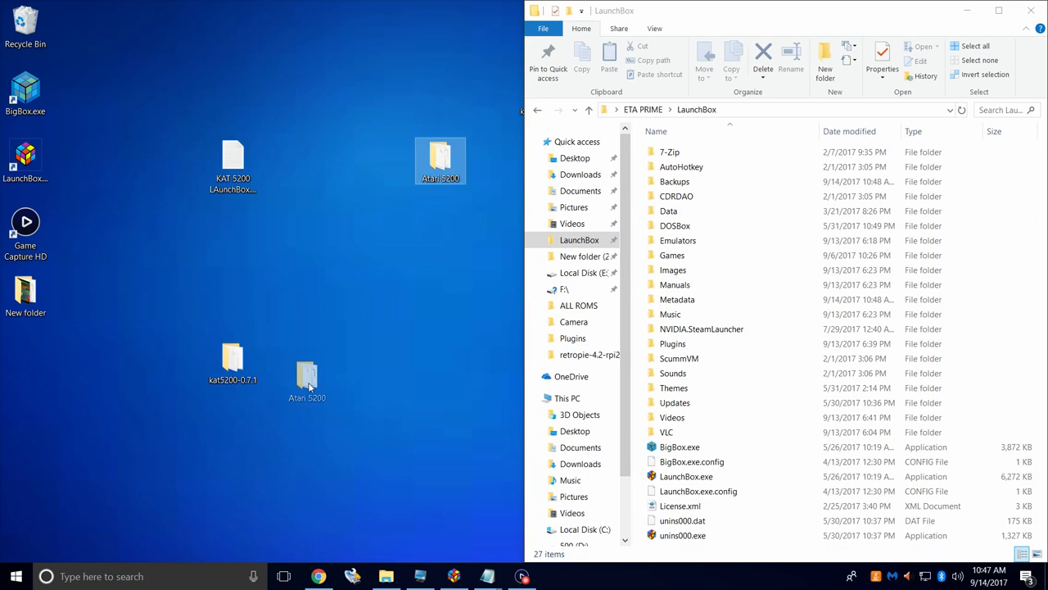
drag(440, 161, 285, 360)
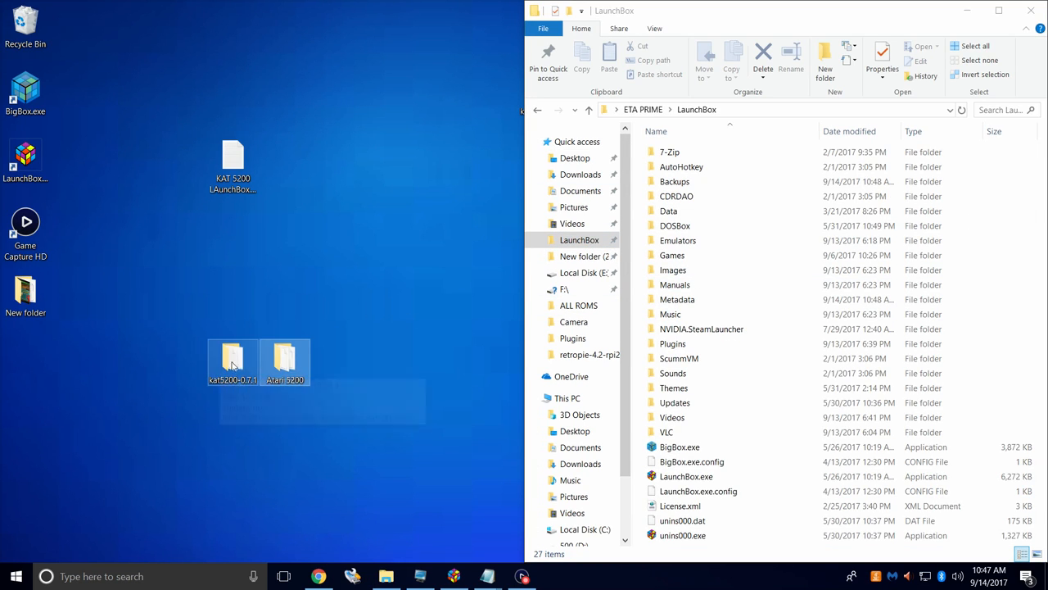
mouse_move(295, 375)
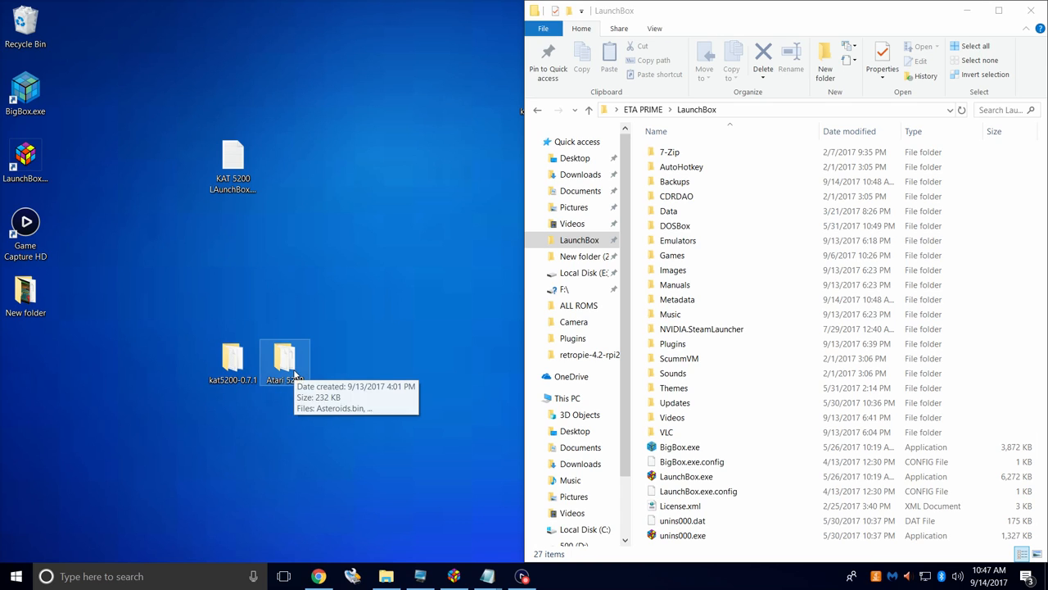
Move kat5200-0.7.1 into LaunchBox's Emulators folder, then go into the Games folder.
drag(232, 356, 408, 204)
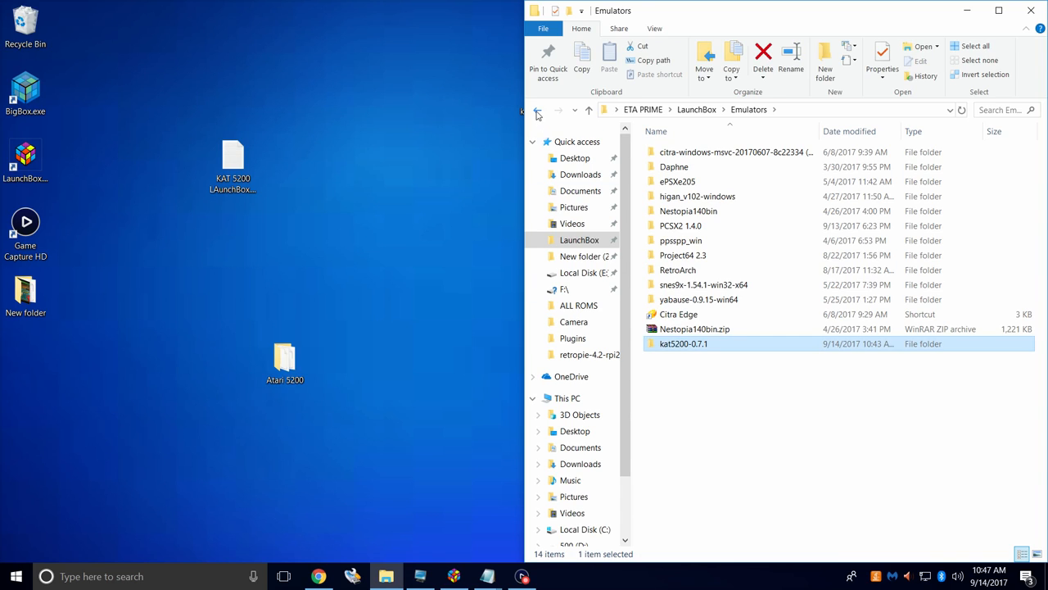
click(537, 110)
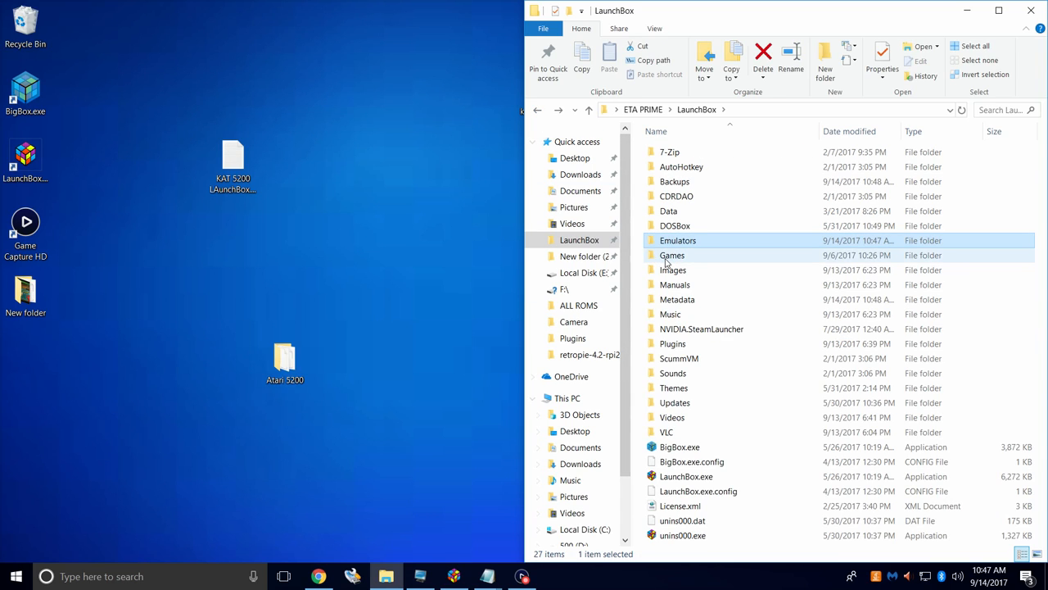
double_click(673, 255)
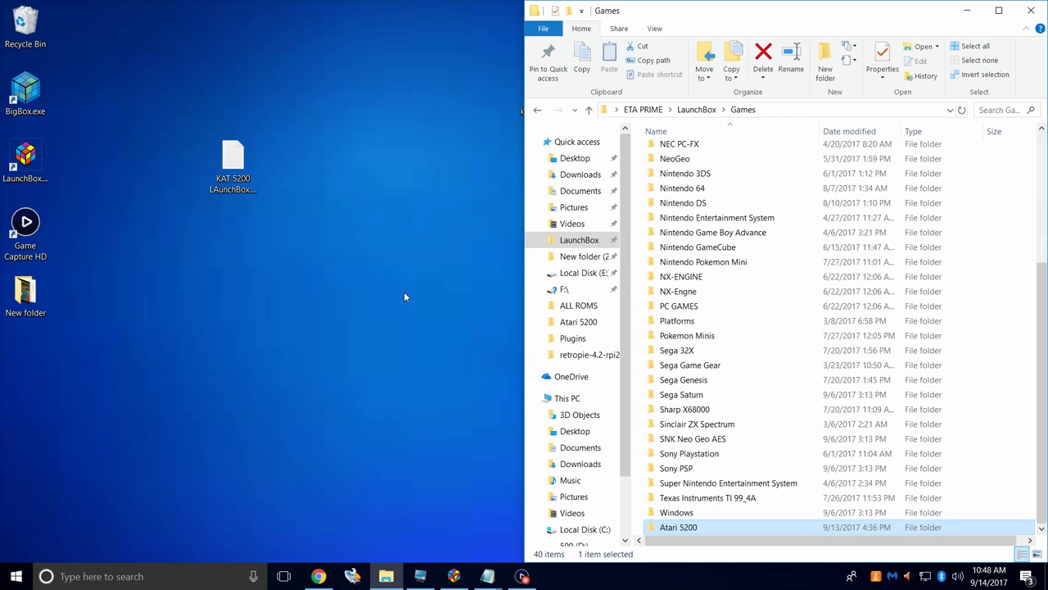
mouse_move(1031, 10)
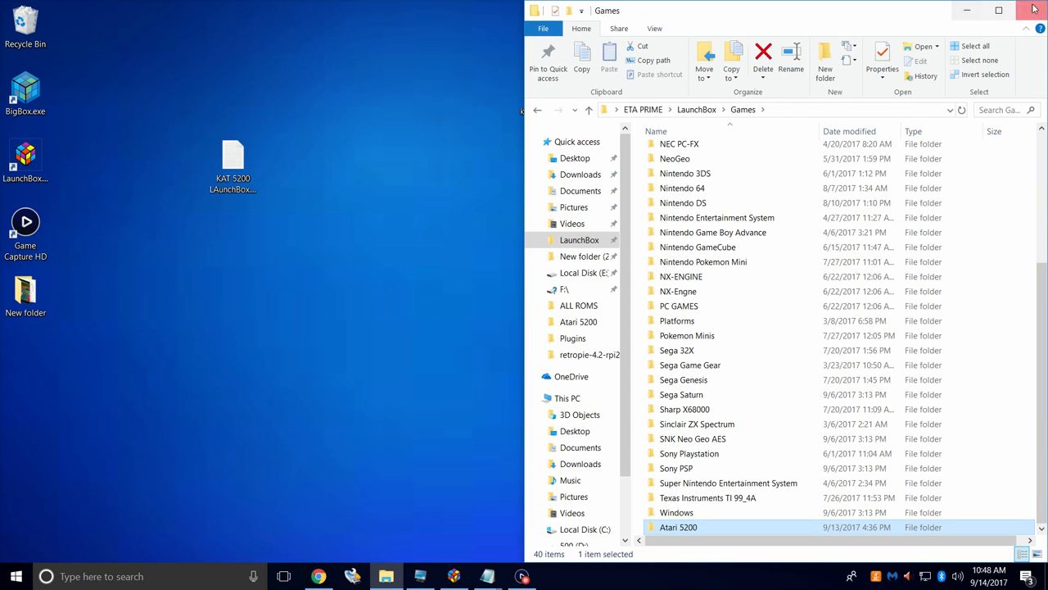
In Tools > Manage Emulators, add a new emulator entry named Kat5200.
click(1033, 10)
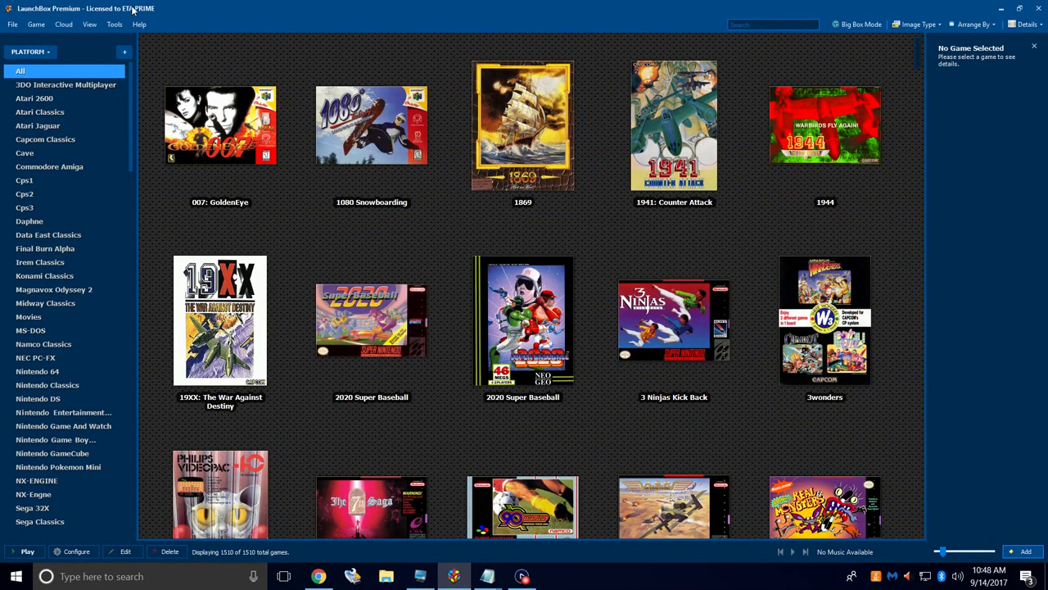
click(114, 24)
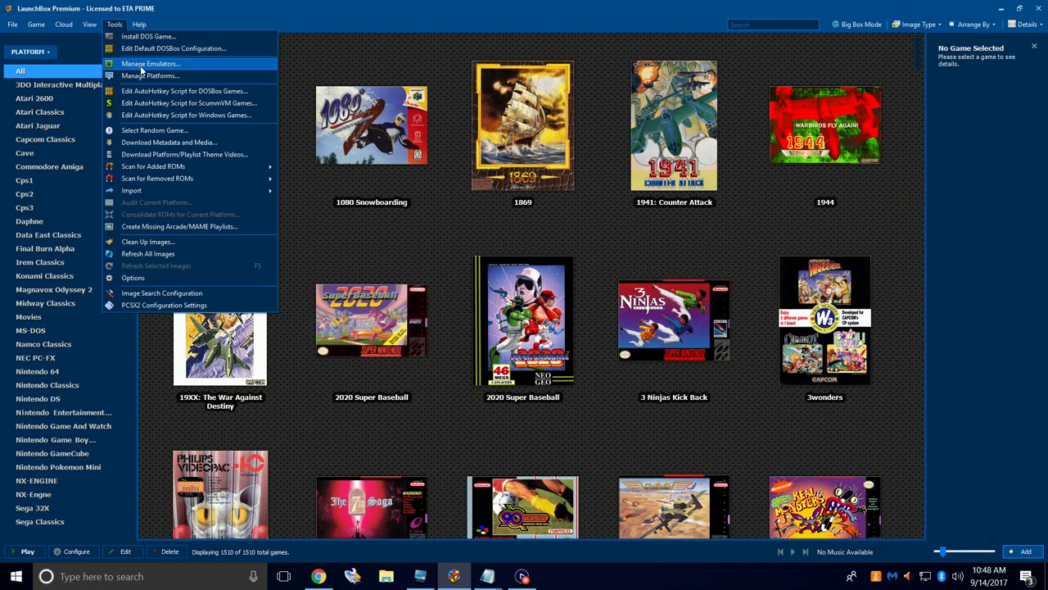
click(149, 63)
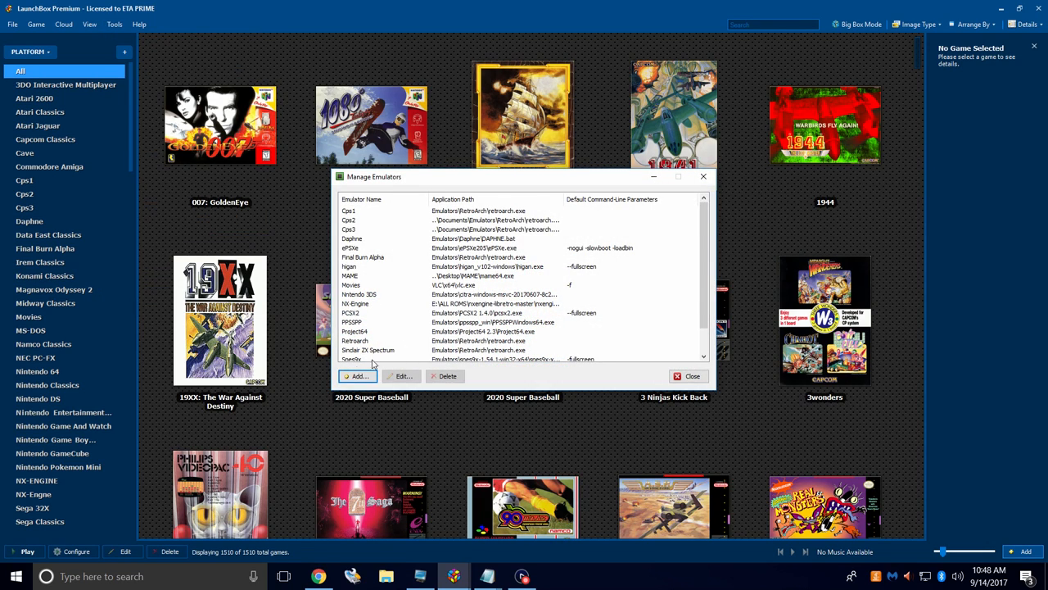
click(356, 376)
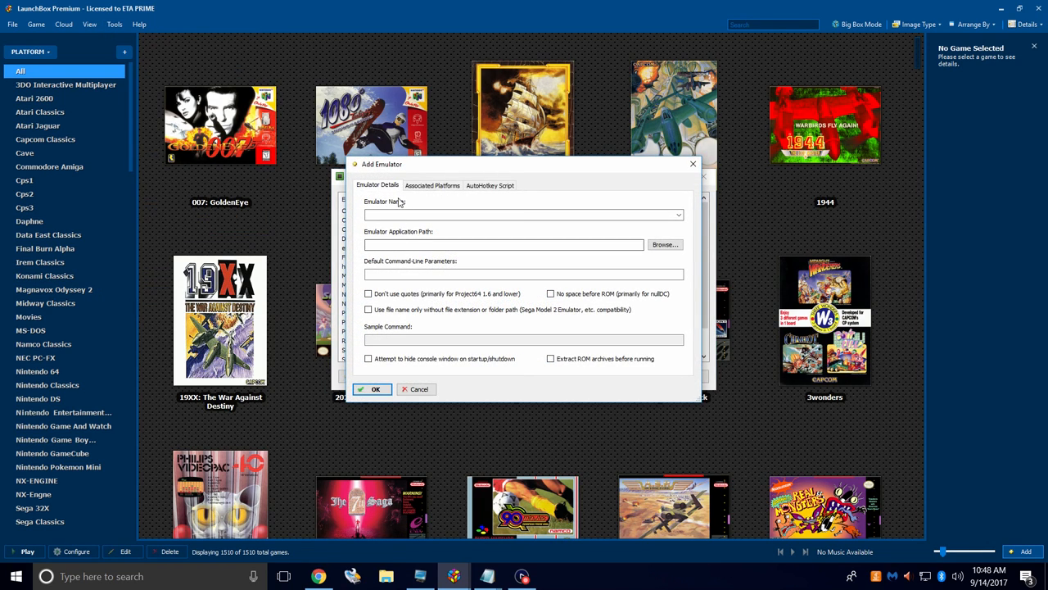
click(524, 214)
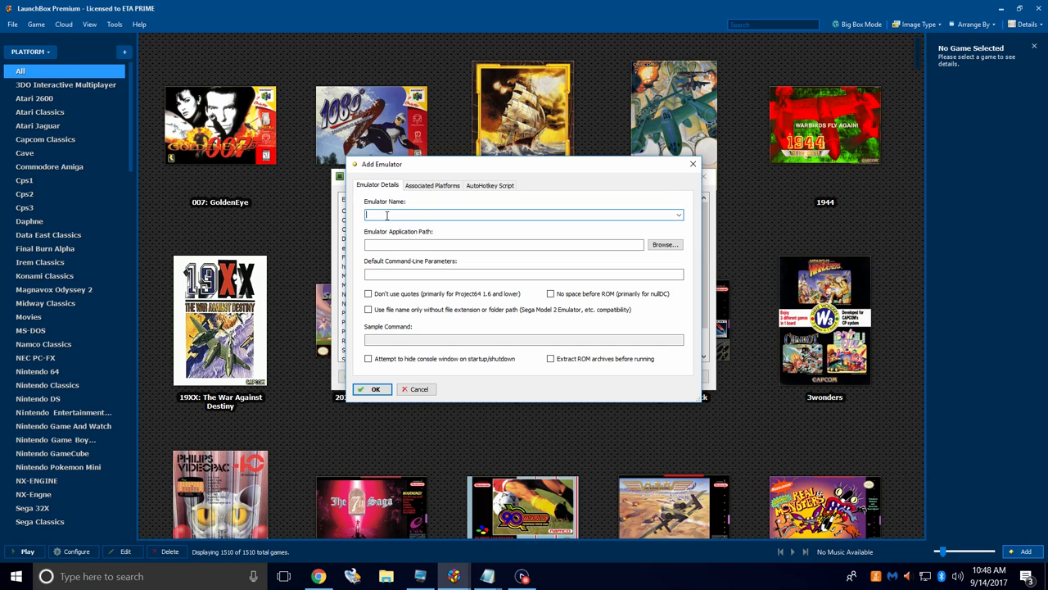
text(Kat5200)
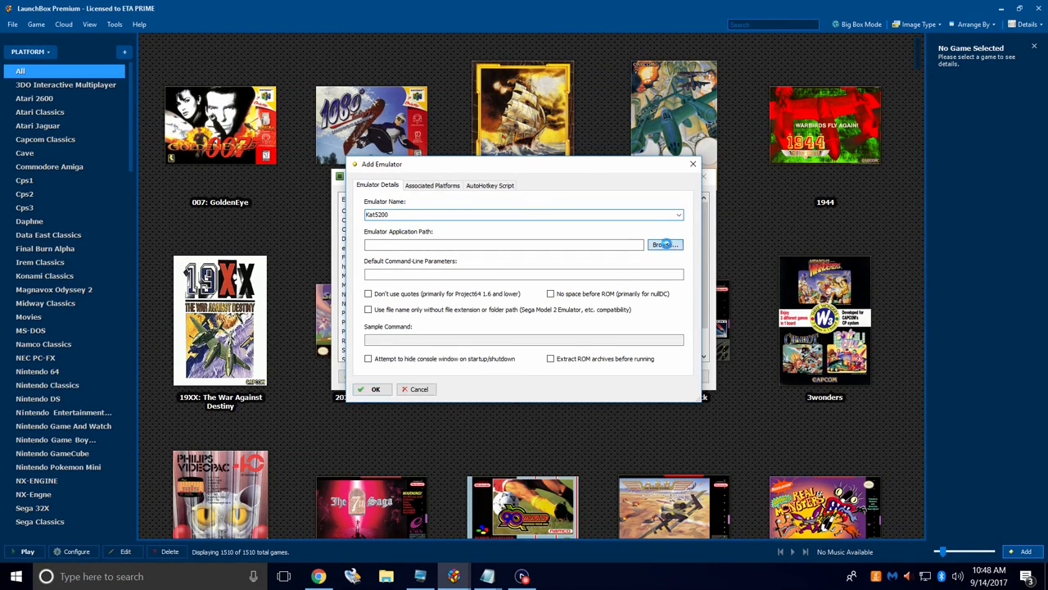
Set the application path to Emulators\kat5200-0.7.1\kat5200.exe.
click(664, 244)
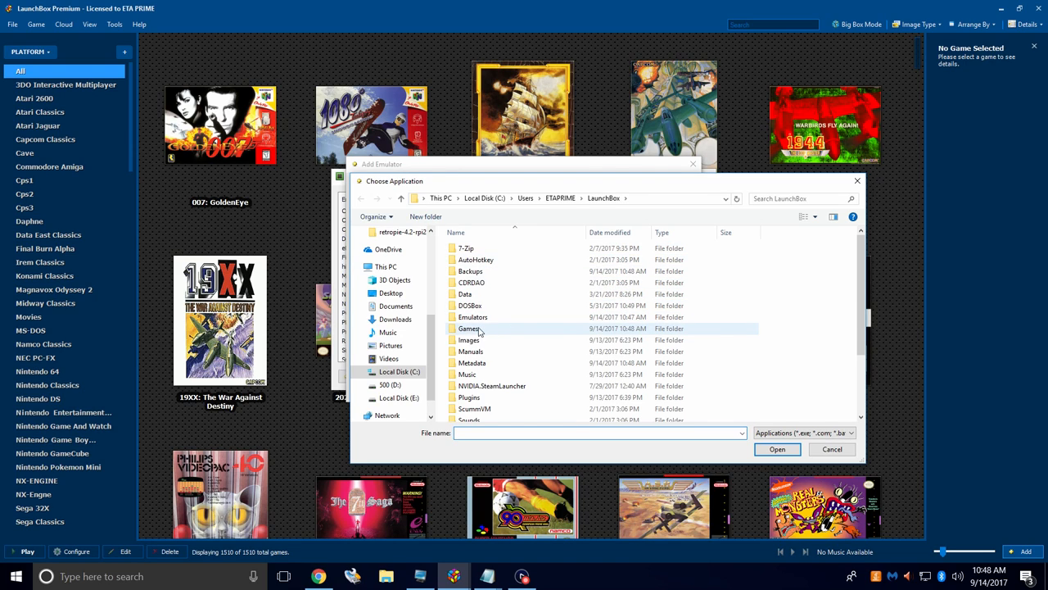
double_click(472, 316)
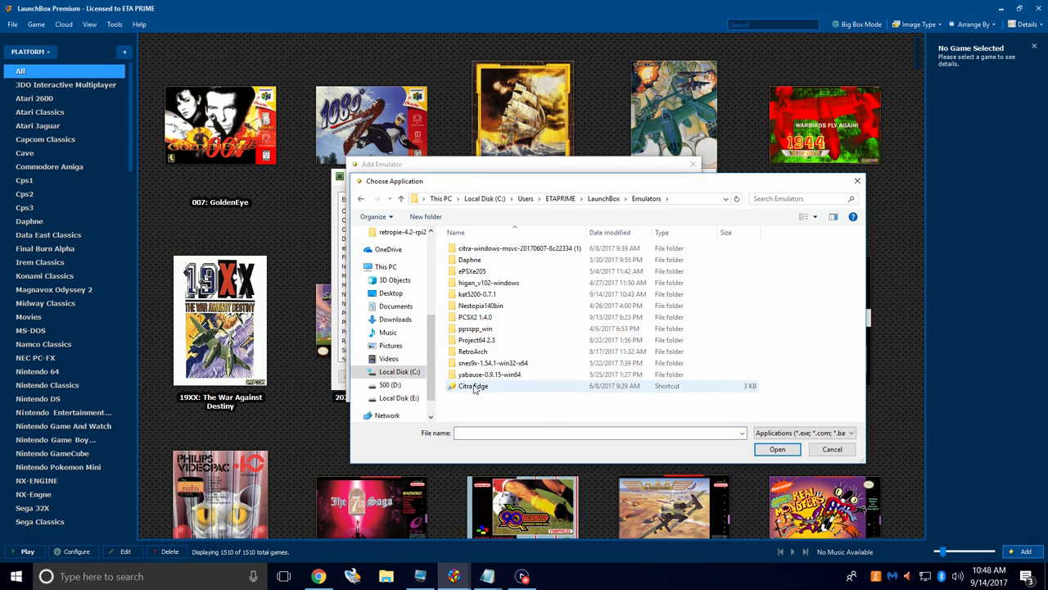
double_click(476, 294)
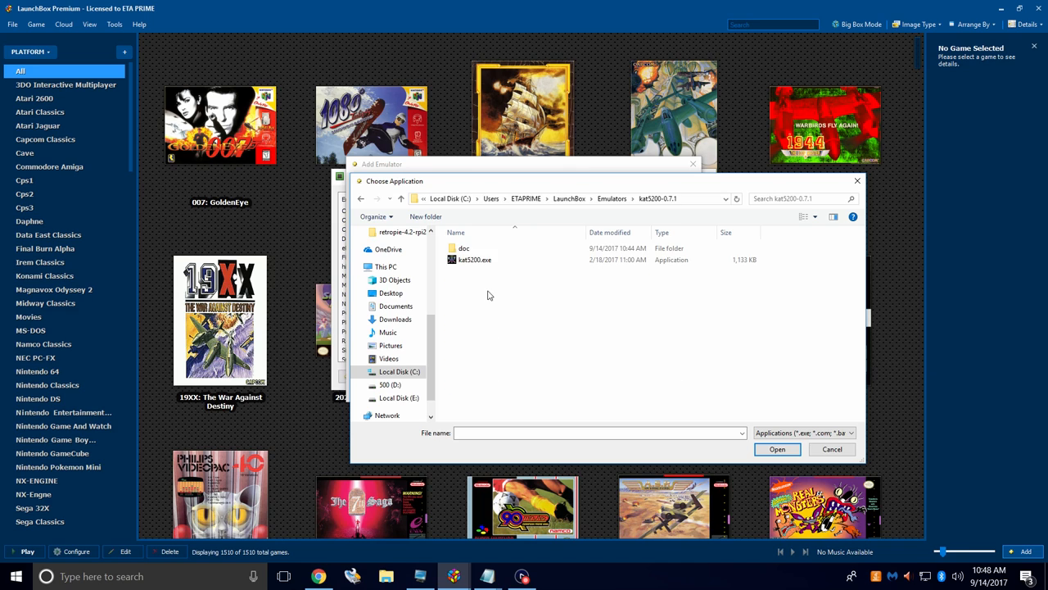
click(475, 259)
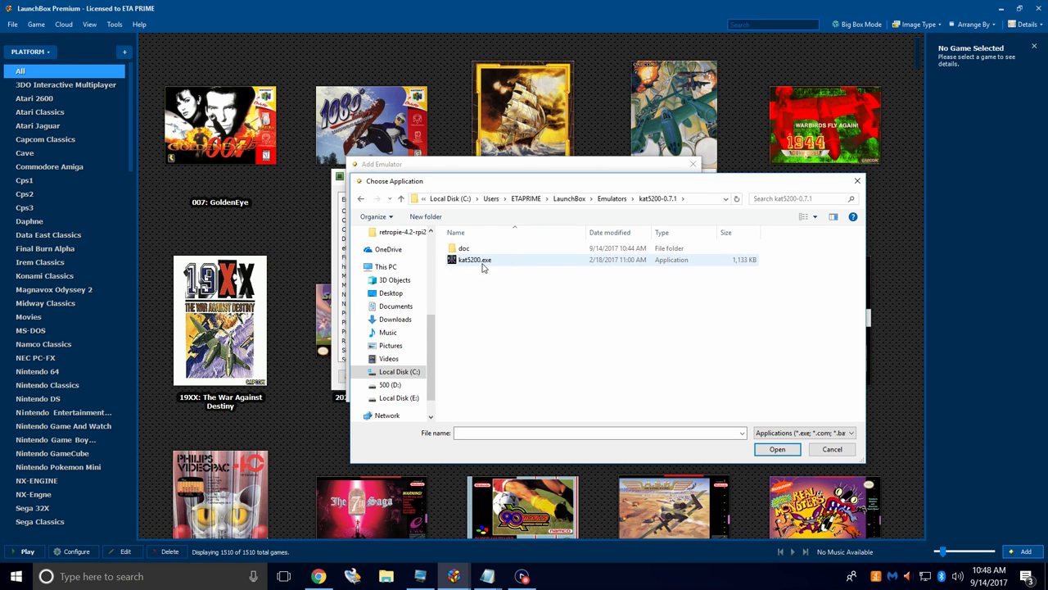
double_click(474, 259)
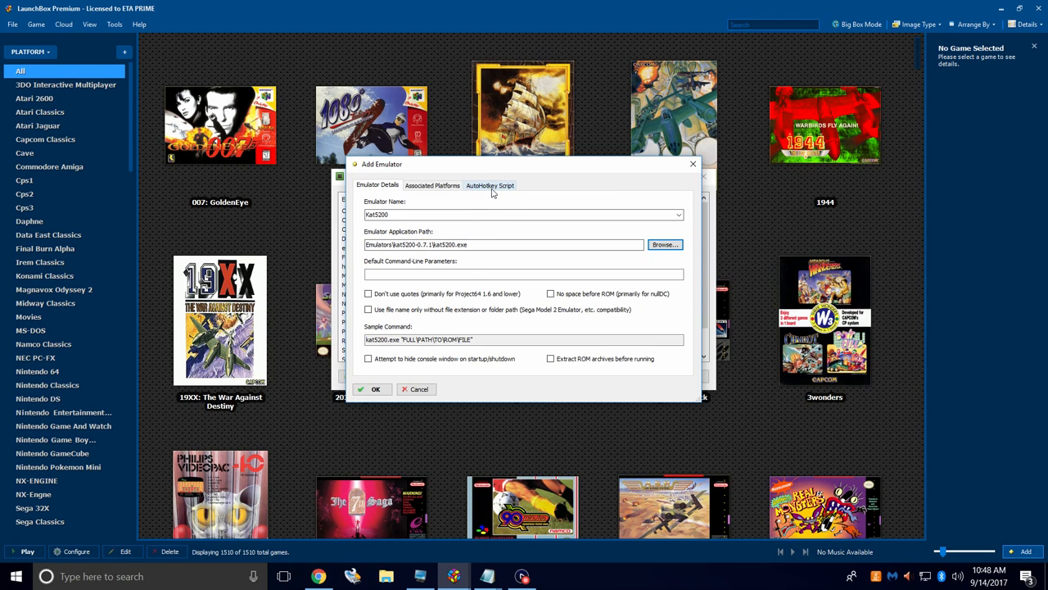
Add the Esc-to-close AutoHotkey script, associate Atari 5200 as default platform, and confirm Kat5200.
click(489, 184)
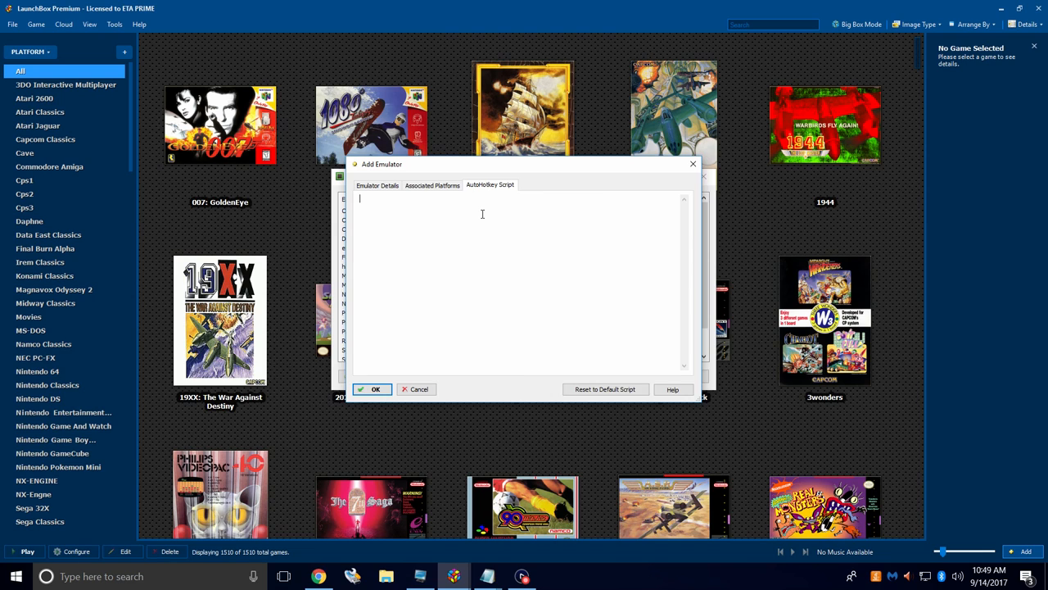
mouse_move(487, 576)
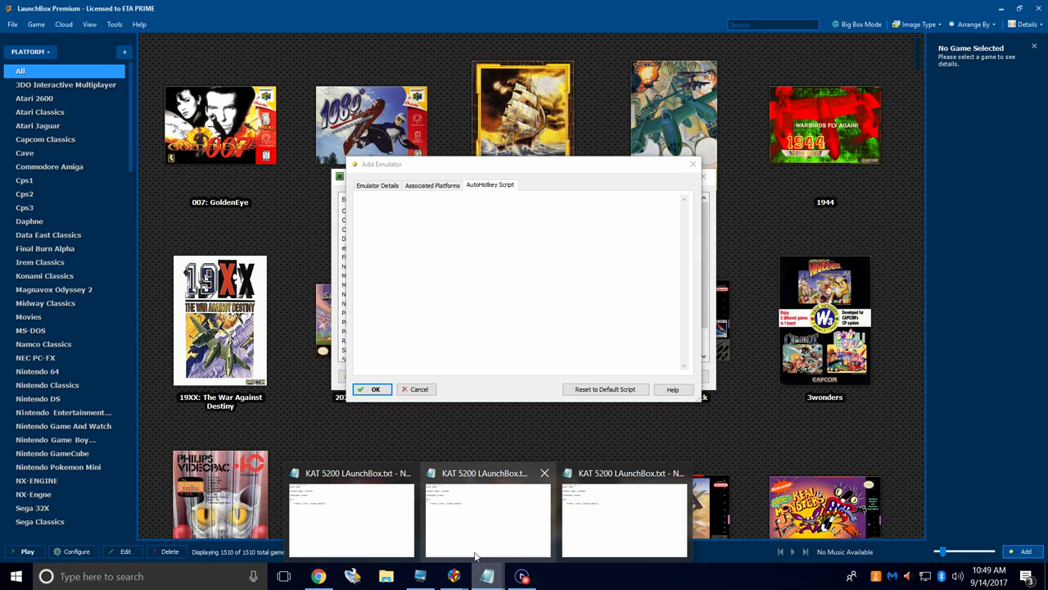
click(487, 520)
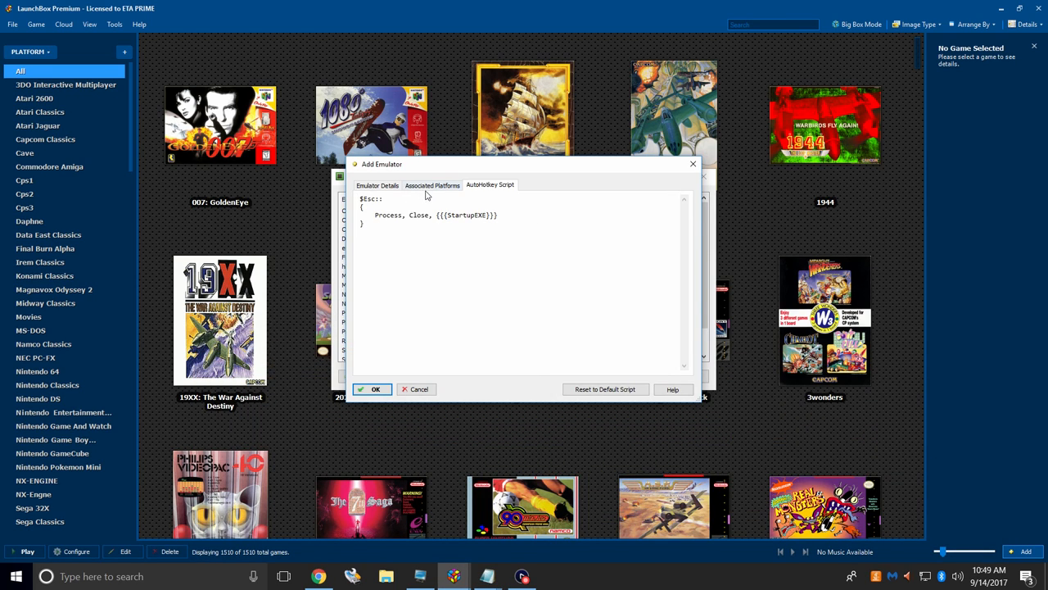
click(433, 185)
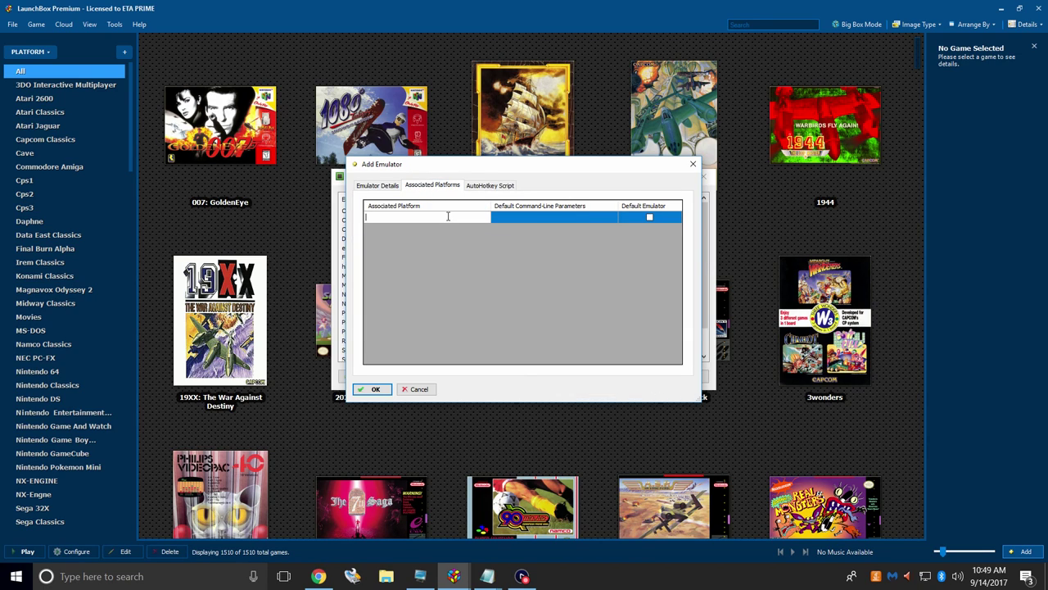
text(Atari 5200)
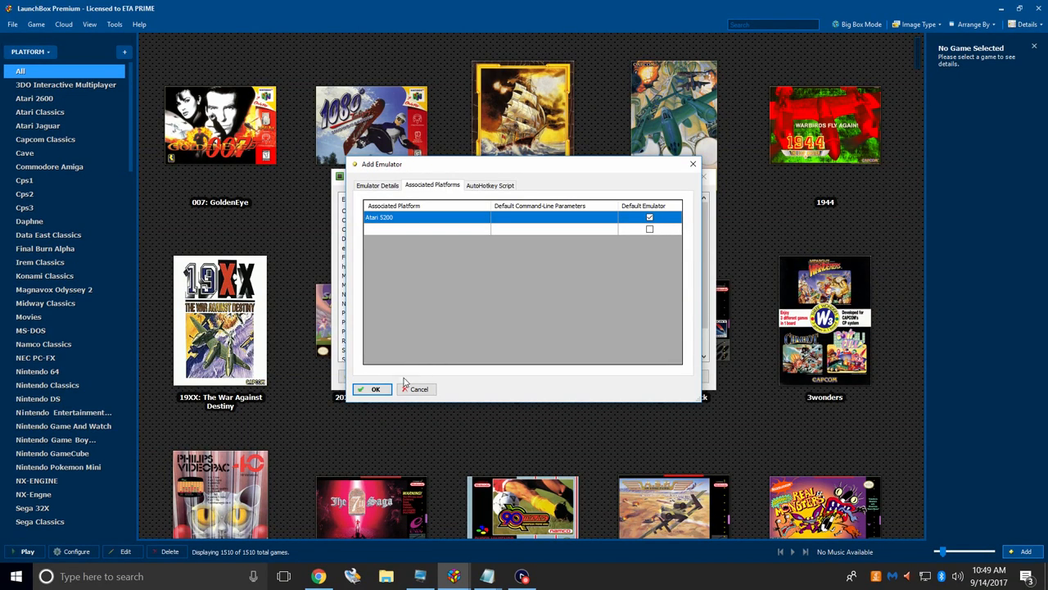
click(375, 388)
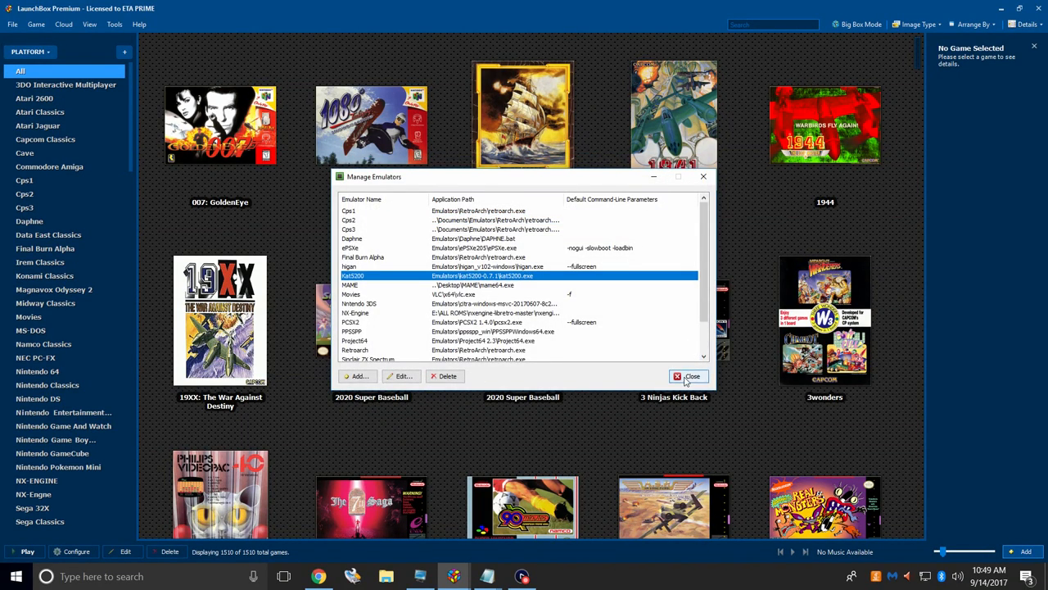
click(688, 376)
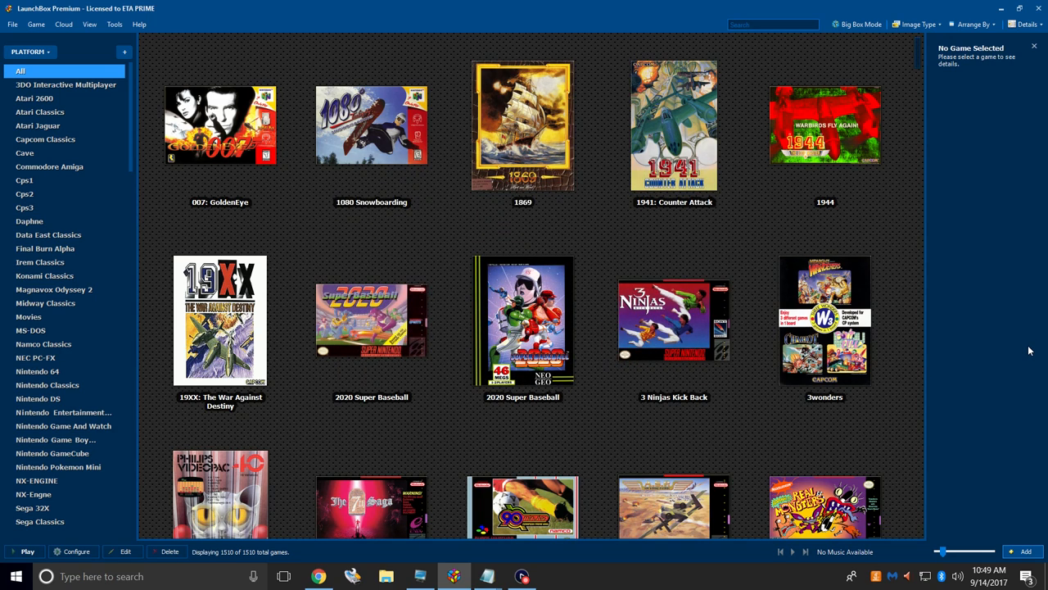
mouse_move(1015, 363)
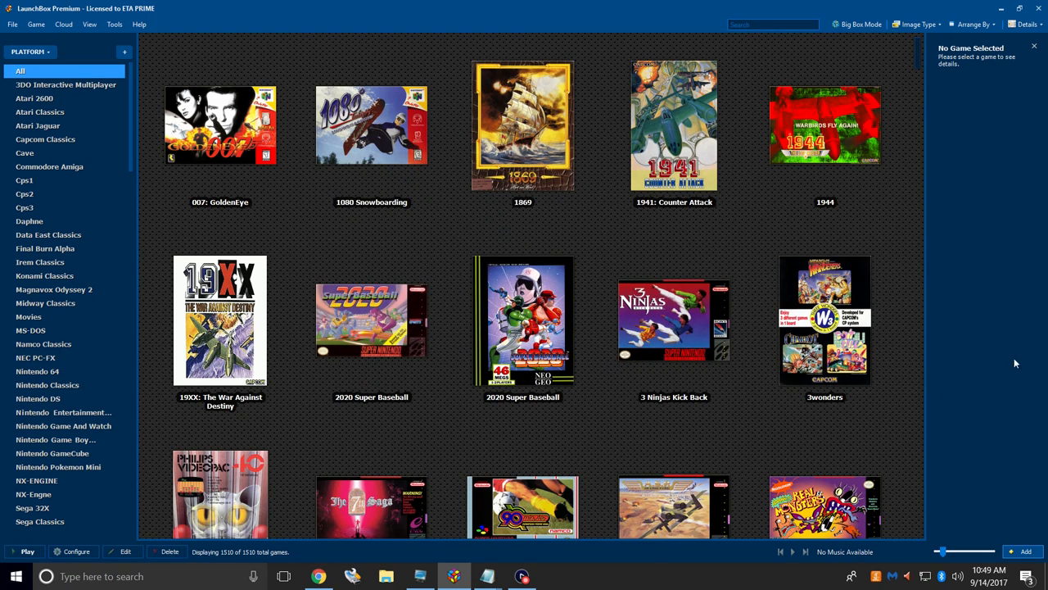
Start the Tools > Import > ROM Files wizard and continue past its welcome page.
click(114, 23)
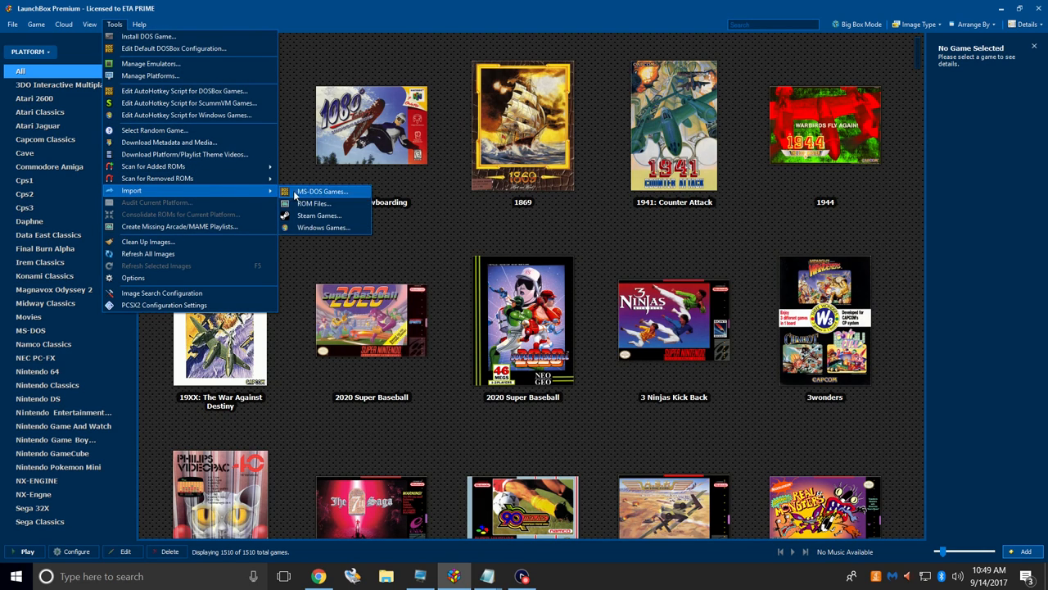
click(314, 203)
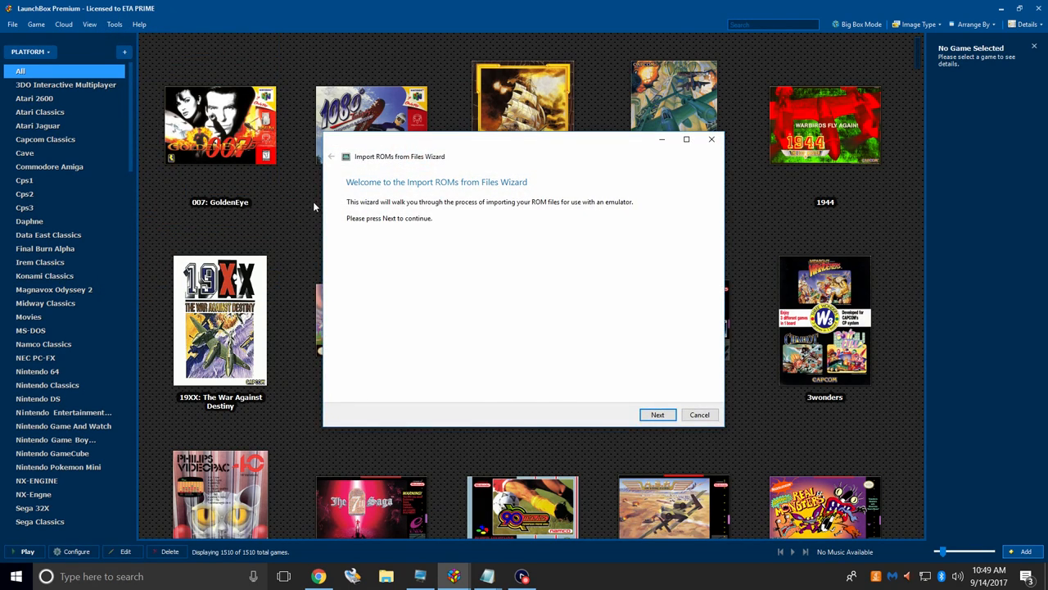
mouse_move(524, 281)
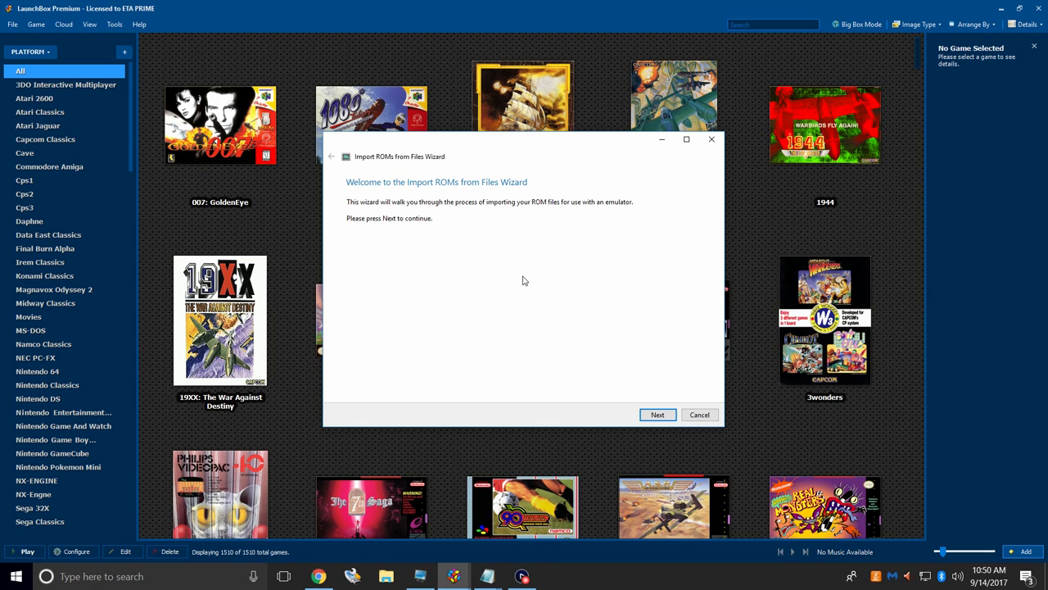
click(658, 414)
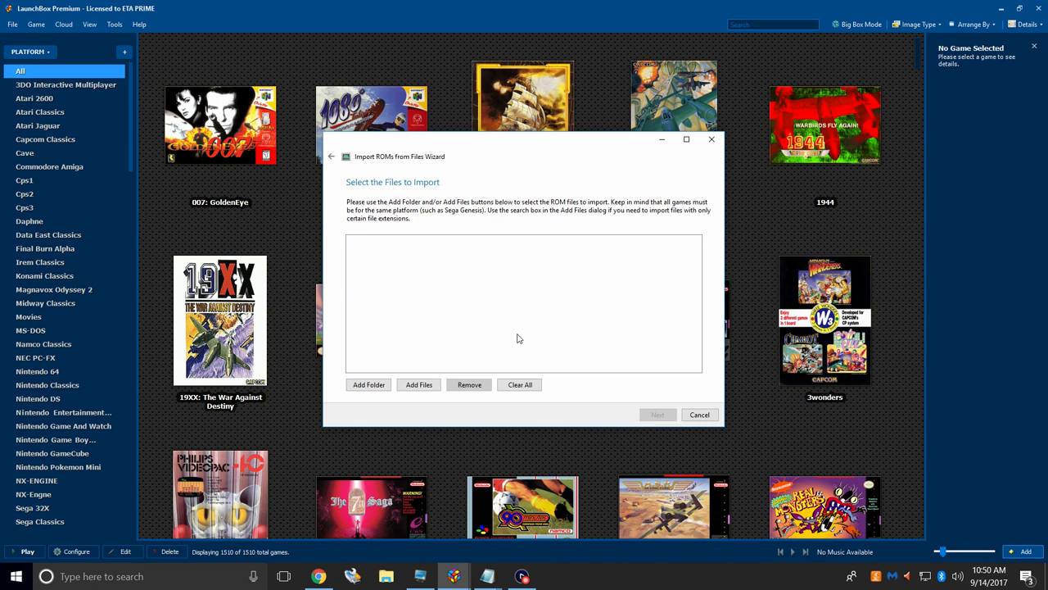
Add the Games\Atari 5200 folder as the ROM source and proceed to the platform choice.
click(369, 384)
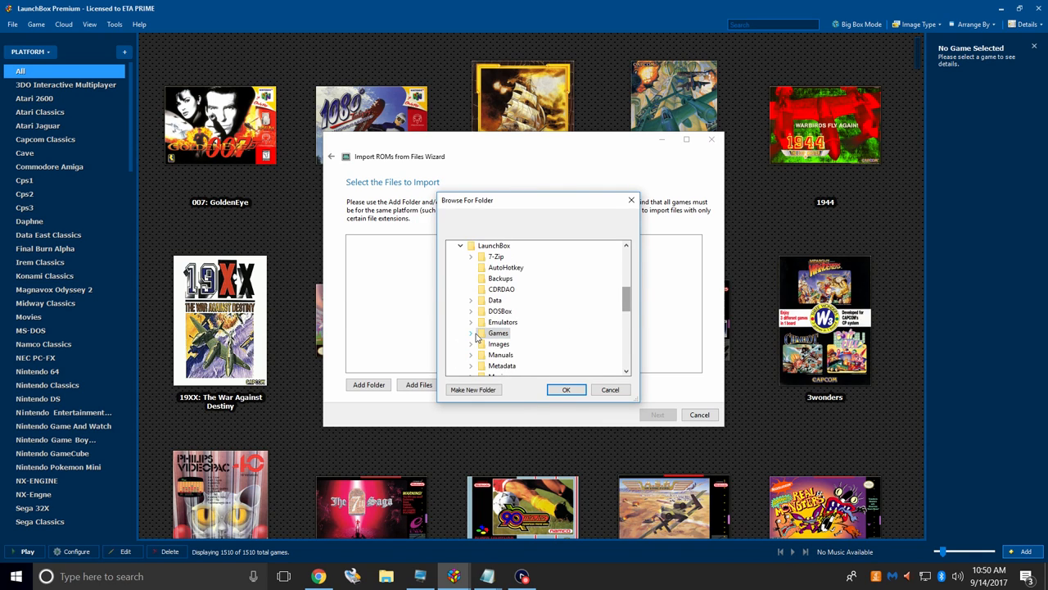
click(471, 333)
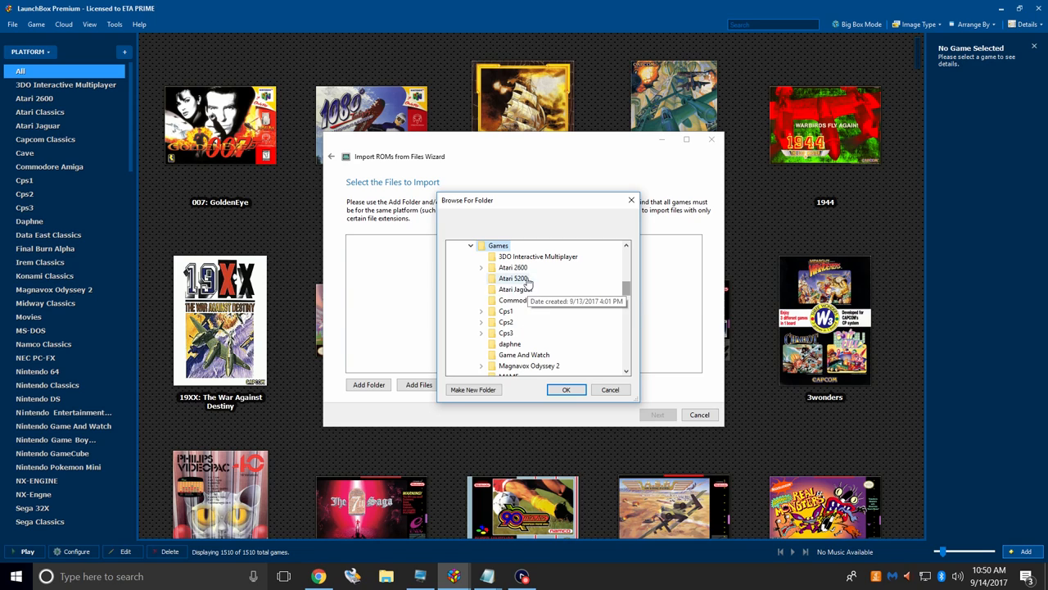
click(513, 278)
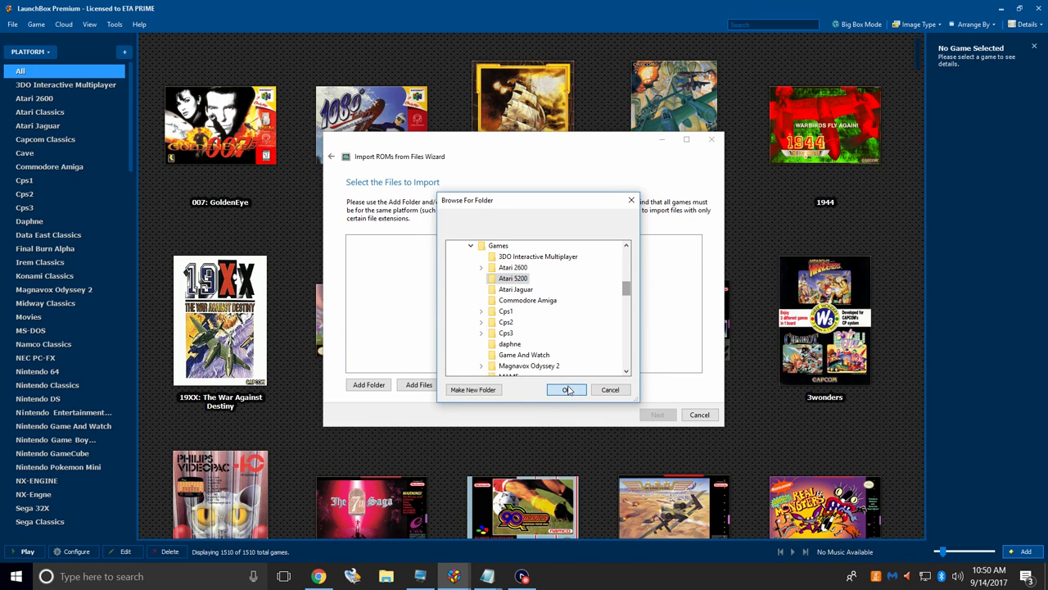
click(566, 389)
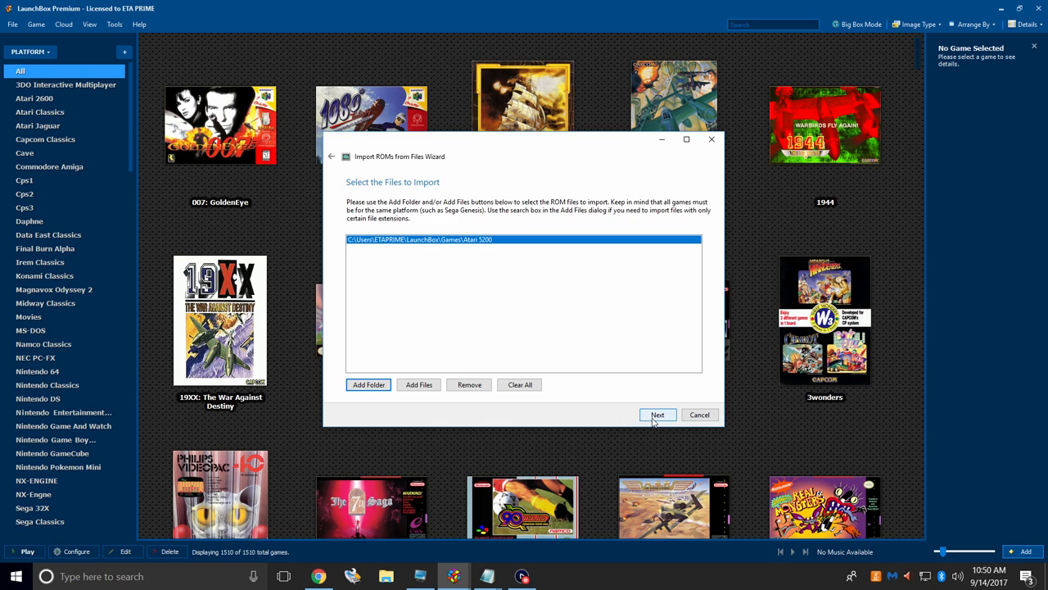
click(657, 414)
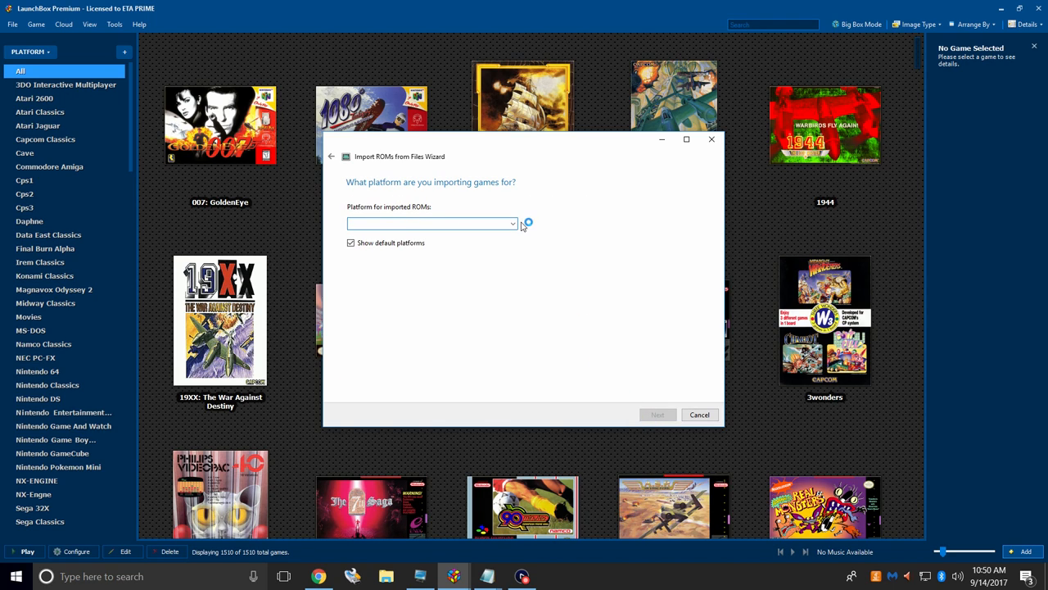
Set the import platform to Atari 5200.
click(514, 224)
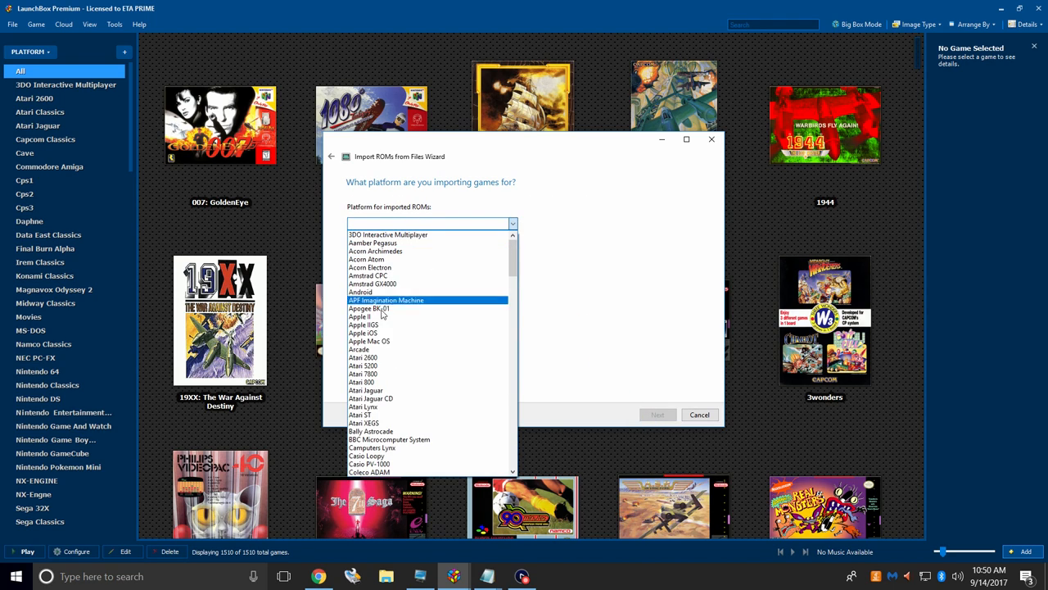
click(364, 365)
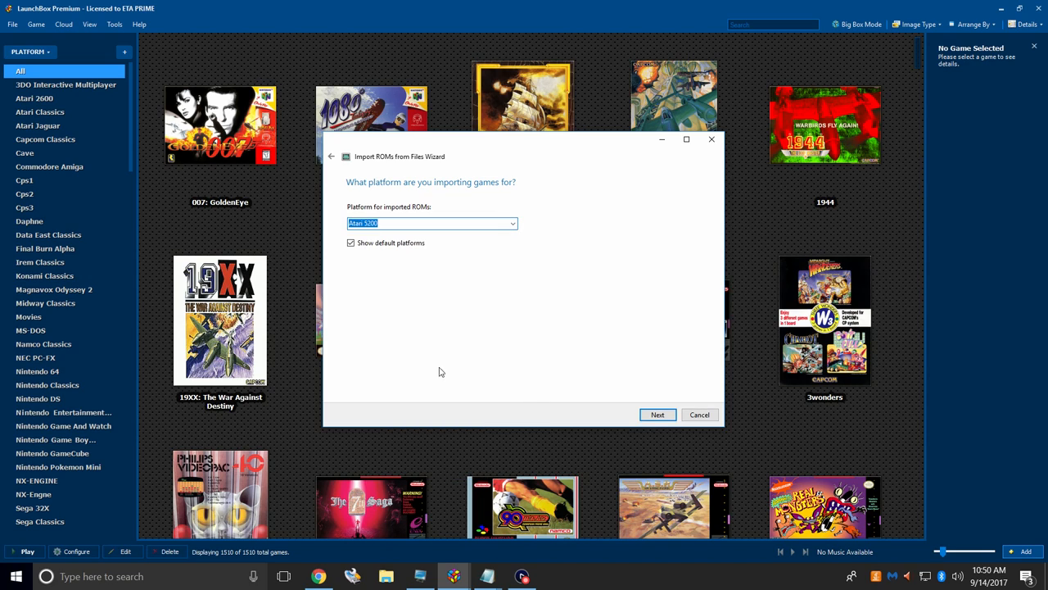
click(656, 414)
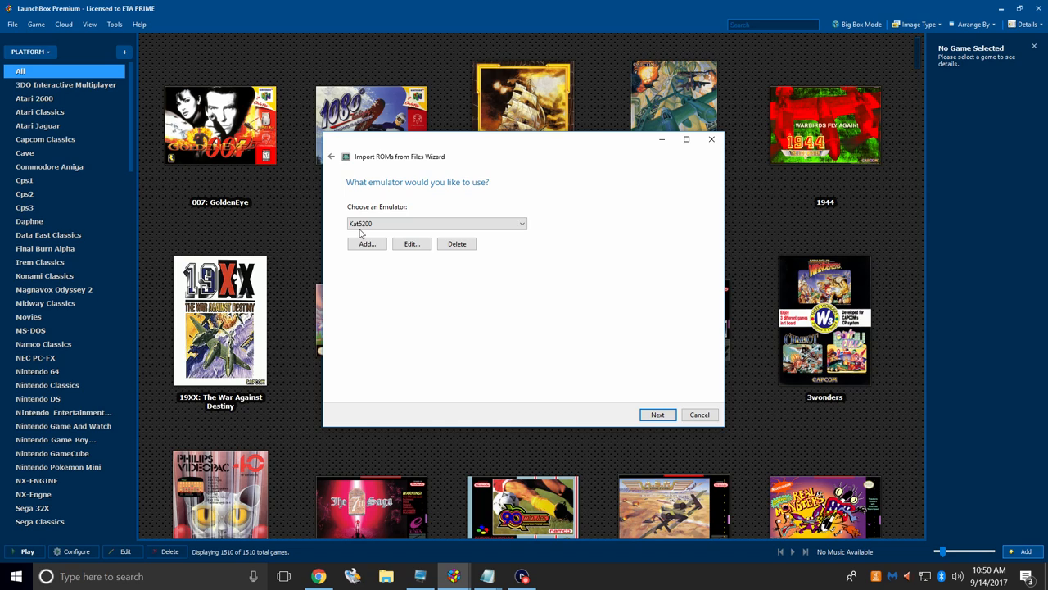
mouse_move(413, 235)
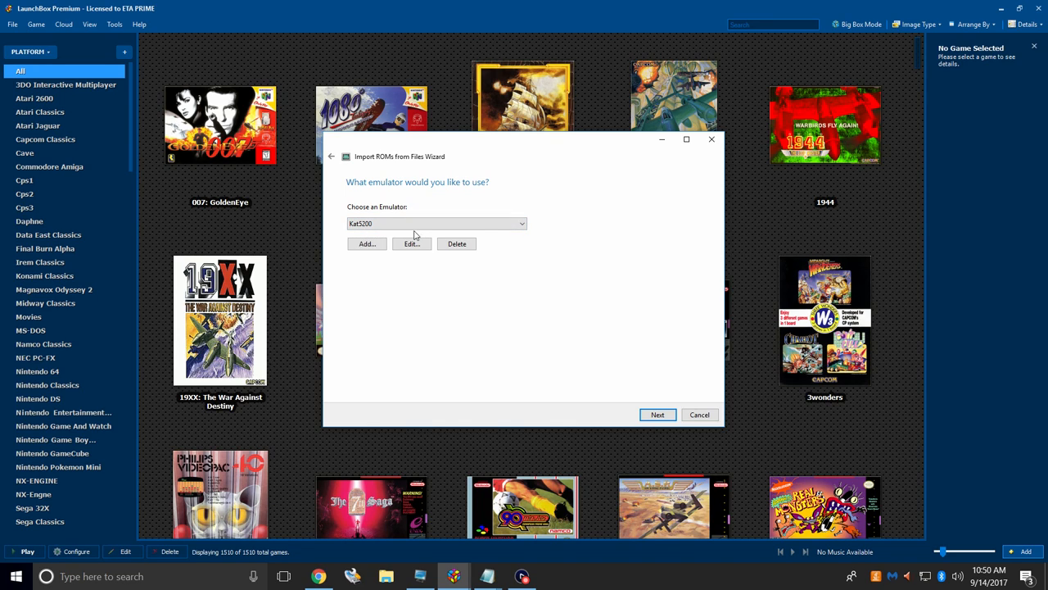
Choose Kat5200 as the emulator and keep LaunchBox Games Database metadata enabled.
click(519, 224)
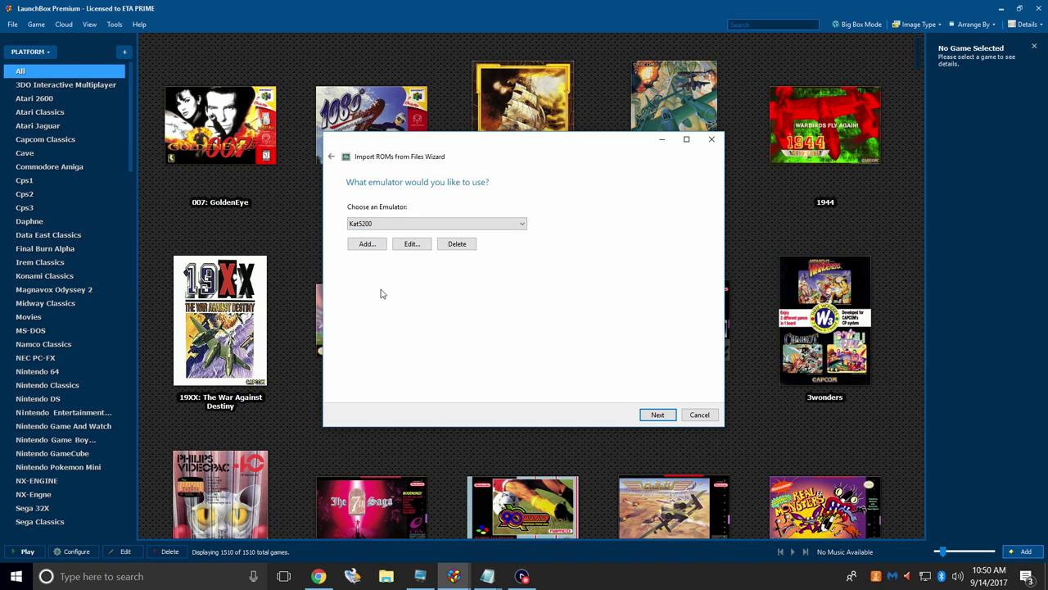
click(658, 414)
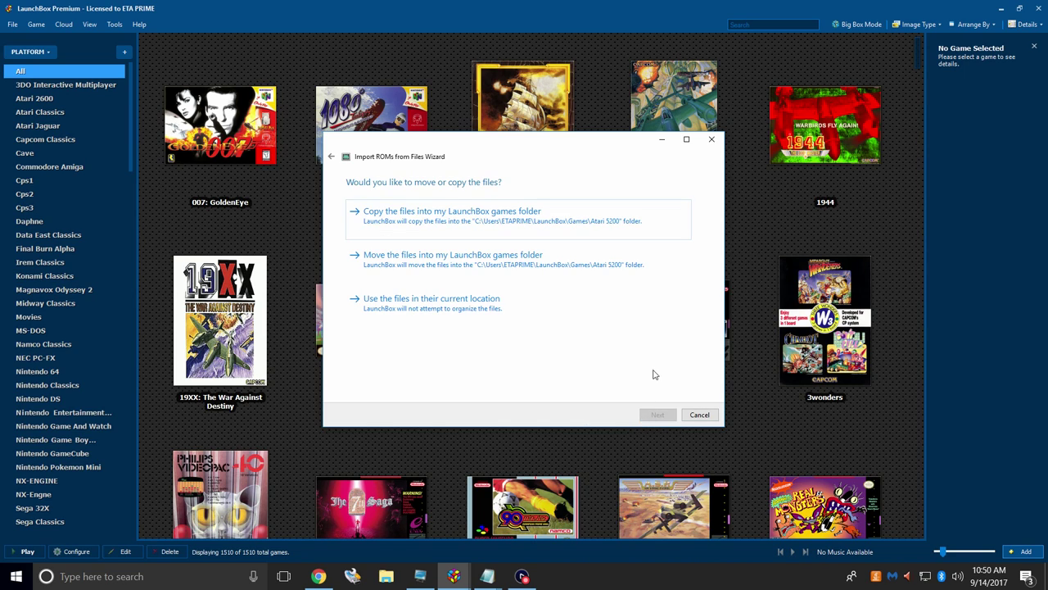
mouse_move(444, 303)
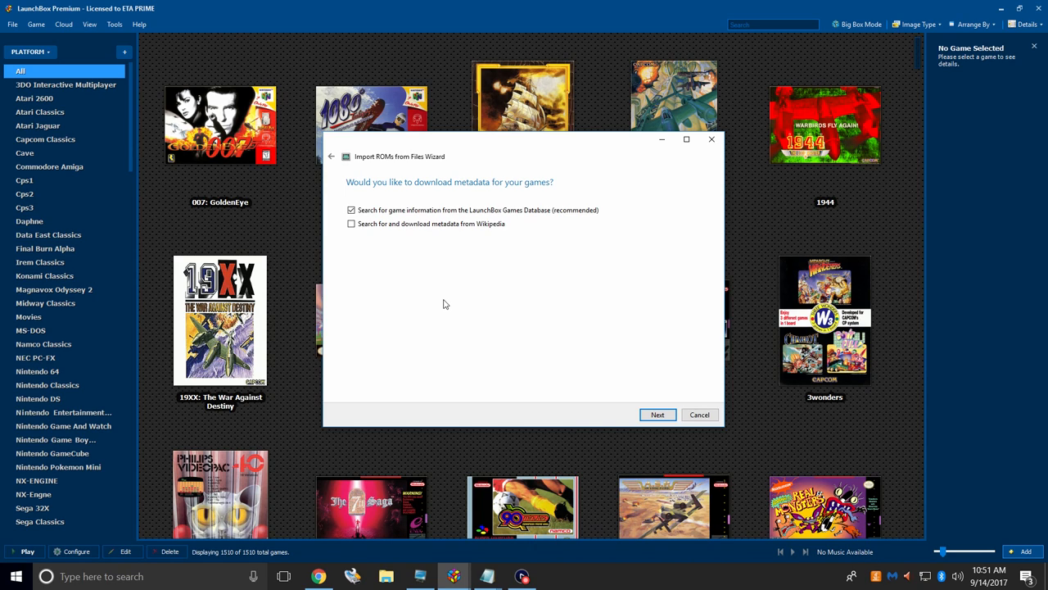
mouse_move(391, 251)
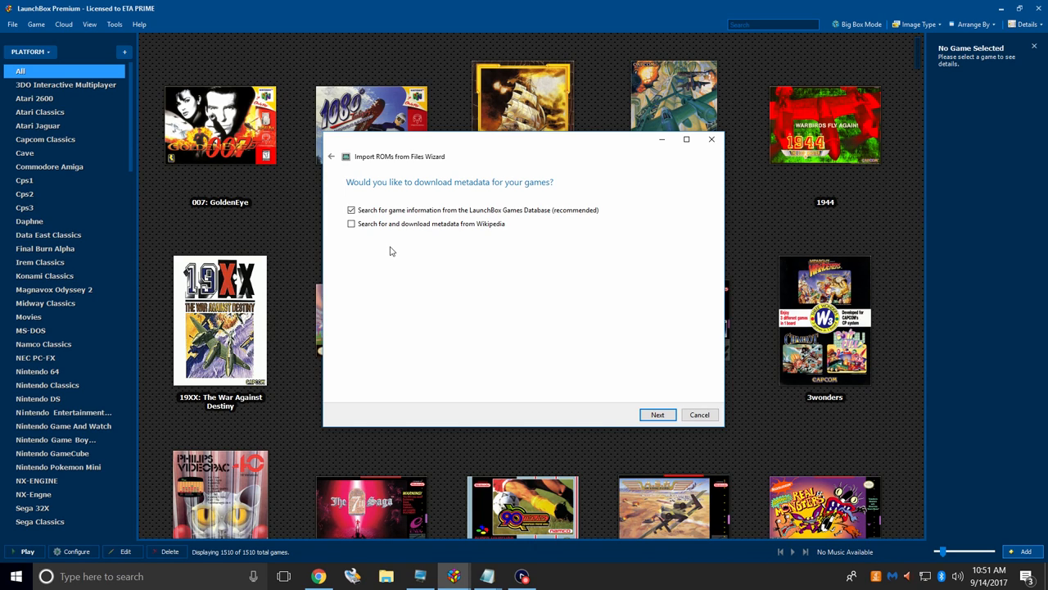
mouse_move(770, 450)
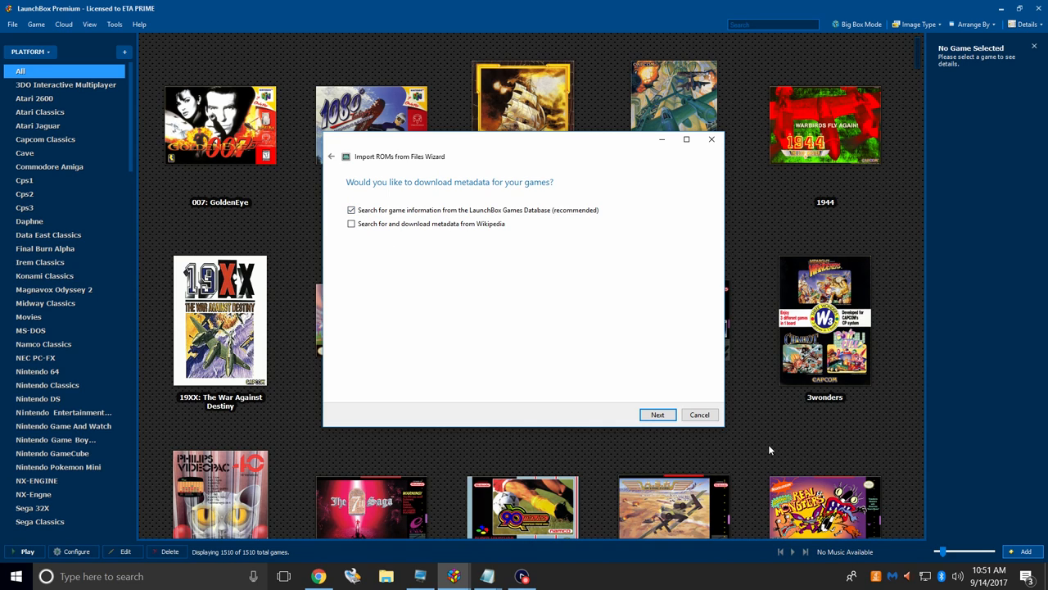
click(658, 414)
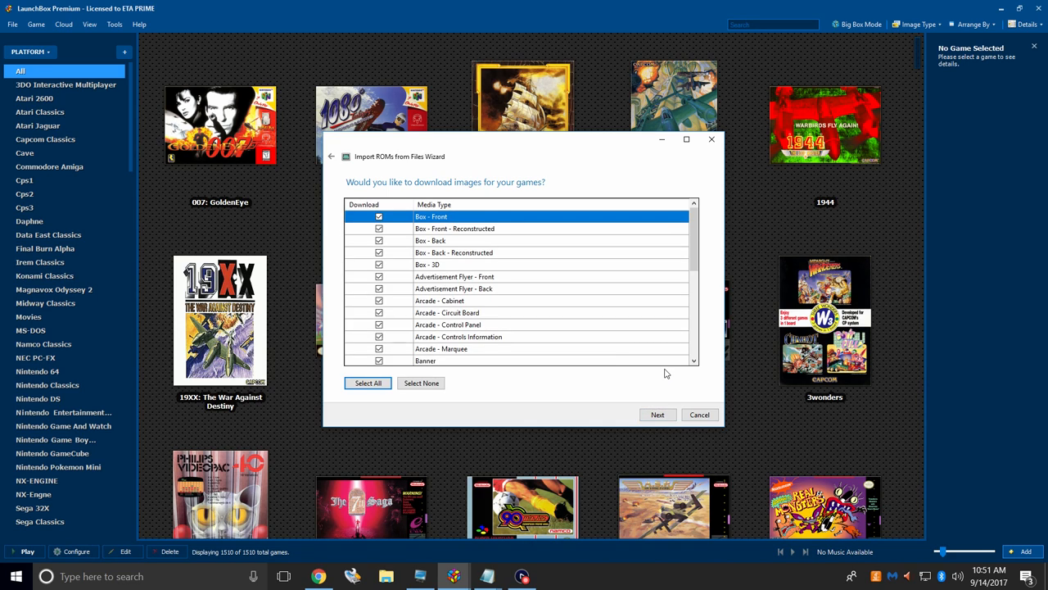
Accept all image and EmuMovies media plus default options and start importing the 14 games.
scroll(down, 3)
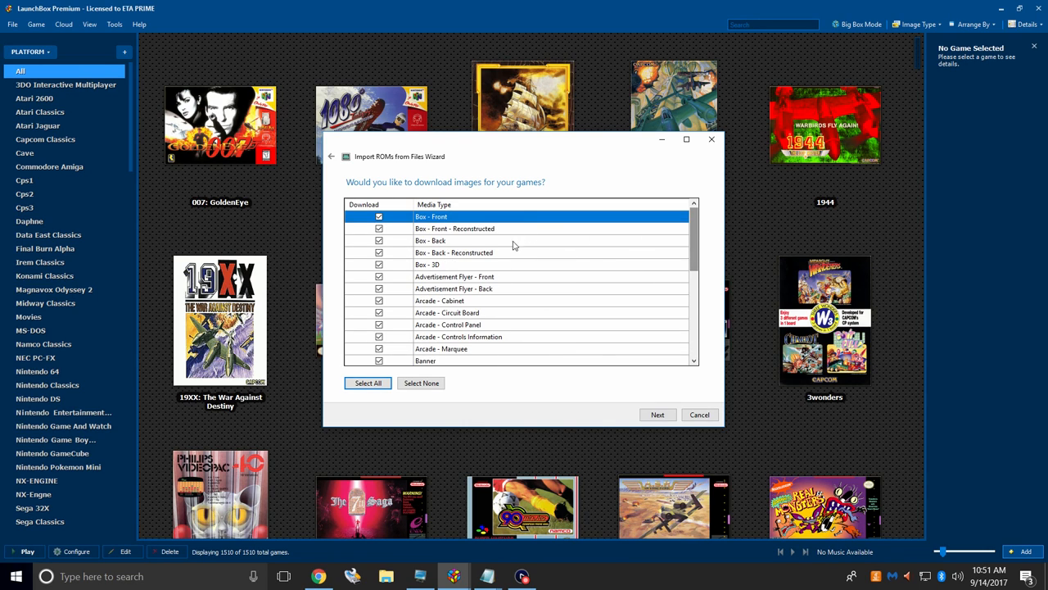
mouse_move(691, 250)
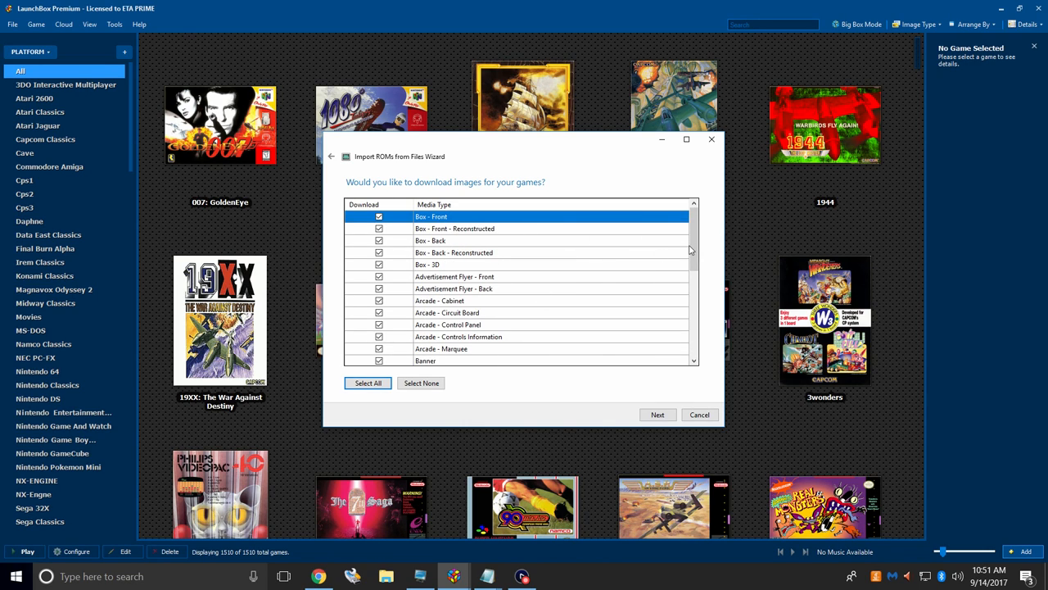
click(657, 414)
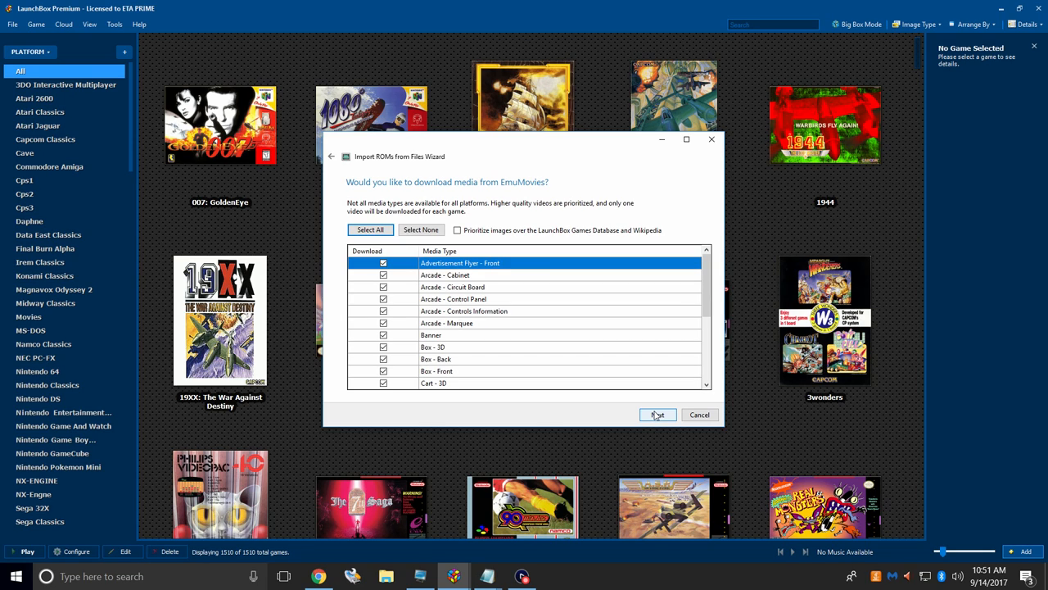
click(657, 415)
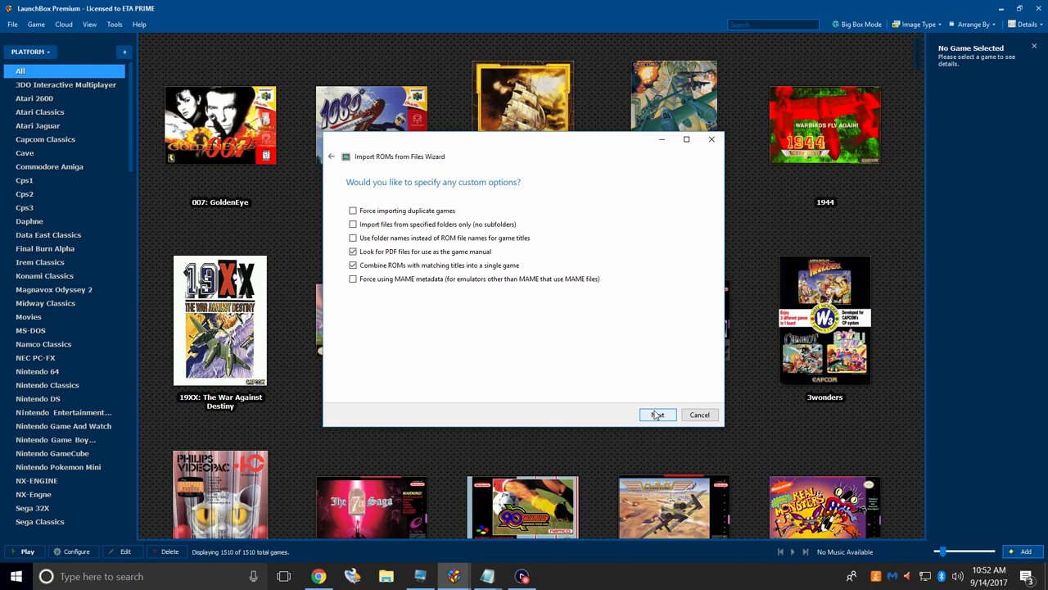
click(657, 414)
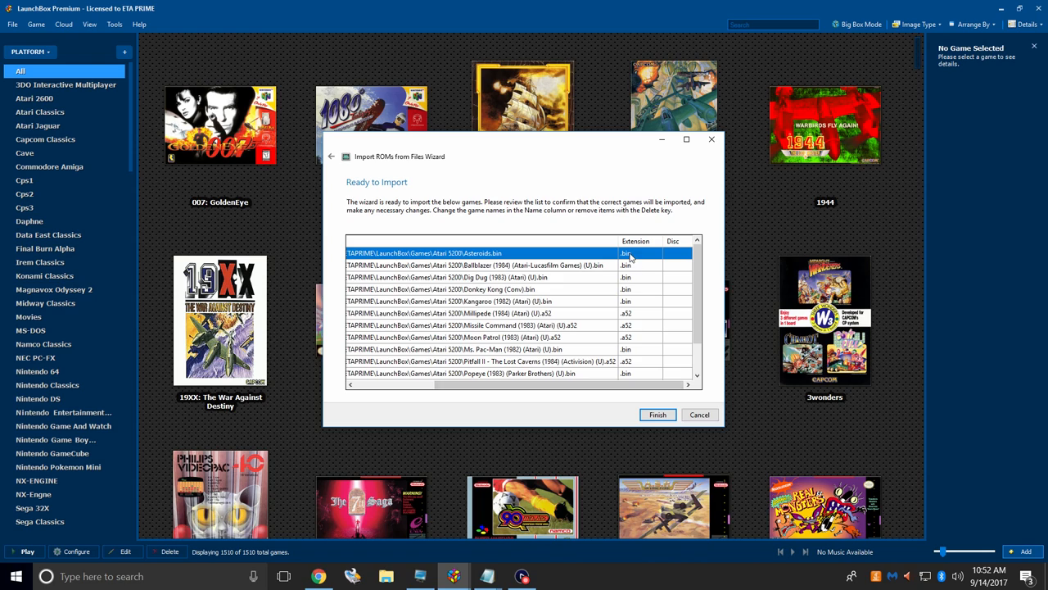
mouse_move(630, 320)
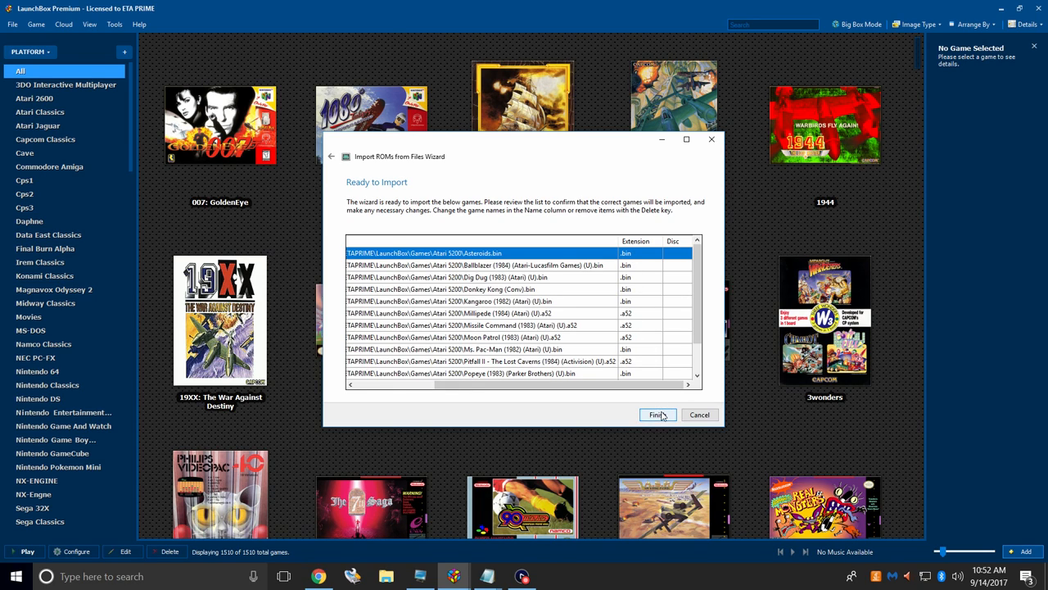
click(657, 414)
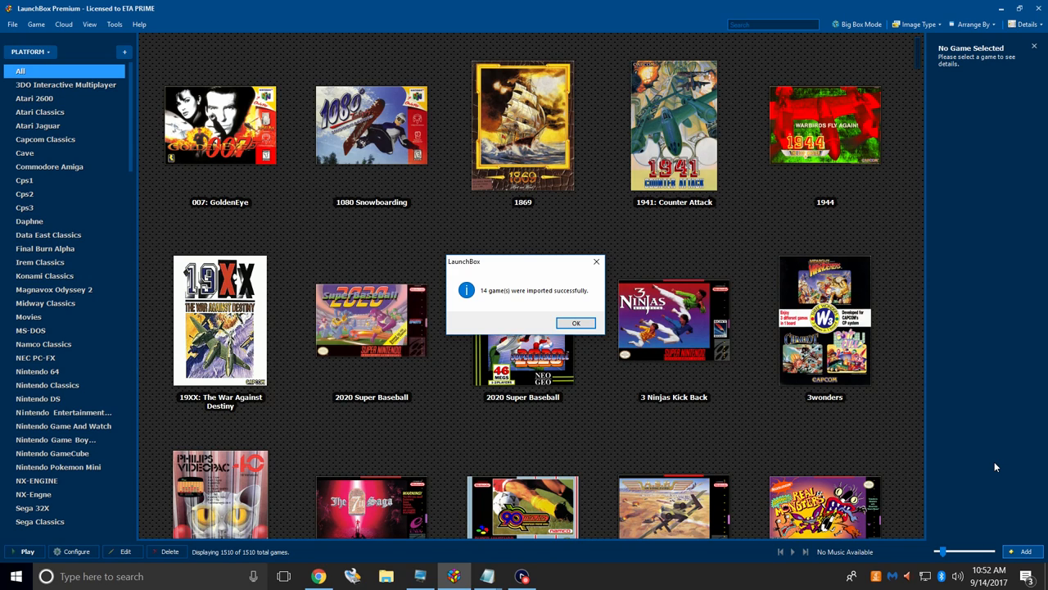
mouse_move(1007, 472)
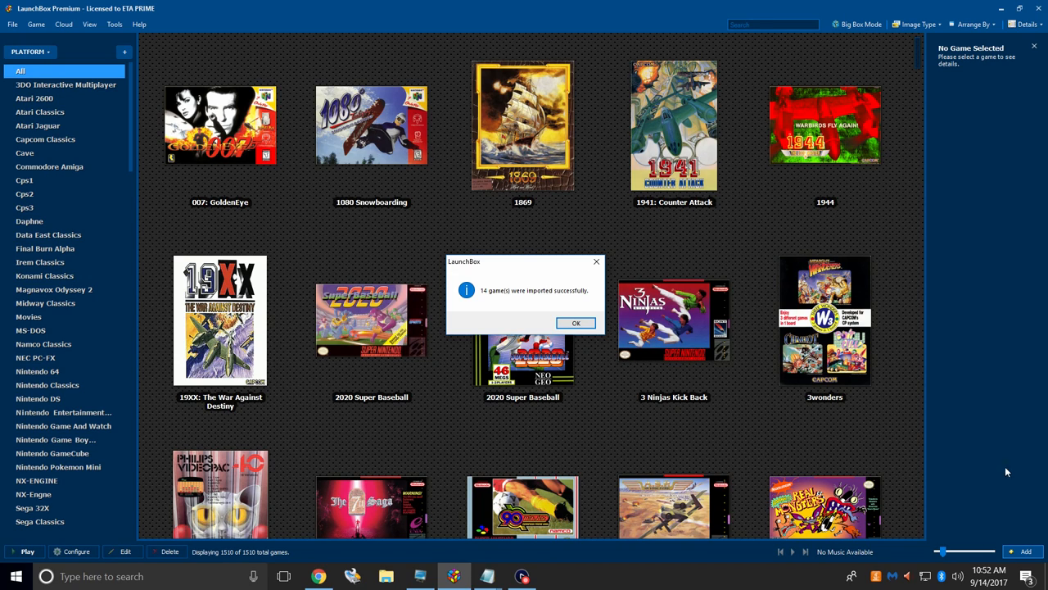
Dismiss the '14 game(s) imported' message and browse the Atari 5200 games' box art.
click(576, 321)
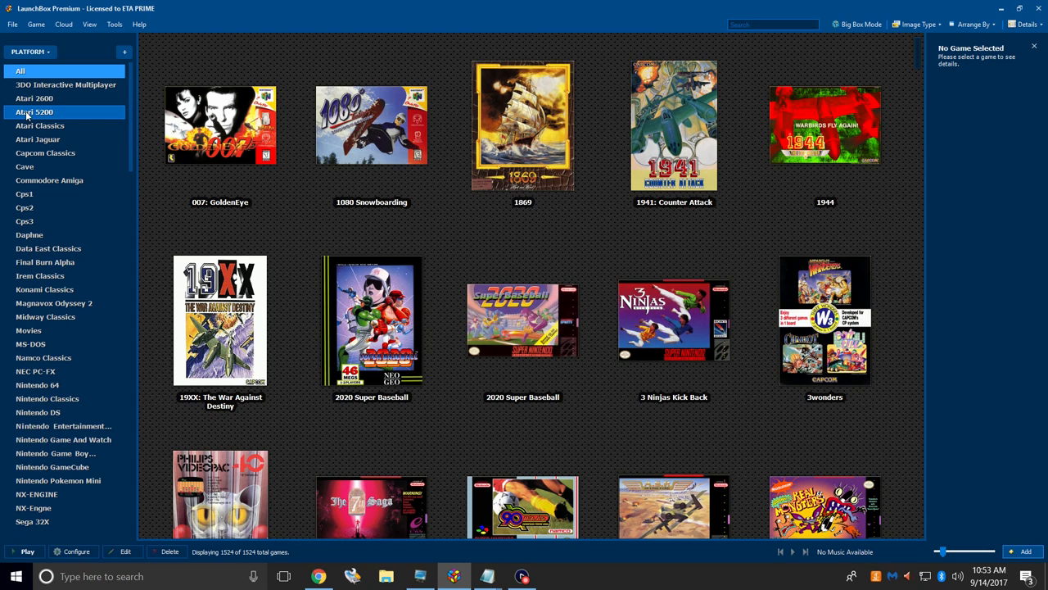
click(39, 126)
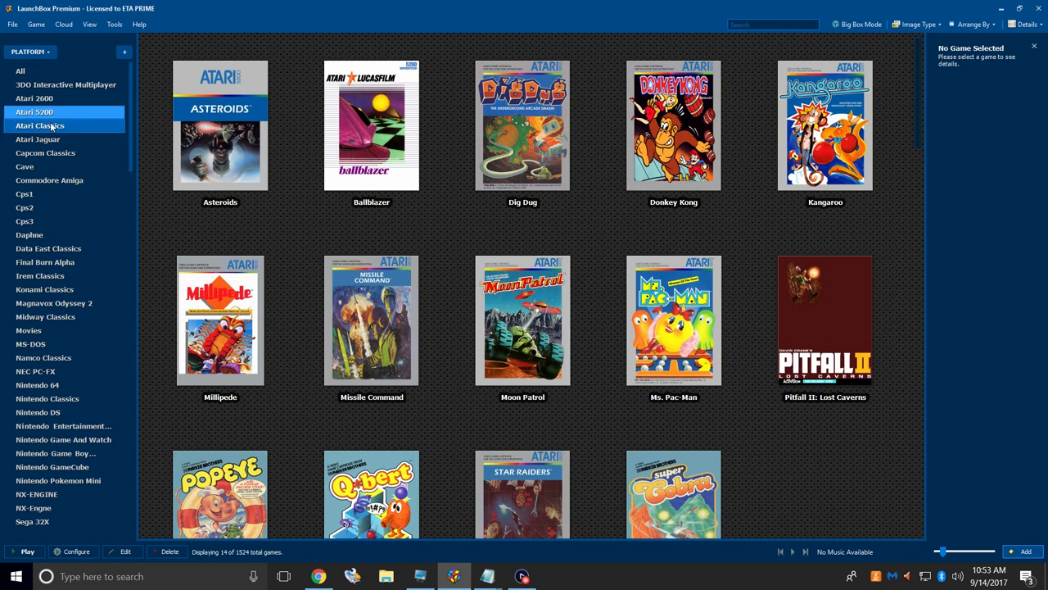
scroll(down, 3)
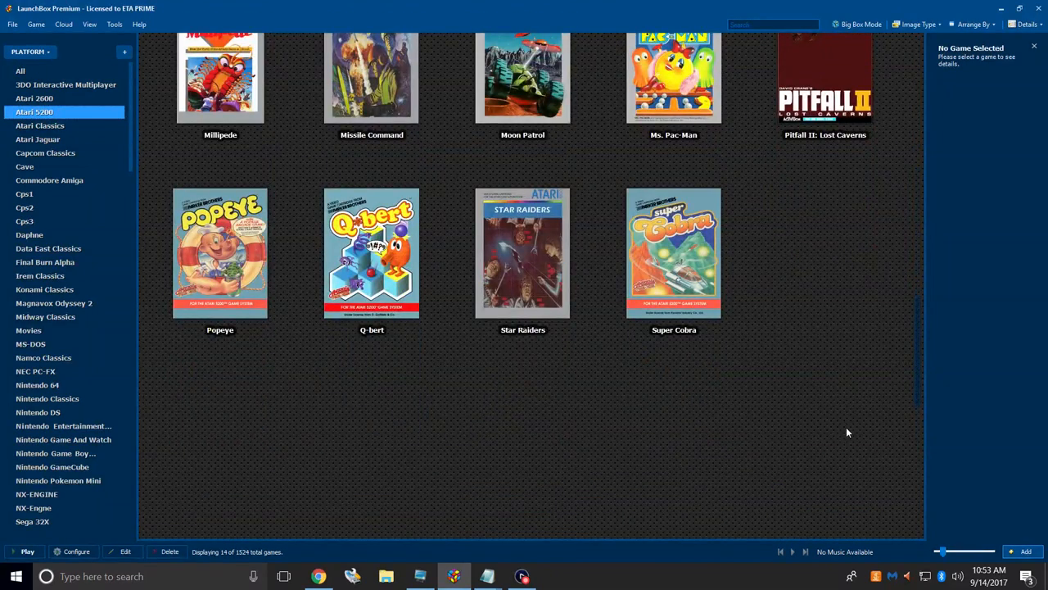
scroll(down, 3)
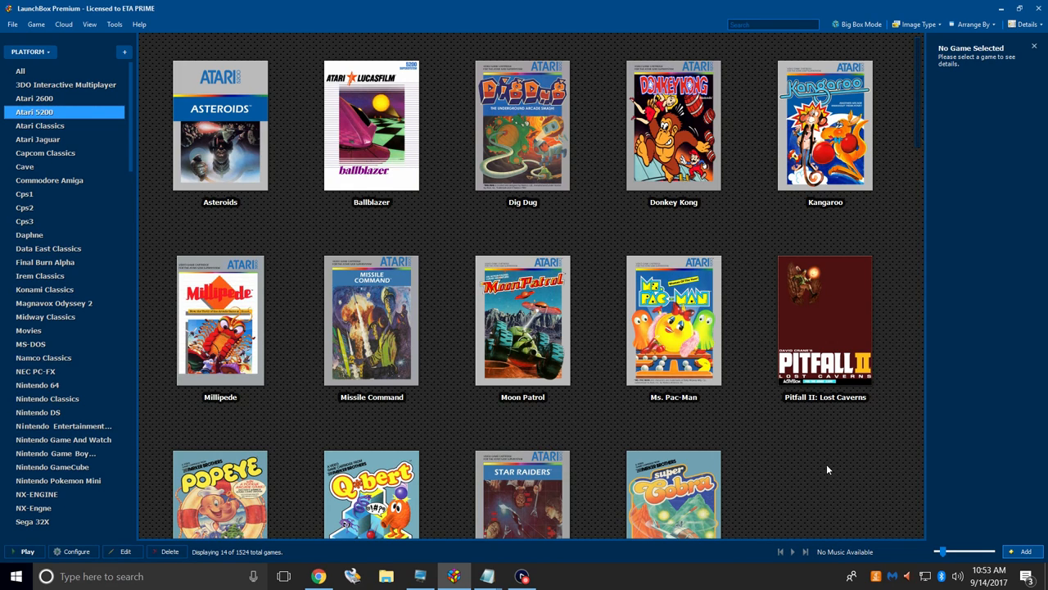
mouse_move(825, 360)
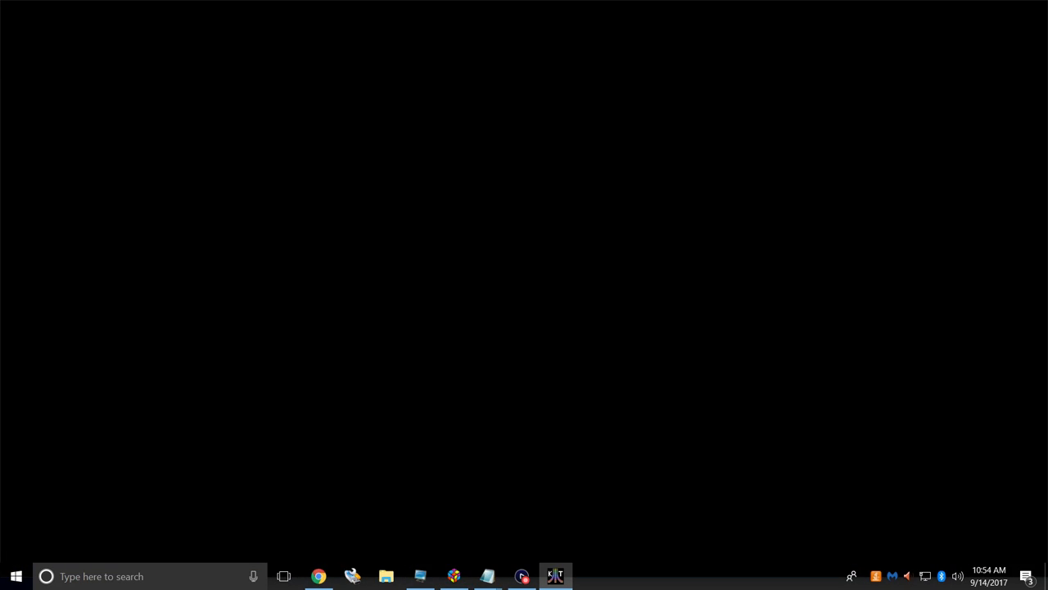
Launch Pitfall II: Lost Caverns in kat5200 and return to LaunchBox.
click(556, 576)
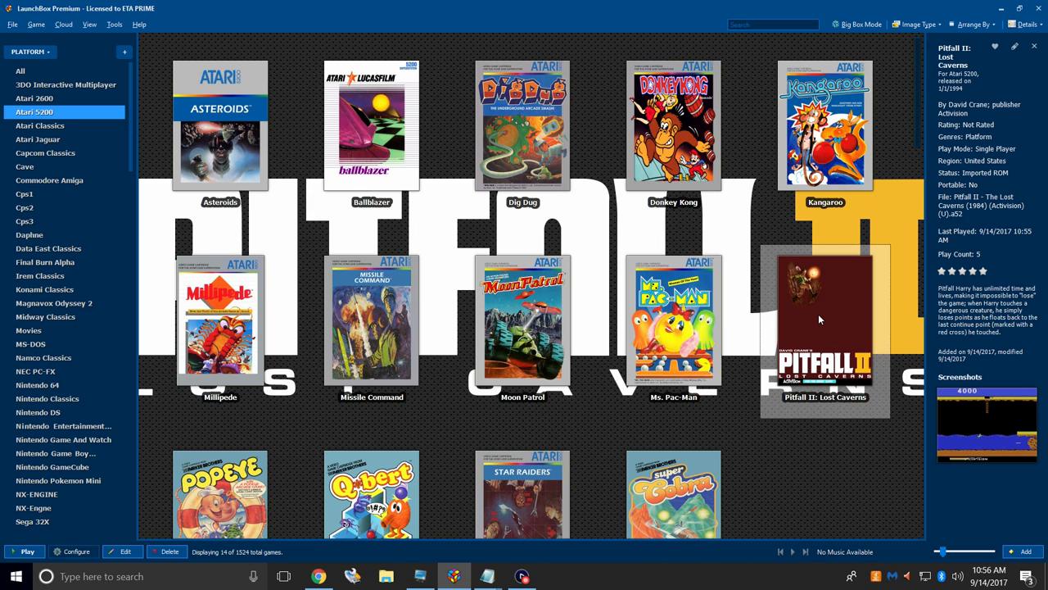
Verify Fullscreen is checked in kat5200's View menu, then quit via File > Exit.
right_click(819, 319)
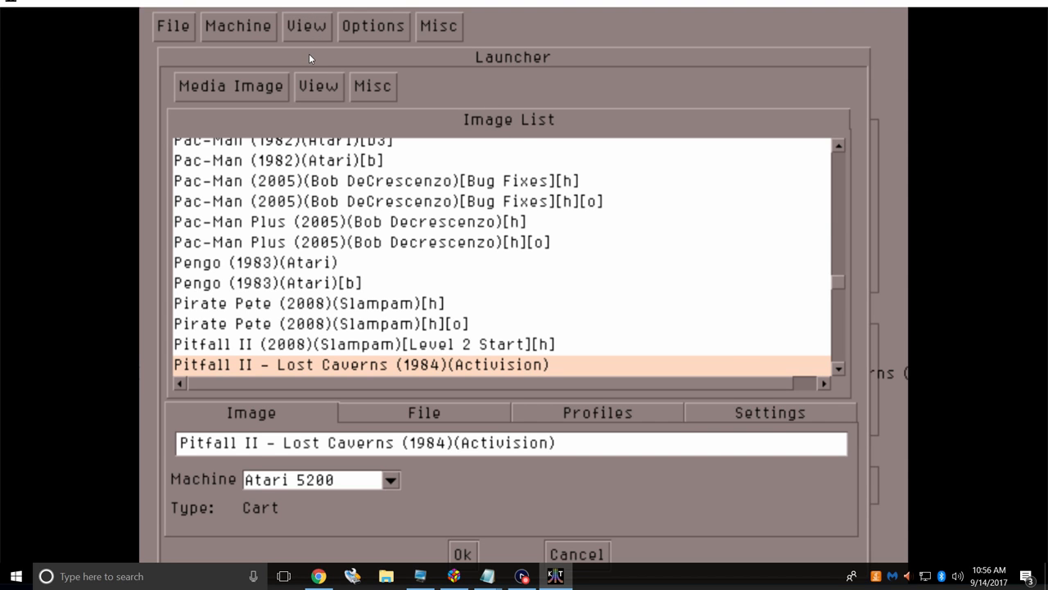
click(306, 26)
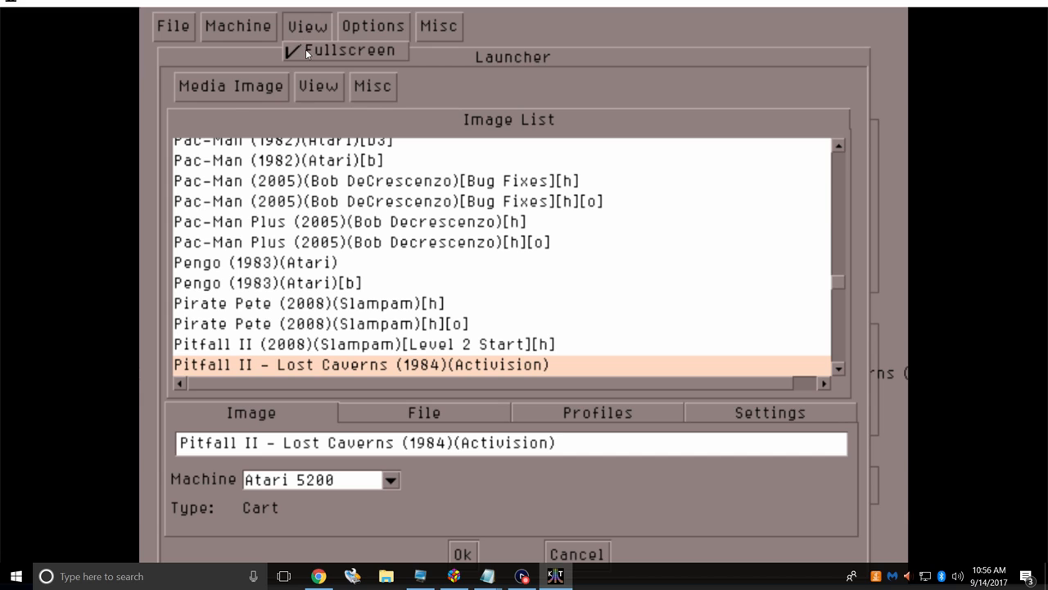
click(173, 26)
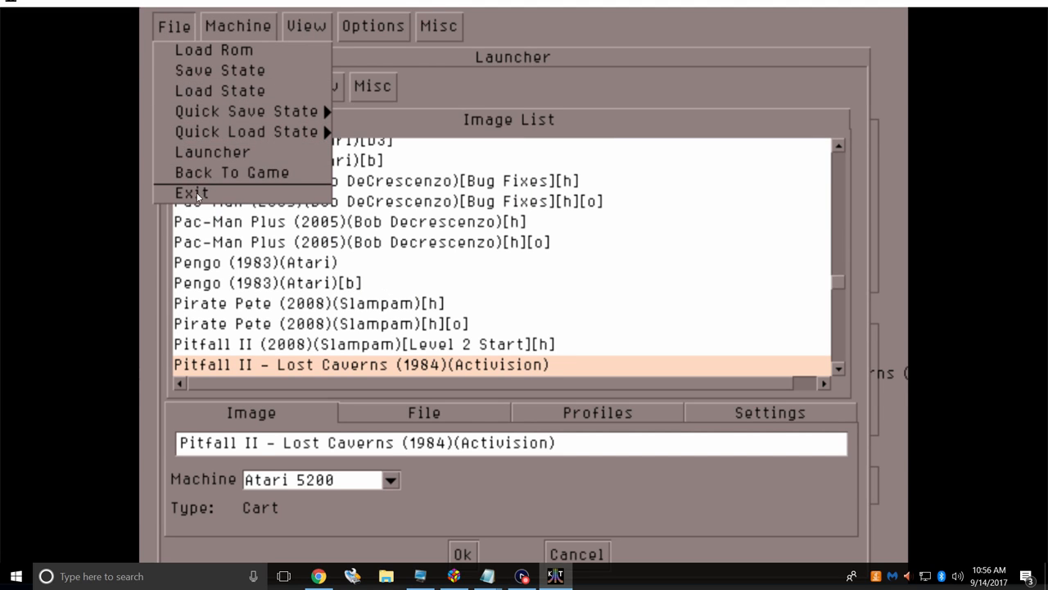
click(191, 192)
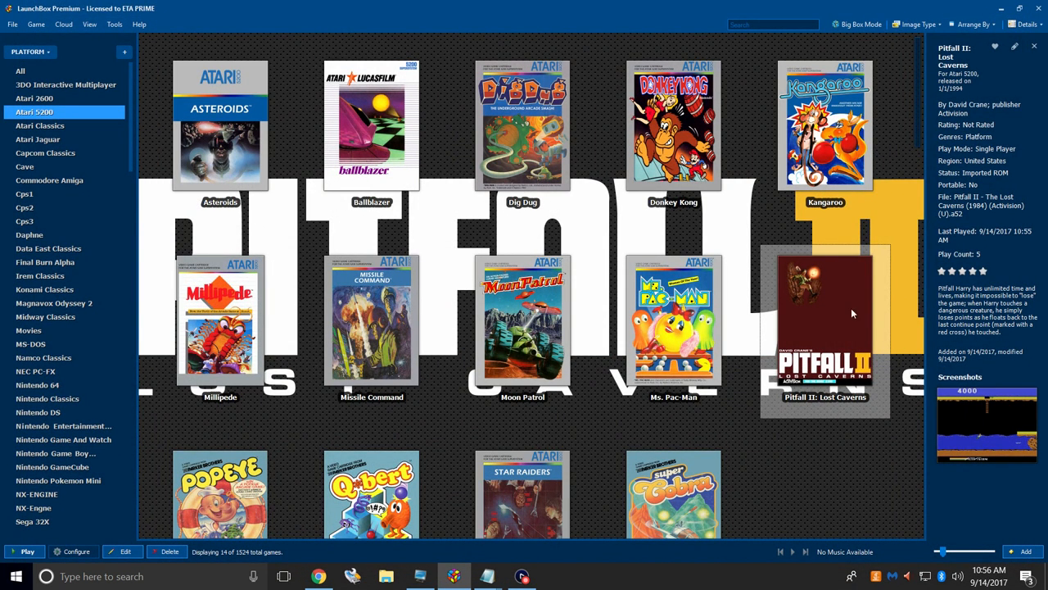
mouse_move(522, 123)
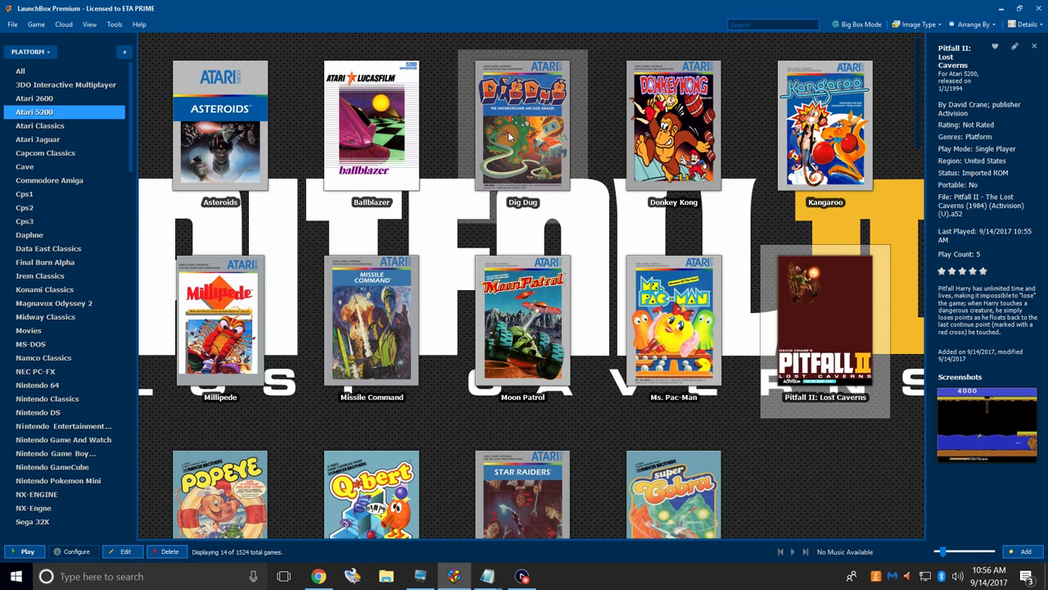
Launch Dig Dug from its box art in kat5200 and play it.
double_click(523, 123)
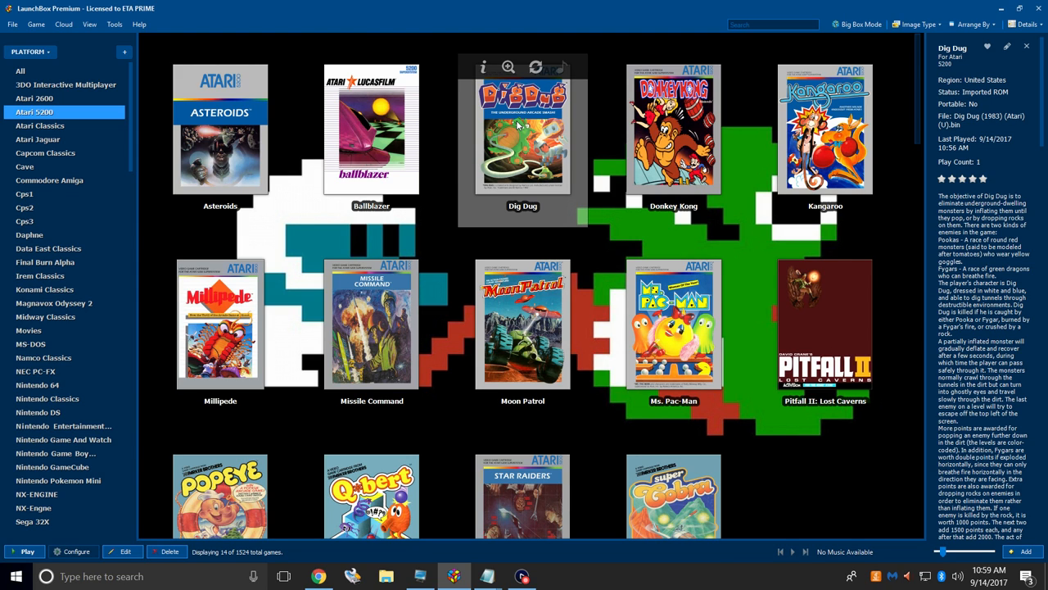
Open kat5200 for Dig Dug, check the Atari 5200 BIOS path under Machine > BIOS Files, and close.
right_click(523, 131)
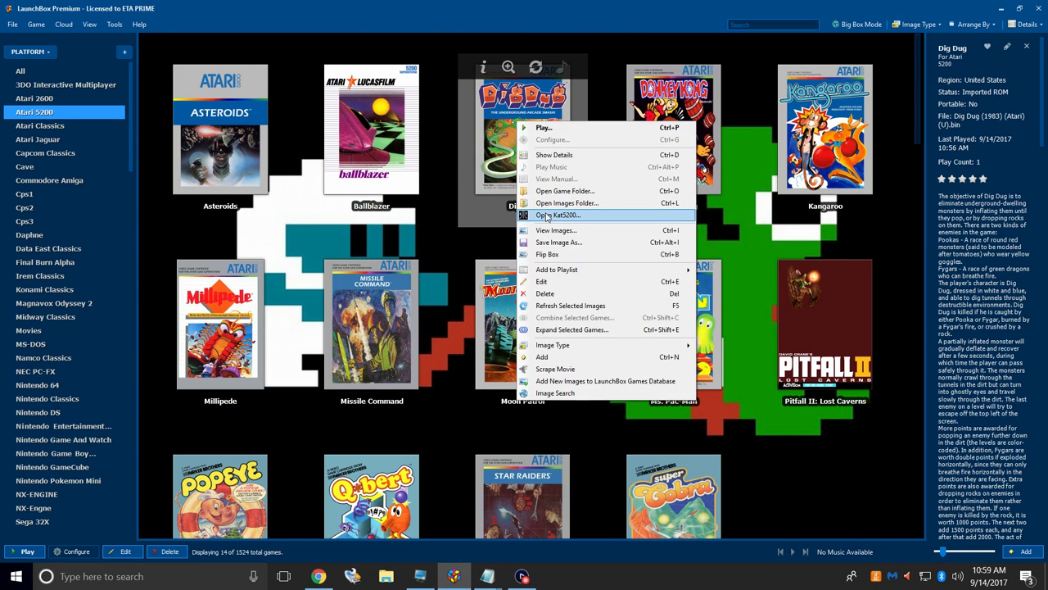
click(558, 214)
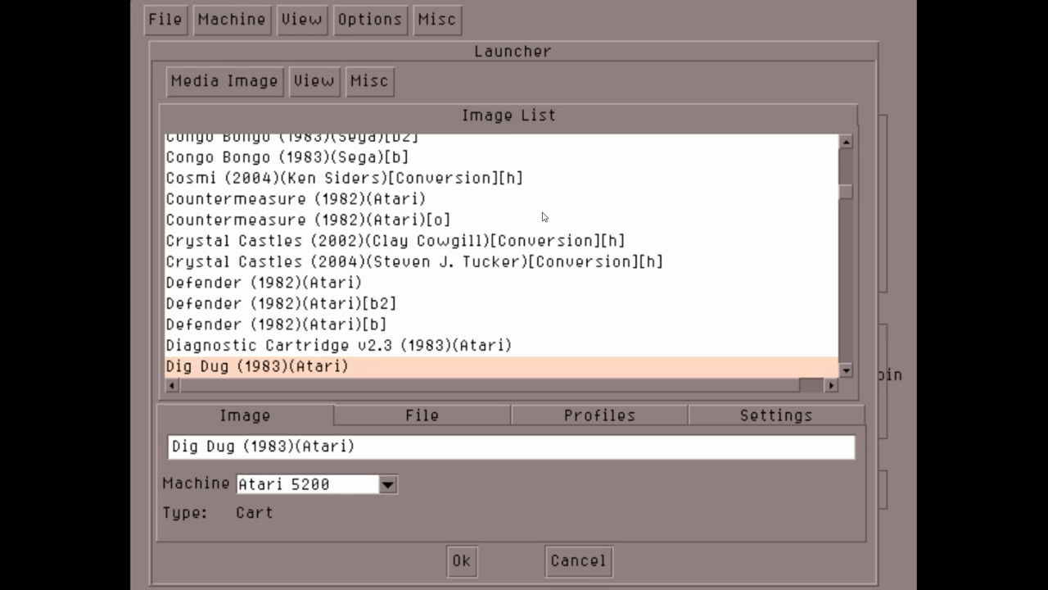
click(232, 19)
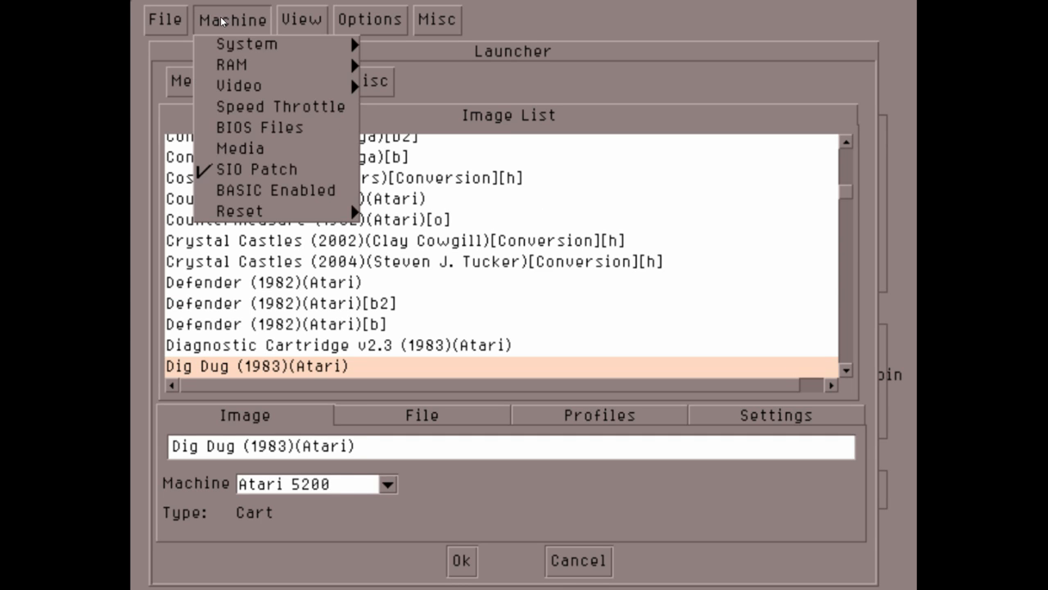
click(260, 127)
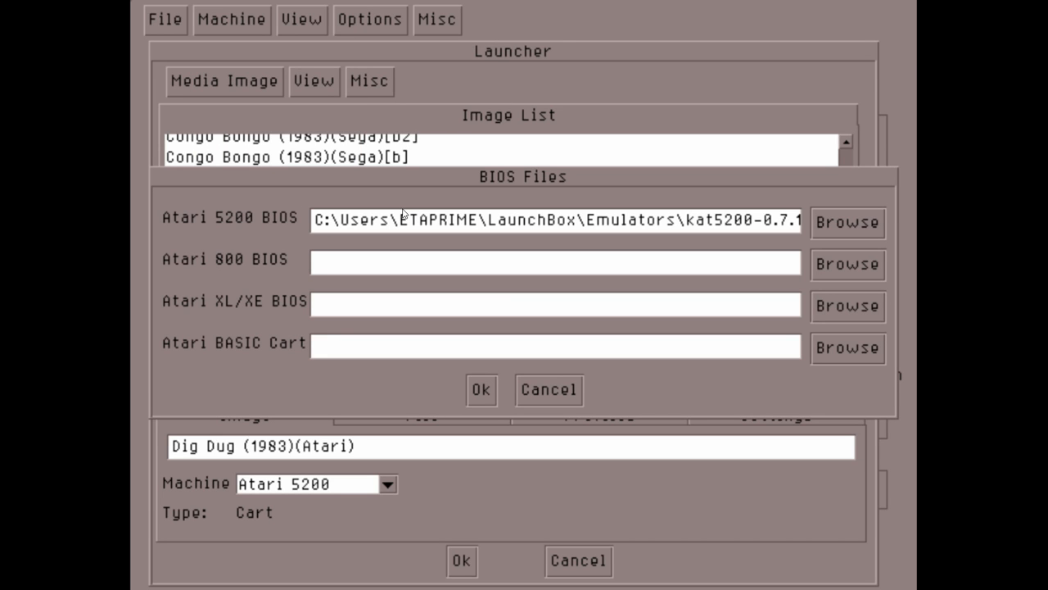
mouse_move(838, 225)
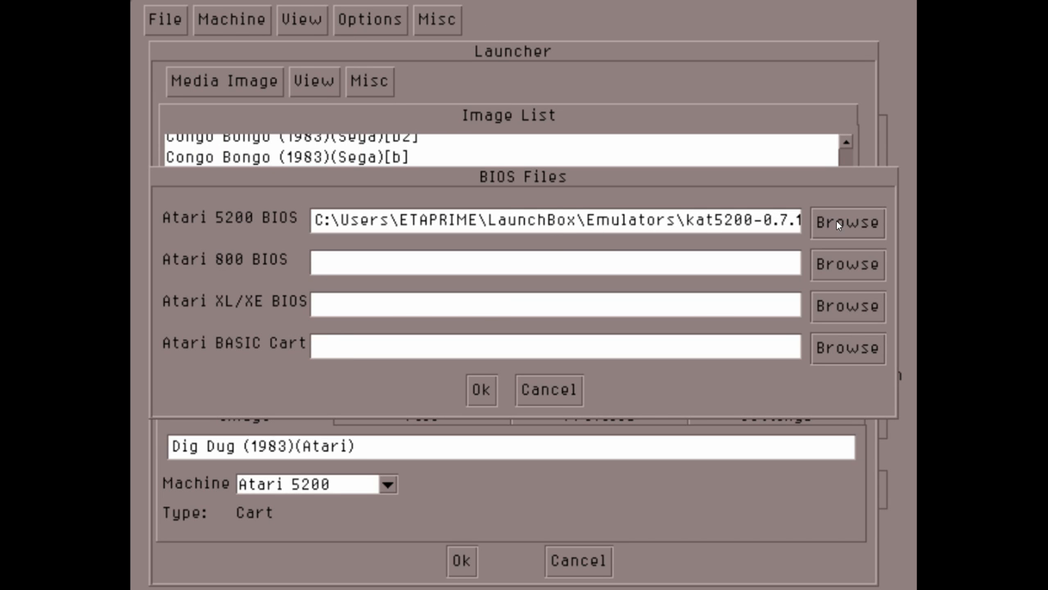
click(481, 389)
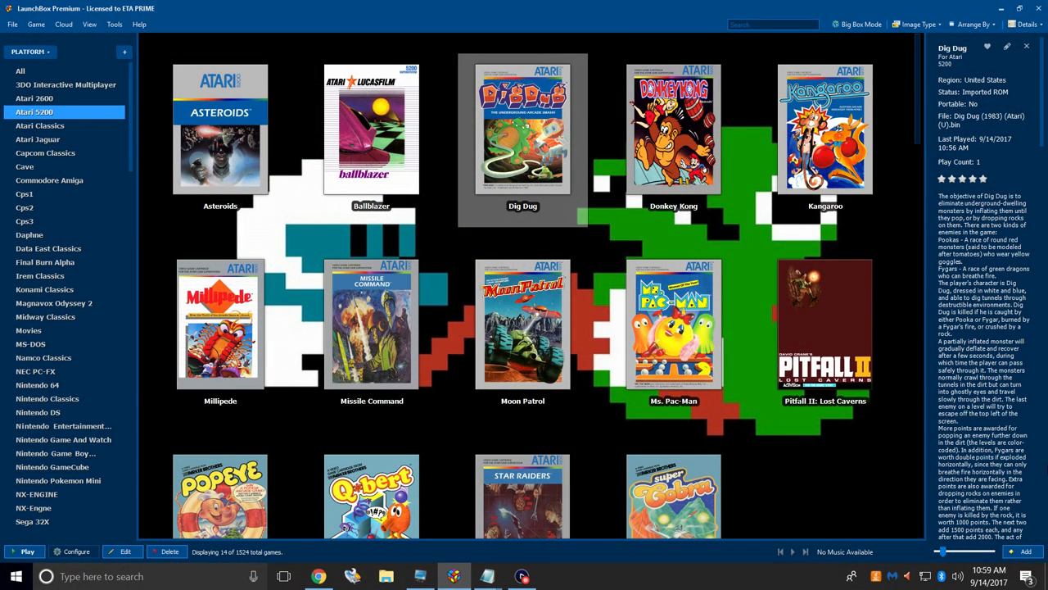